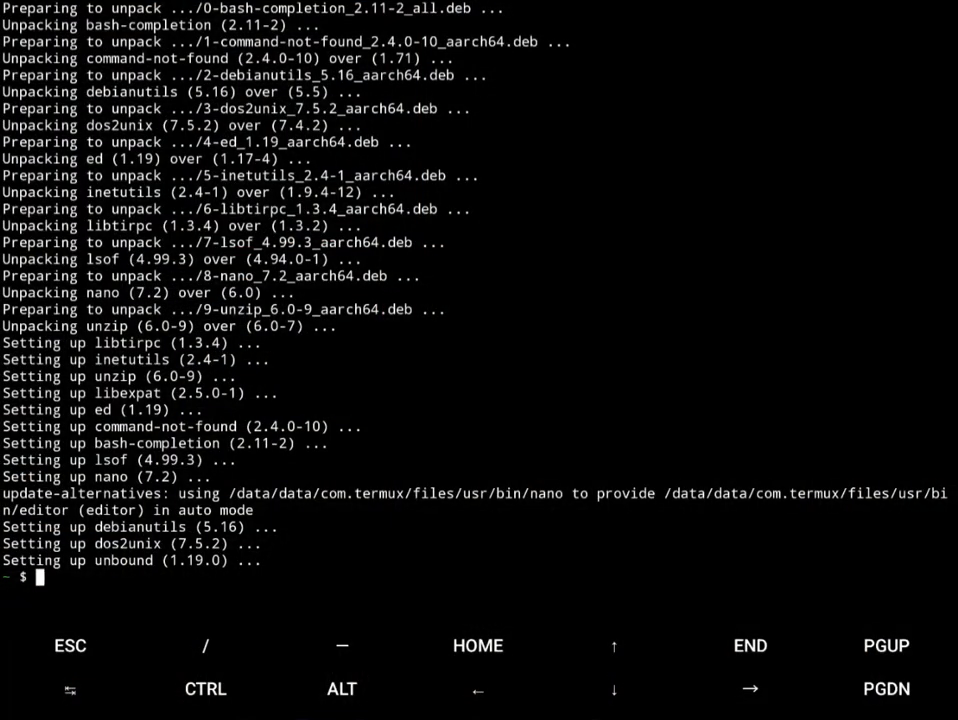
- Install the openssh package with pkg, confirming with y so host keys are generated
type("pkg")
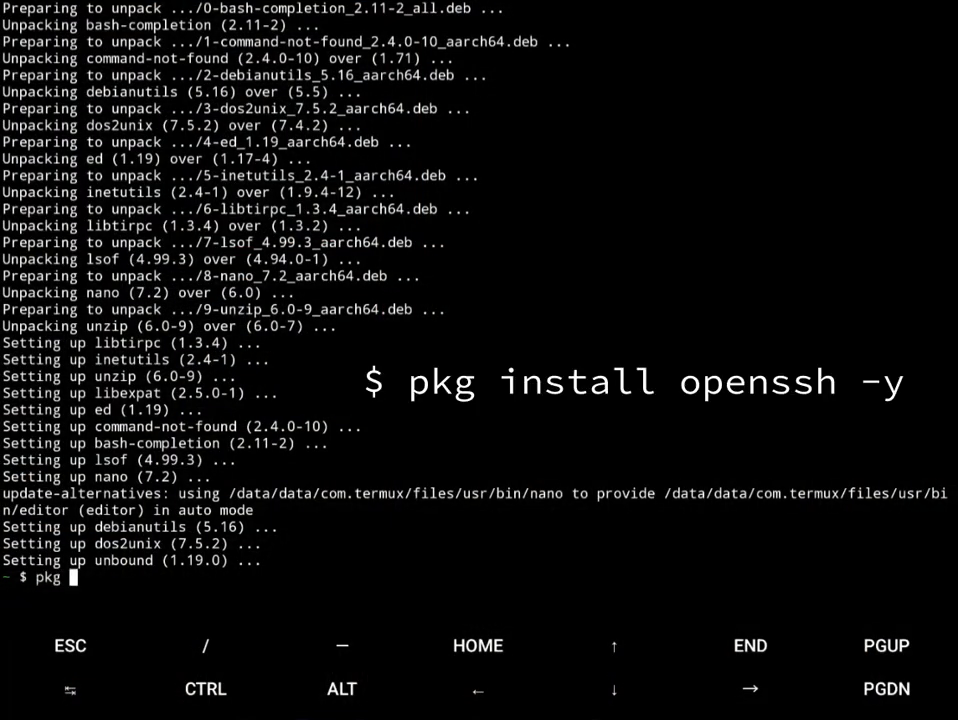
type("inbstall")
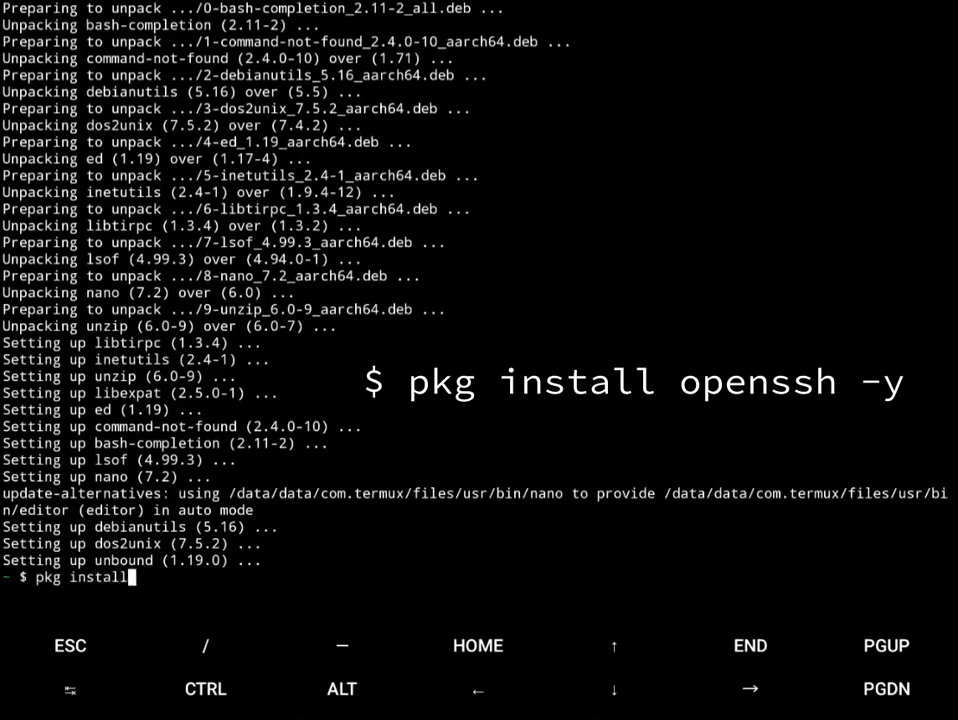
type("o")
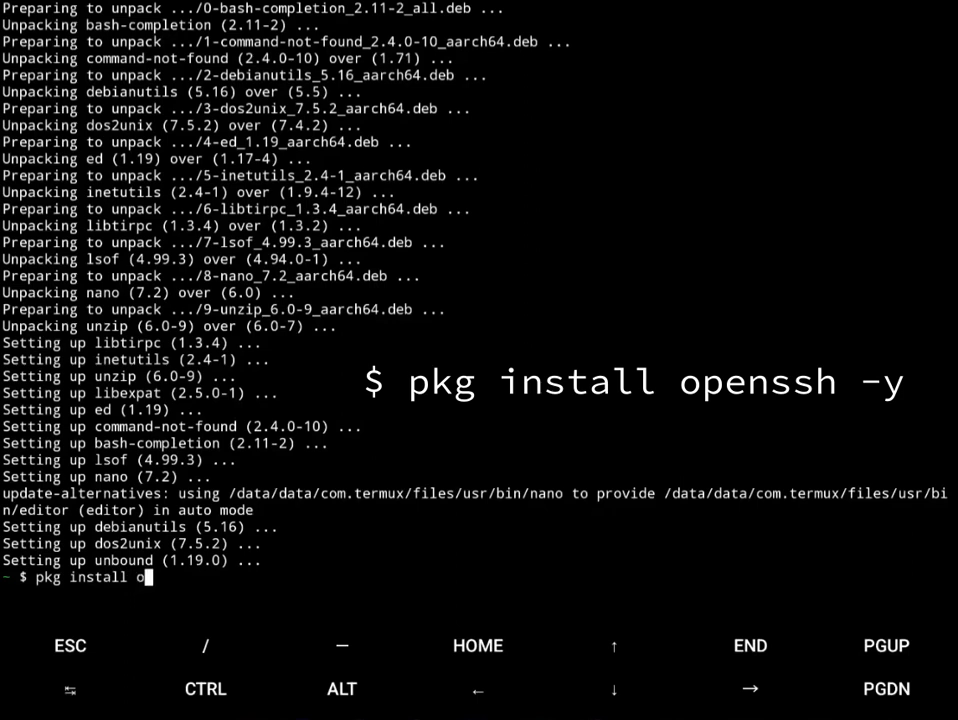
type("penssh")
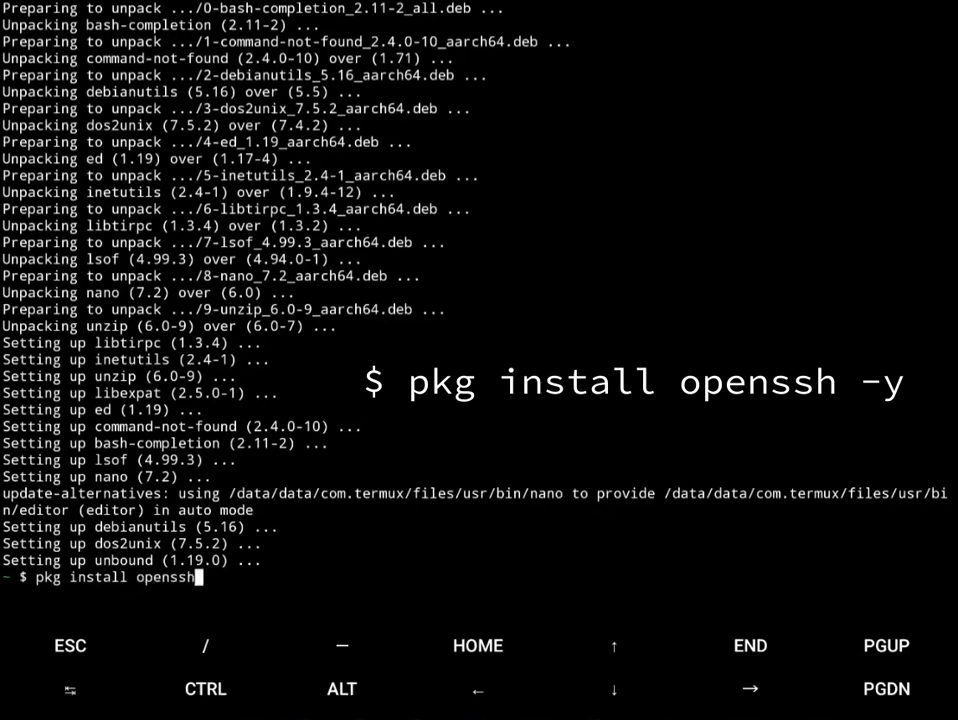
key("Return")
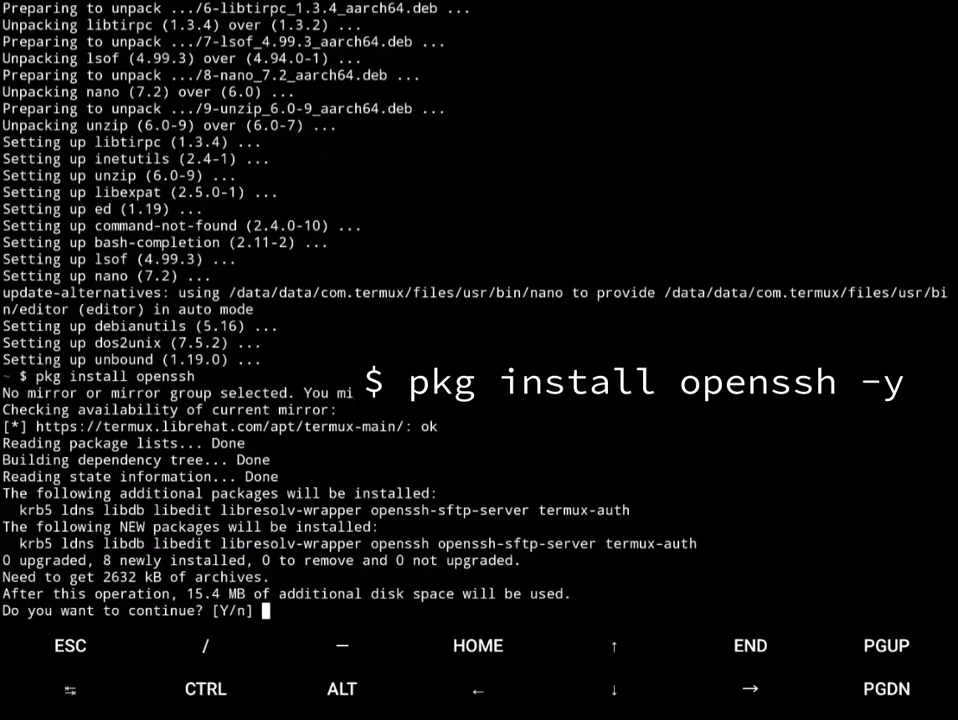
type("y")
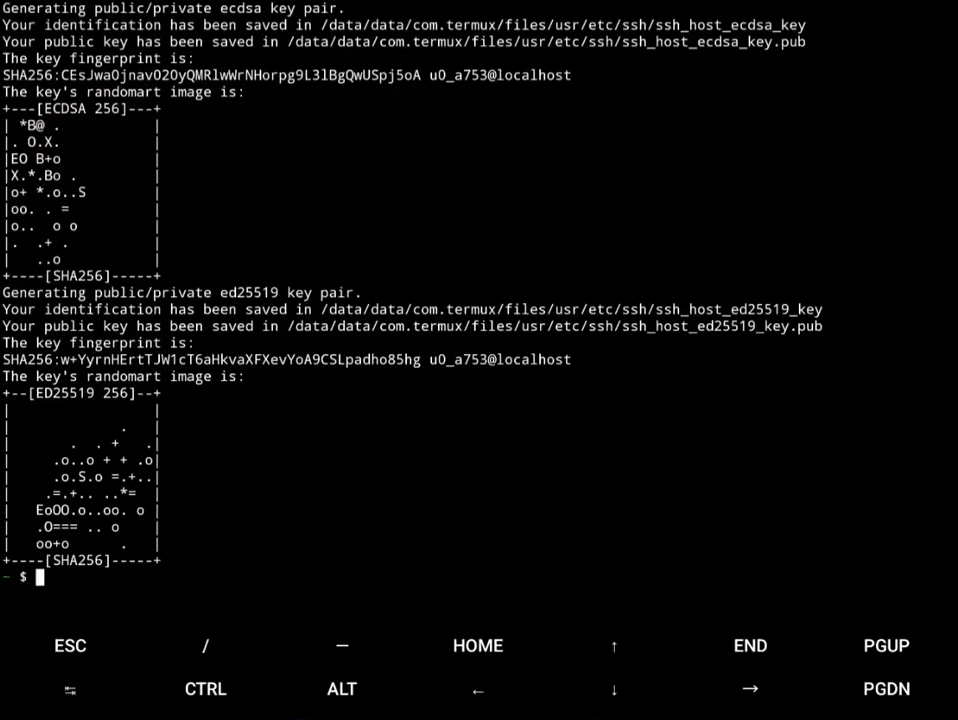
- Set a new login password with passwd and confirm the username u0_a753 with whoami
type("passwd")
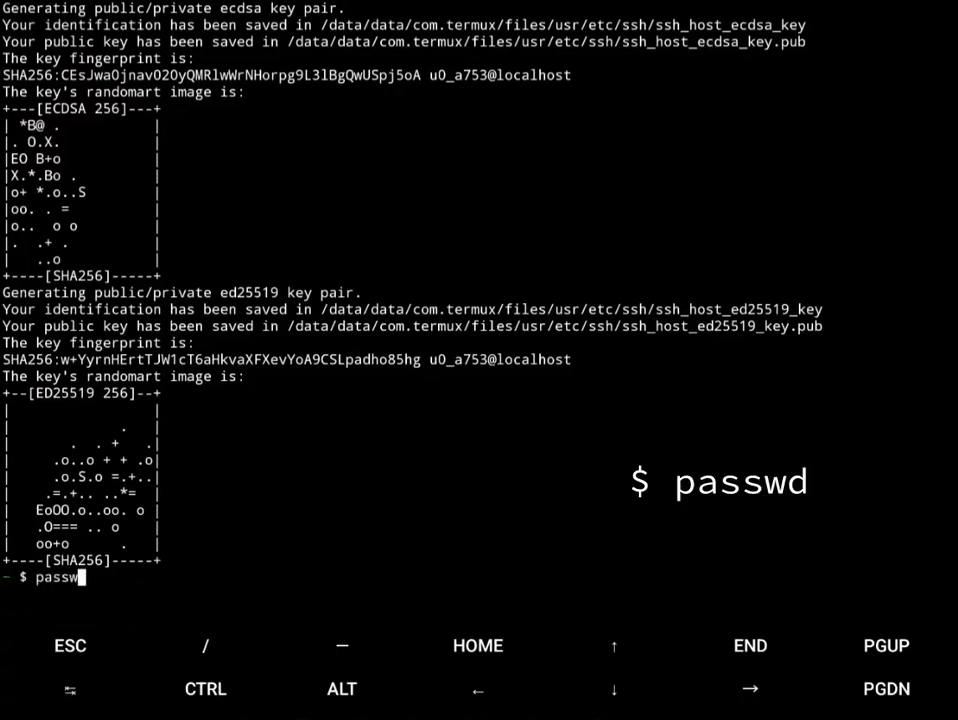
key("Return")
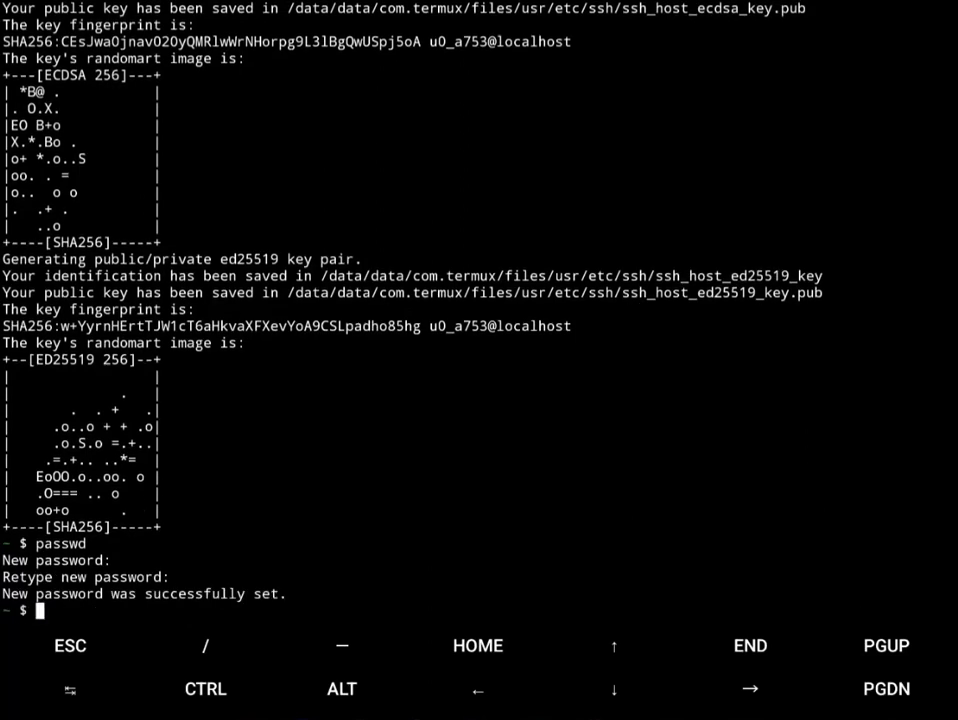
type("who")
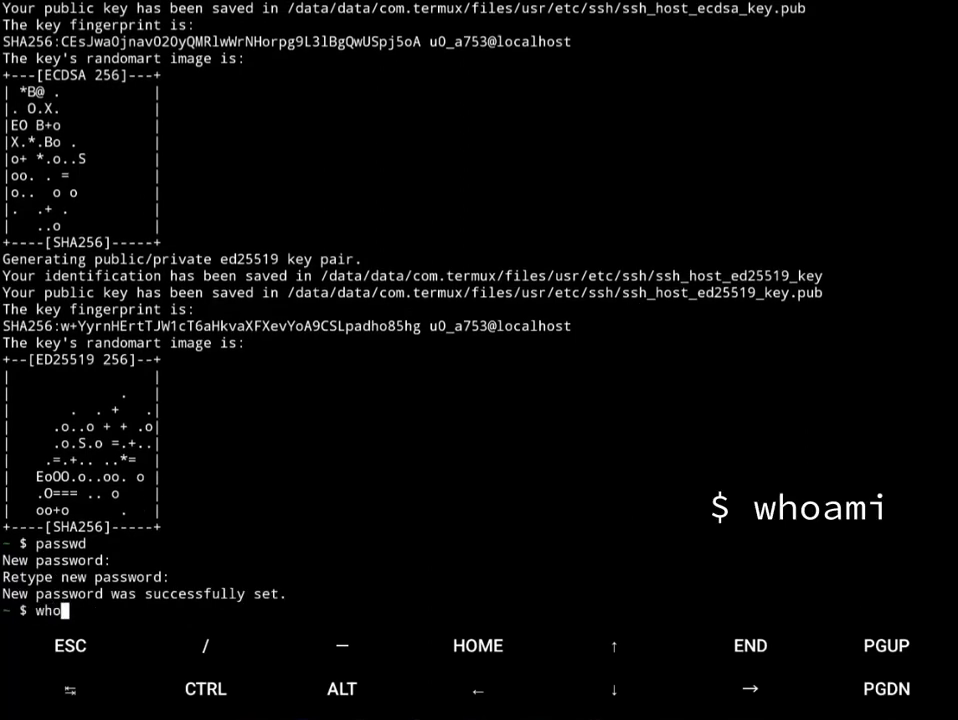
type("ami")
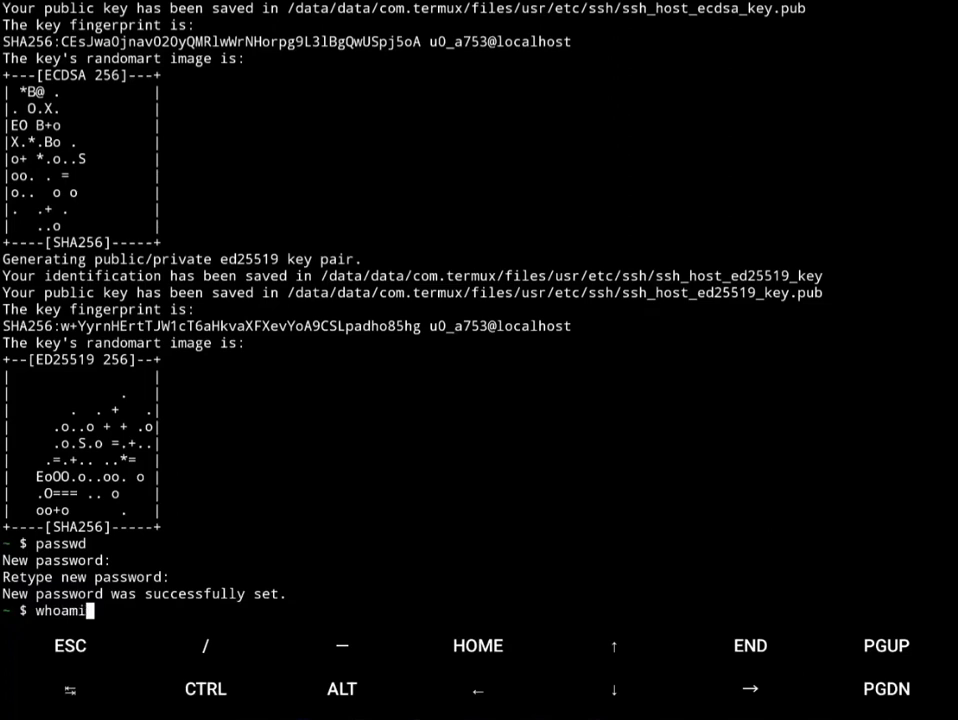
key("Return")
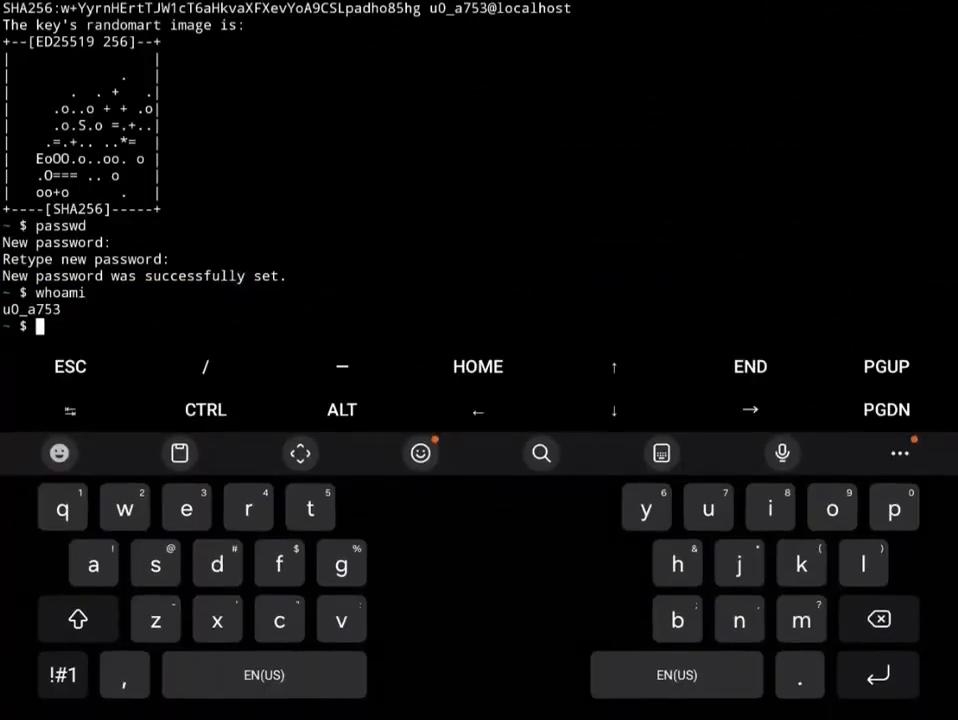
- Install the x11-repo package repository with pkg
type("pklg install x11-re")
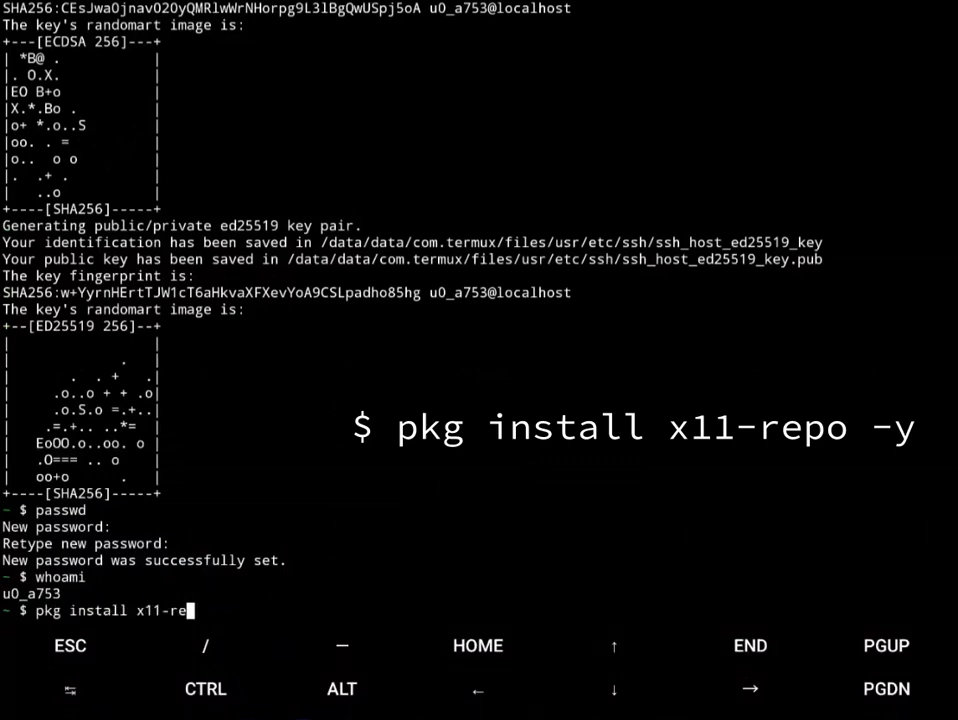
type("po")
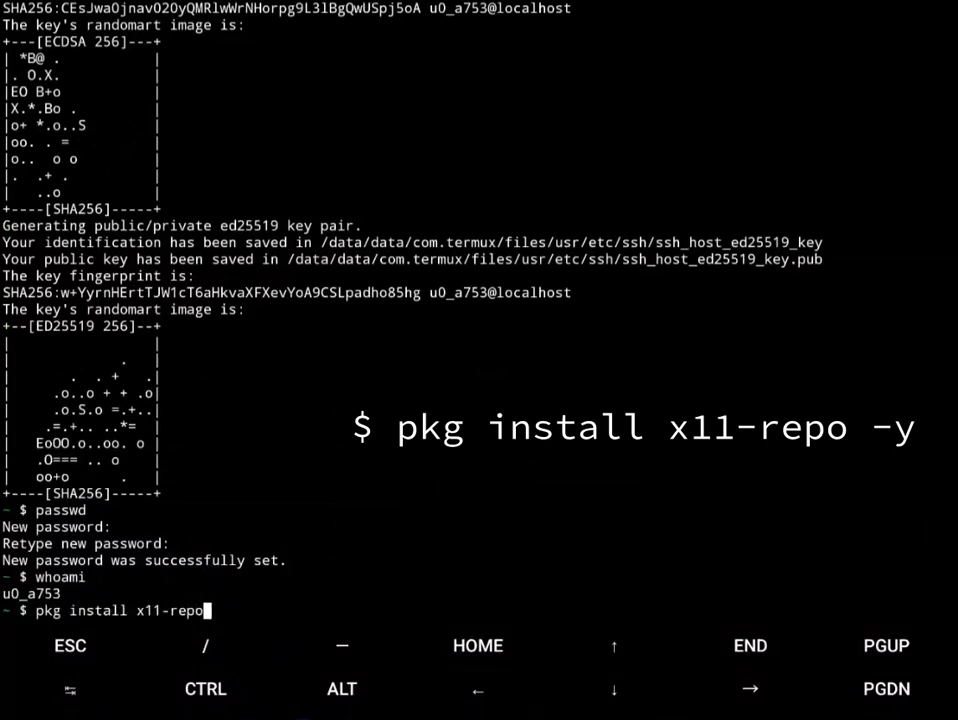
key("Return")
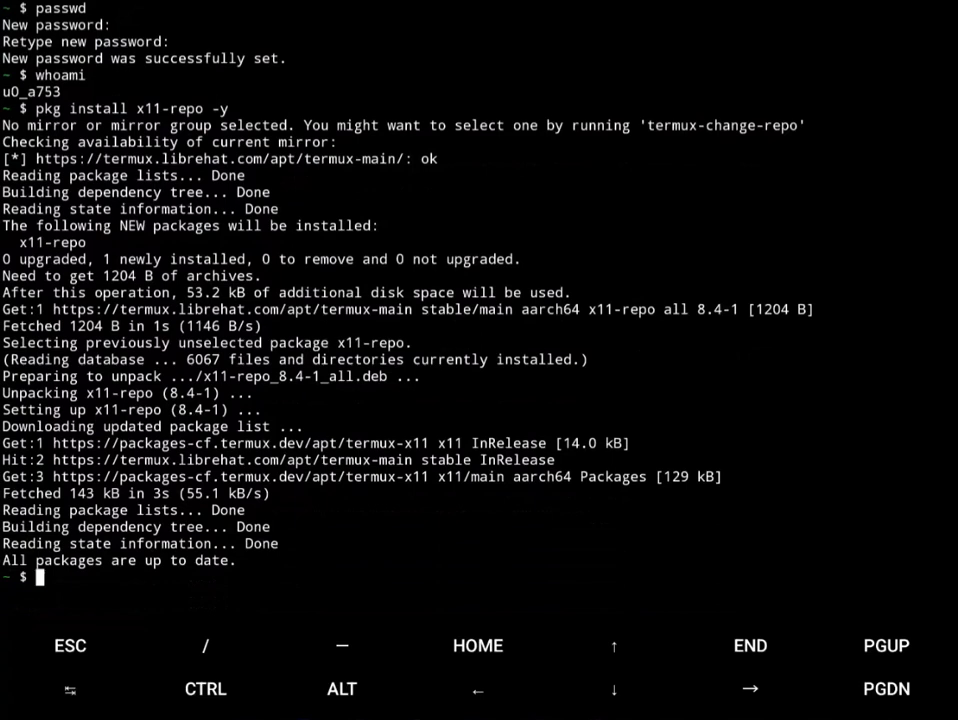
- Start the dosbox install, reaching the 95-package continue prompt
type("pkg install")
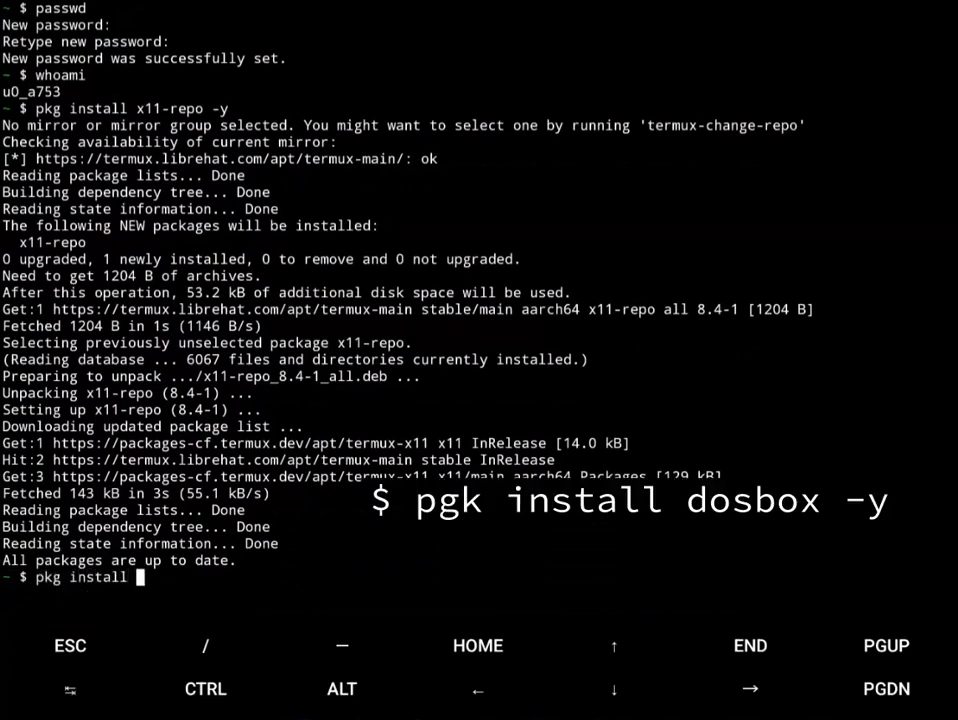
type("dos")
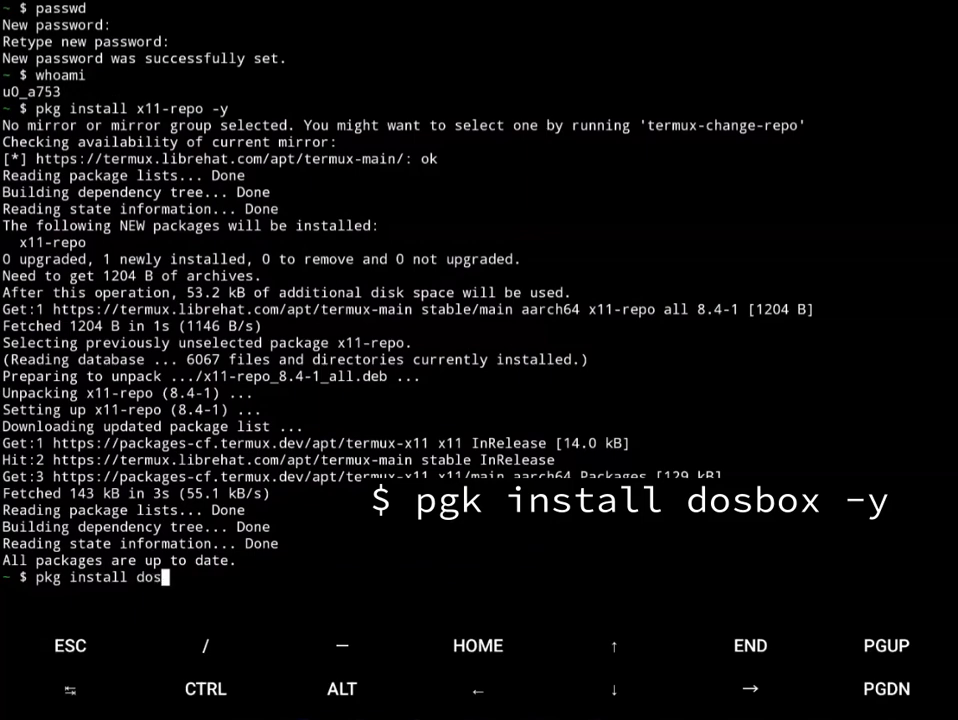
key("Enter")
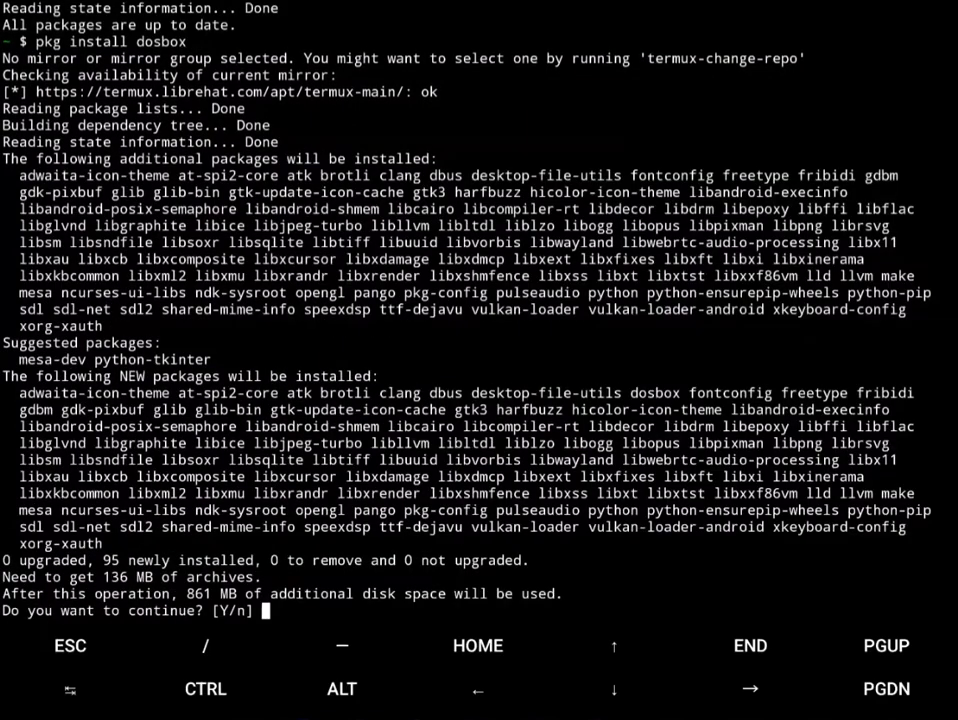
- Answer y to install dosbox and its 95 dependency packages
type("y")
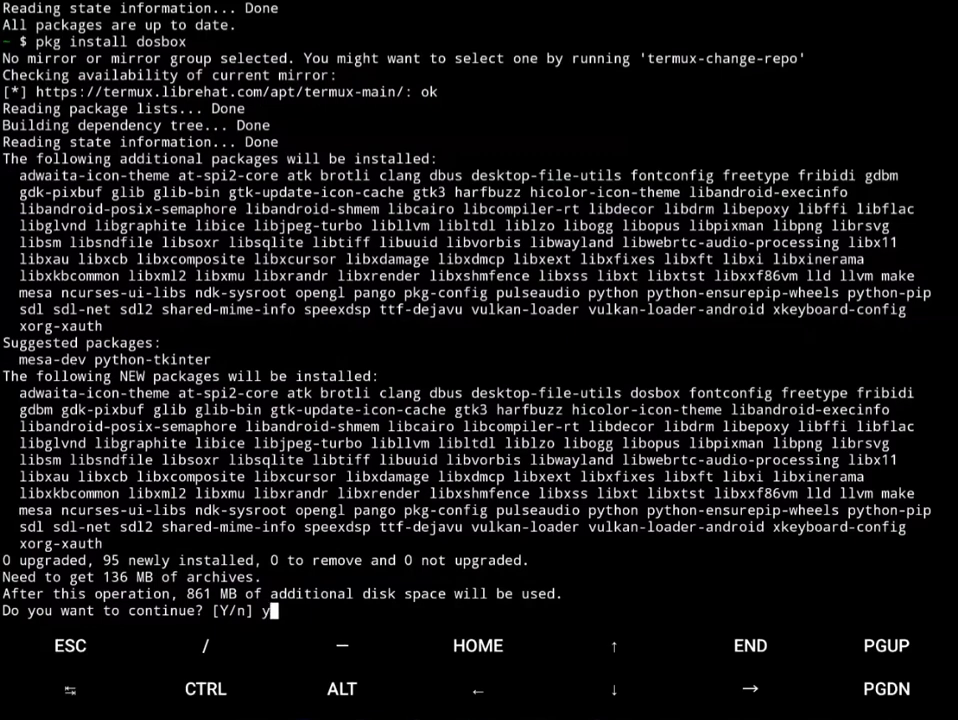
key("Return")
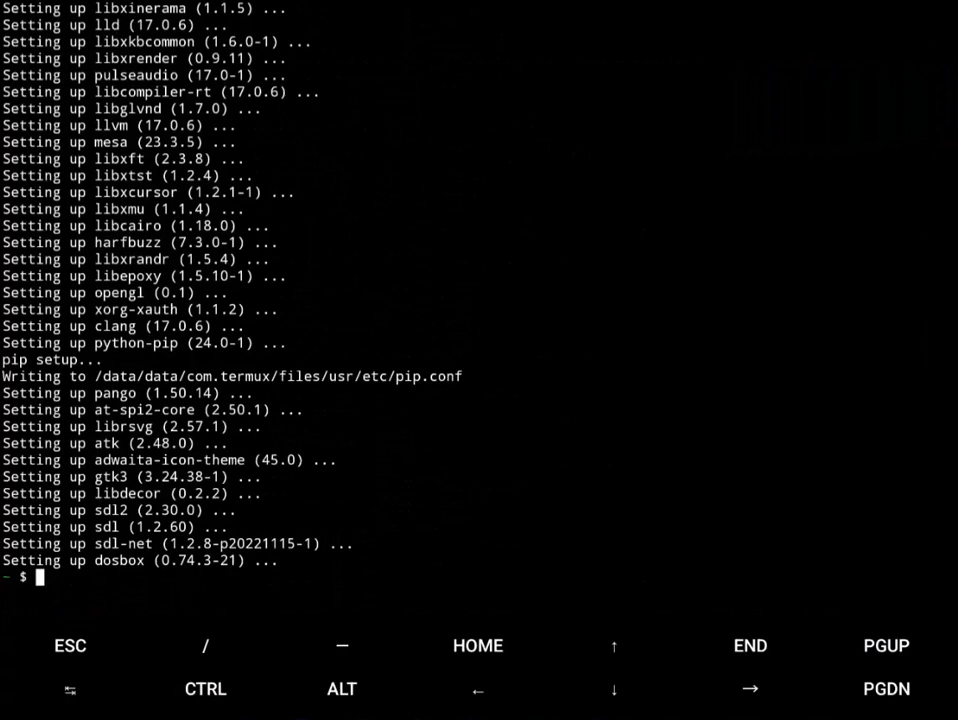
- Start sshd and follow logcat -s 'sshd:*' showing port 8022, then begin Ctrl+C
type("ss")
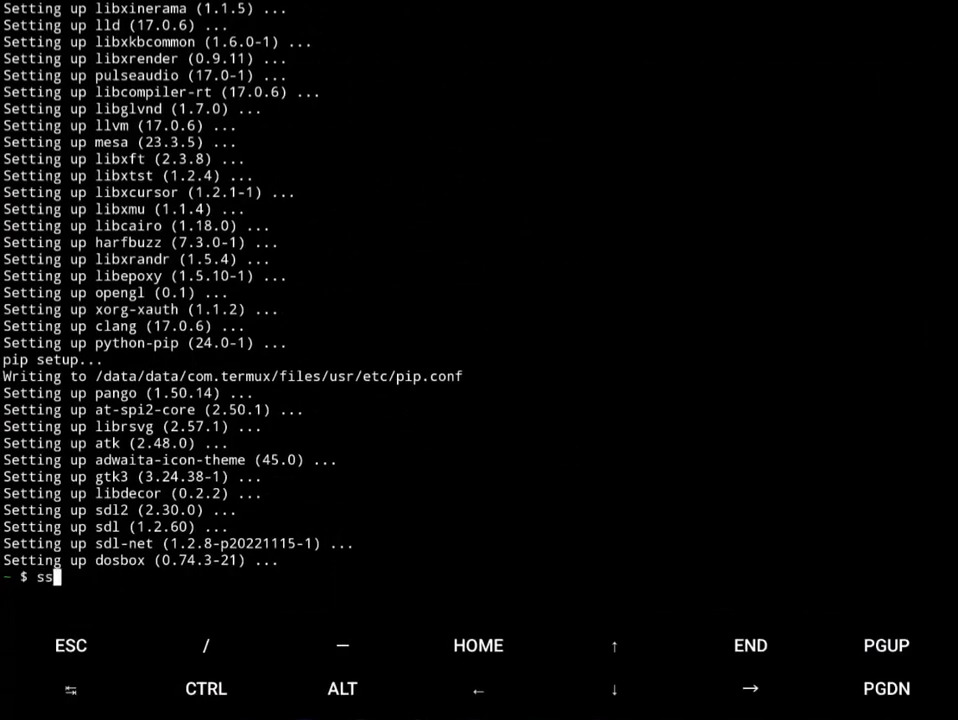
key("Return")
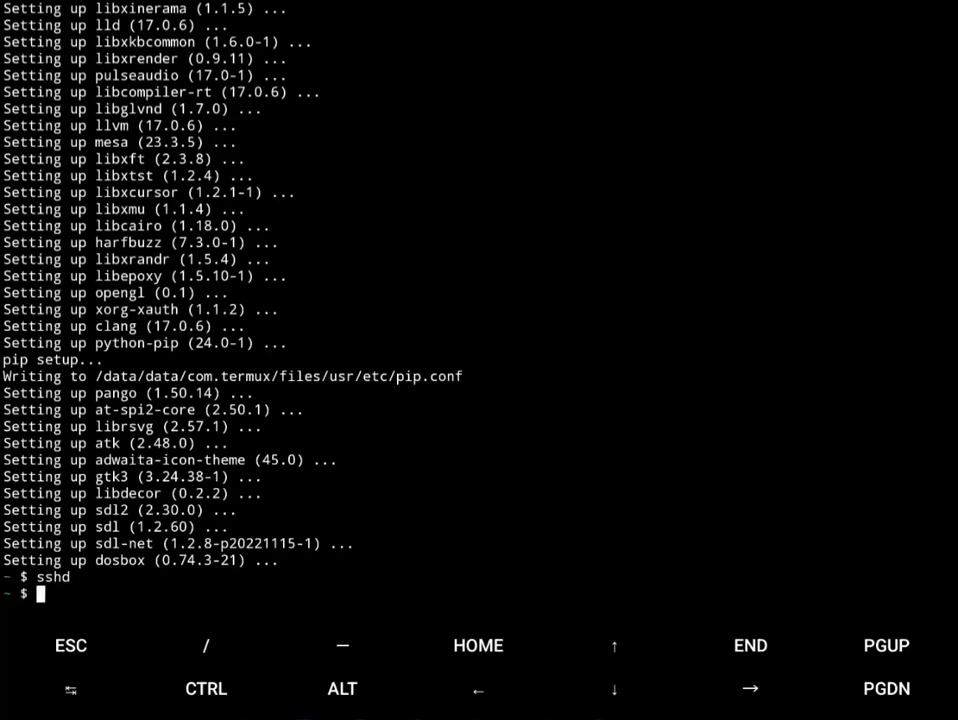
type("log")
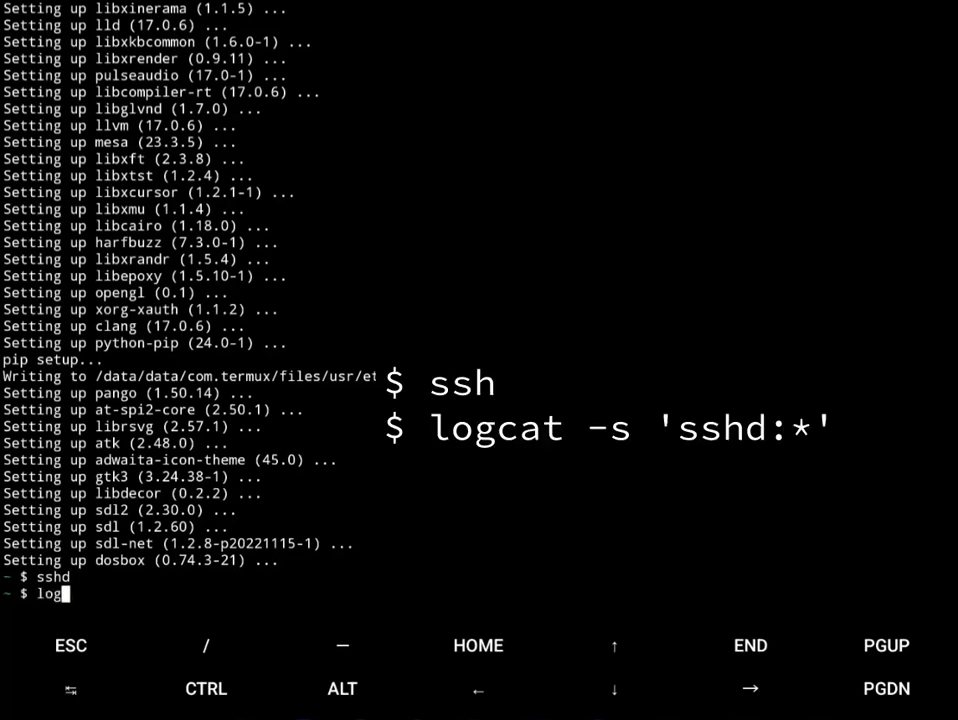
type("cat -")
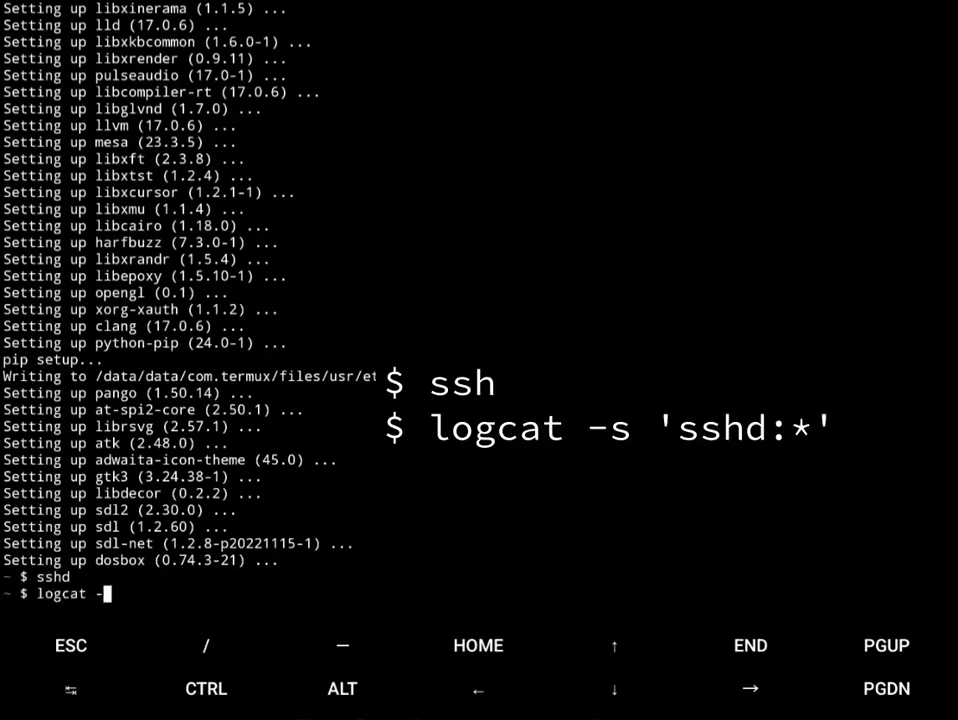
type("s '")
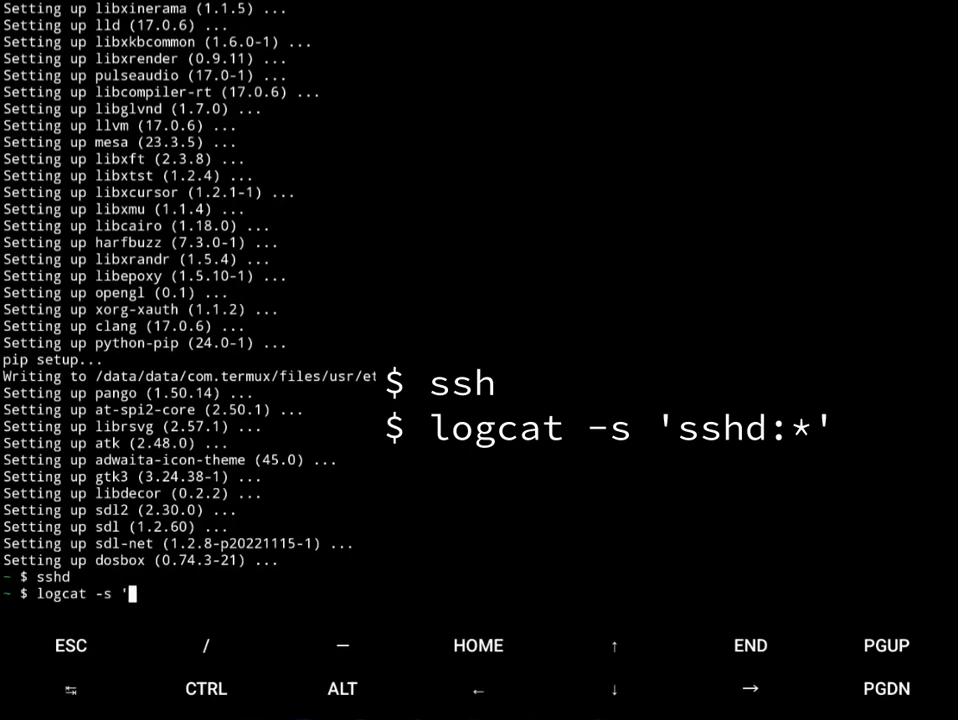
type("sshd")
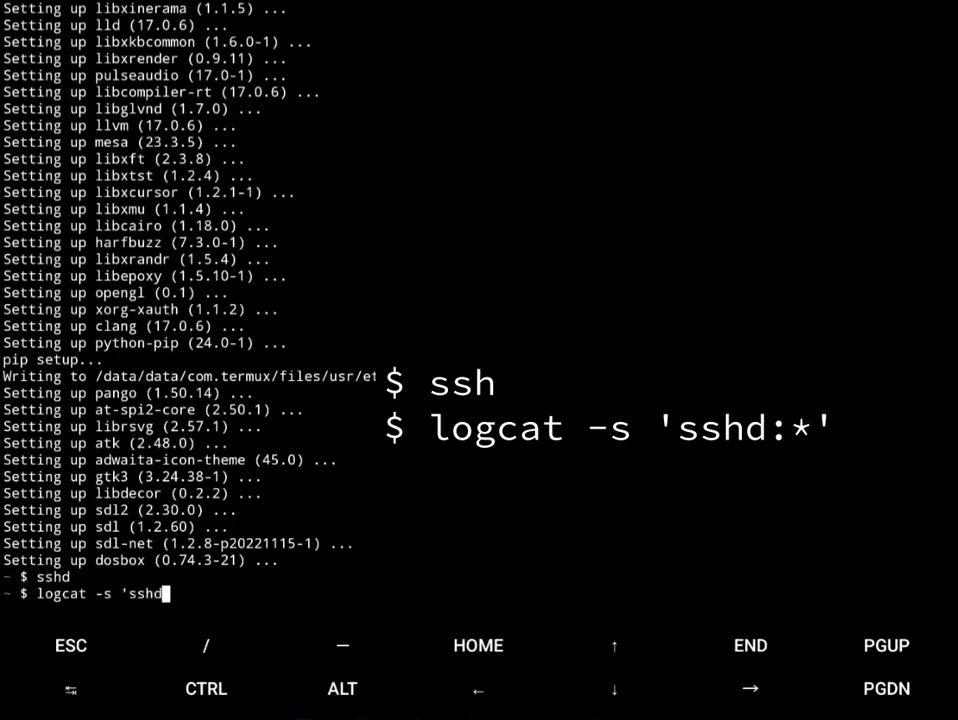
type(":")
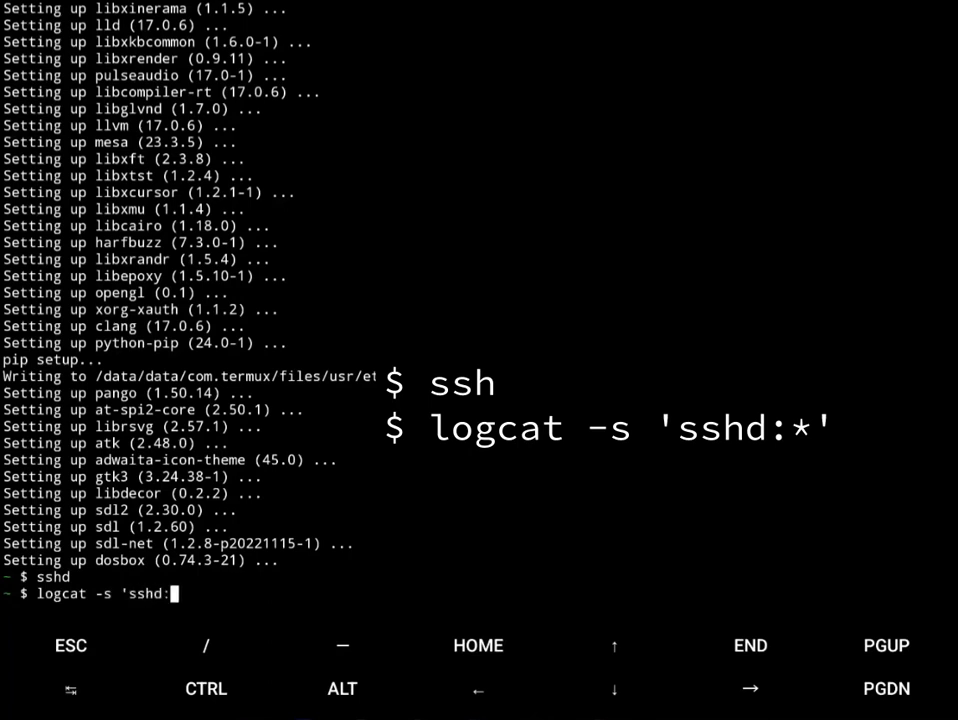
type("*'")
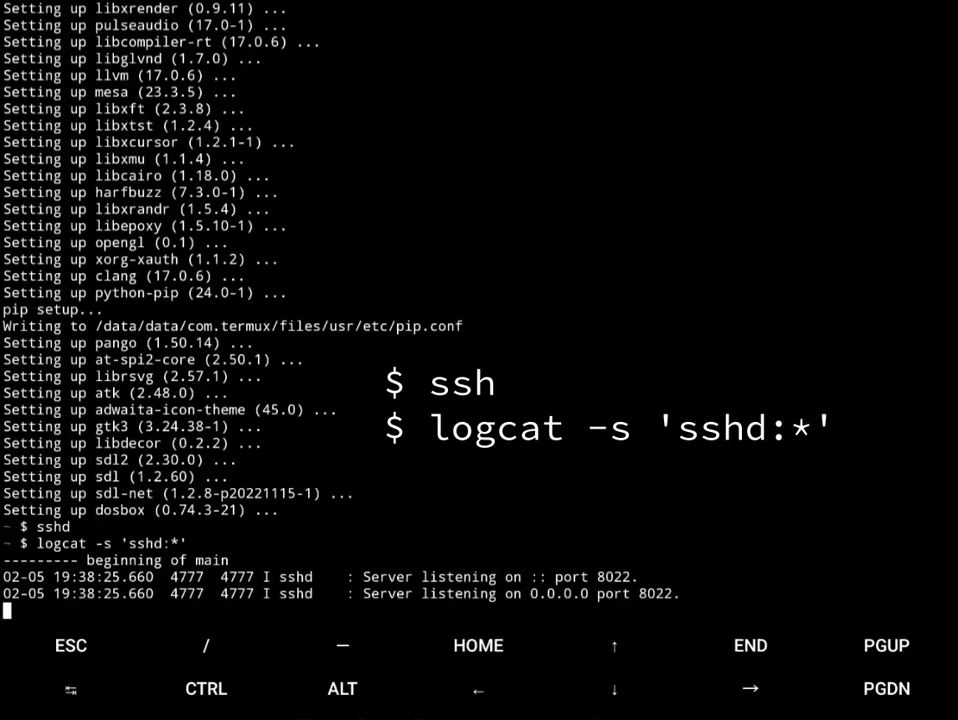
left_click(206, 688)
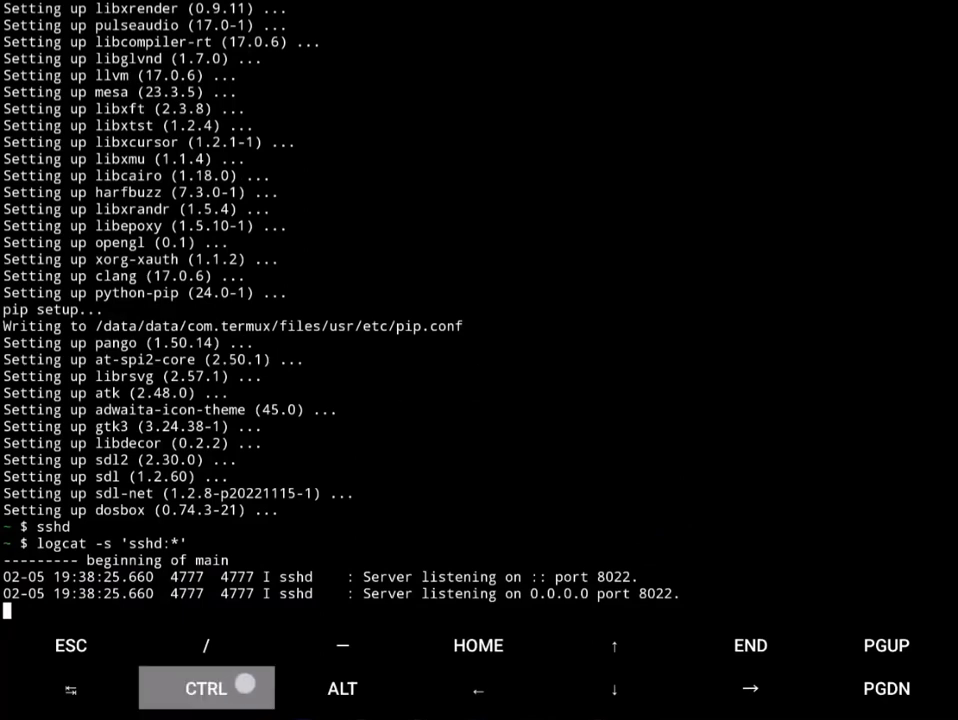
left_click(206, 688)
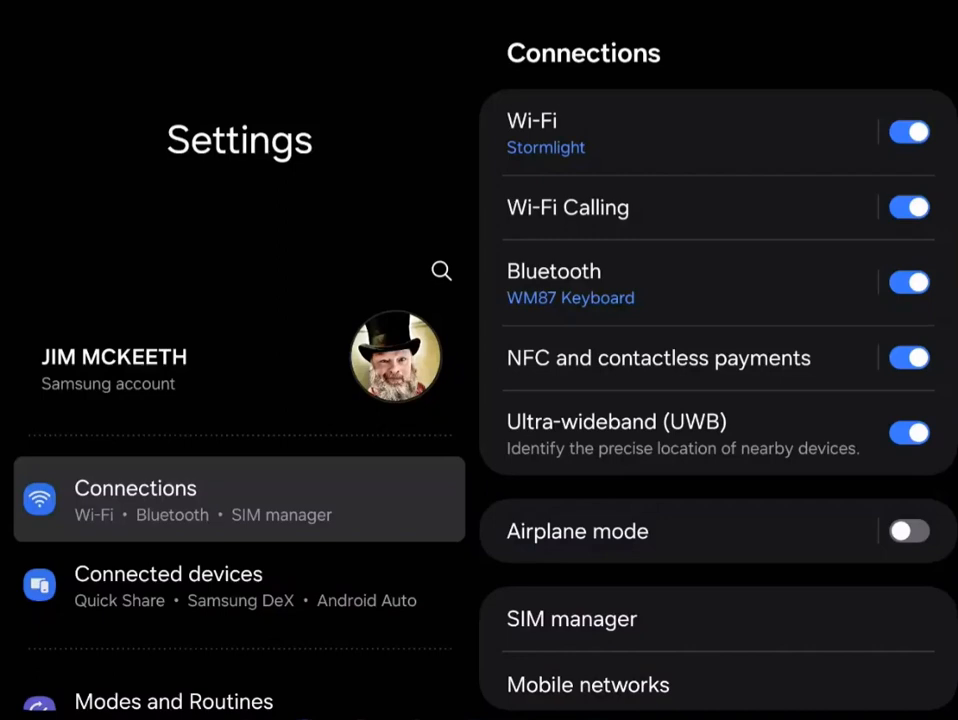
- Scroll to About phone in Settings and open Status information
scroll("down", 3)
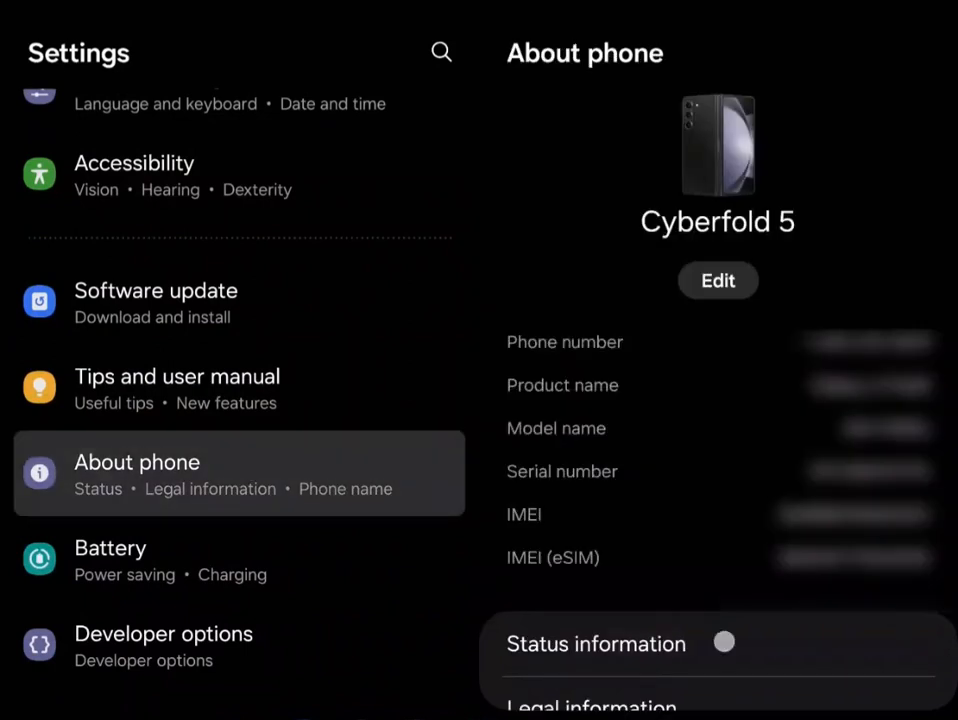
left_click(596, 644)
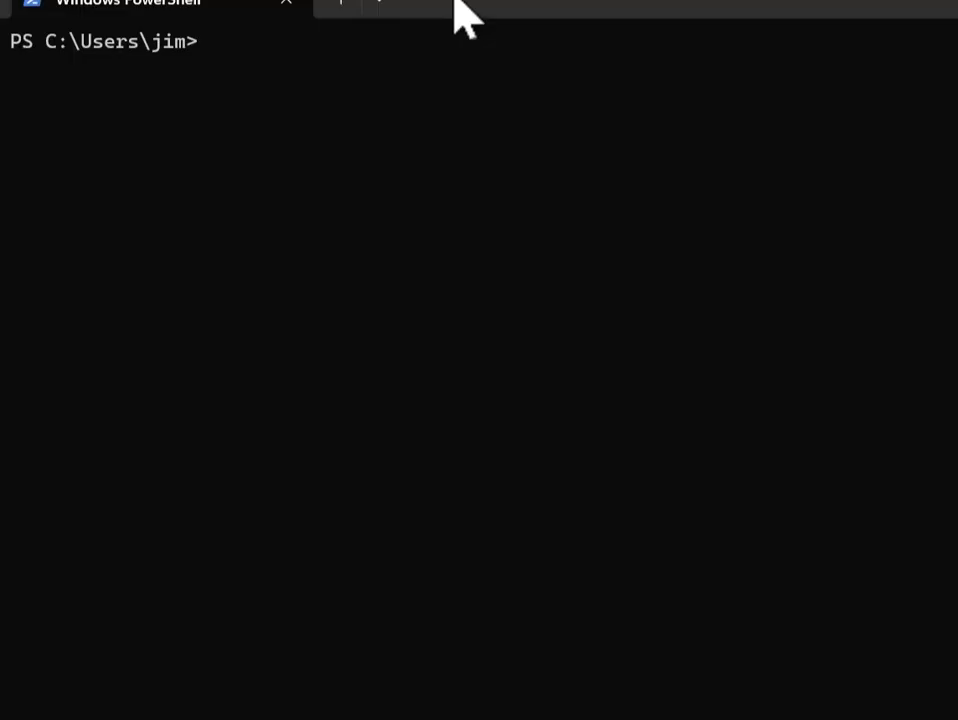
- Clear the screen, SSH as u0_a625 to 192.168.50.142 port 8022, and accept the host key
type("cls")
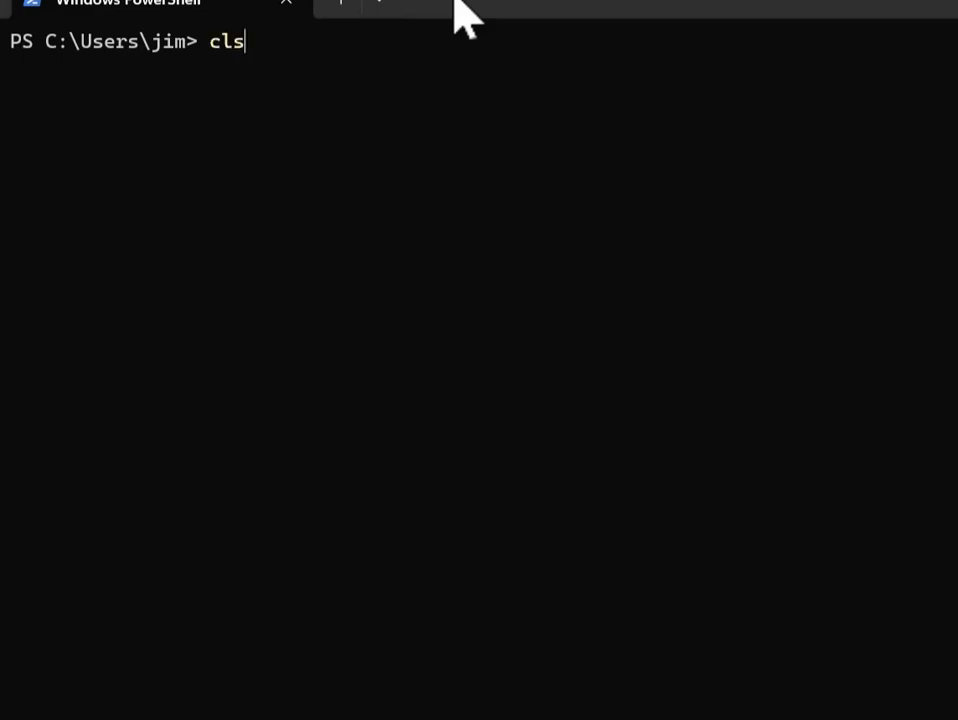
type("ssh -p 8022 u0_a625@192.168.50.142")
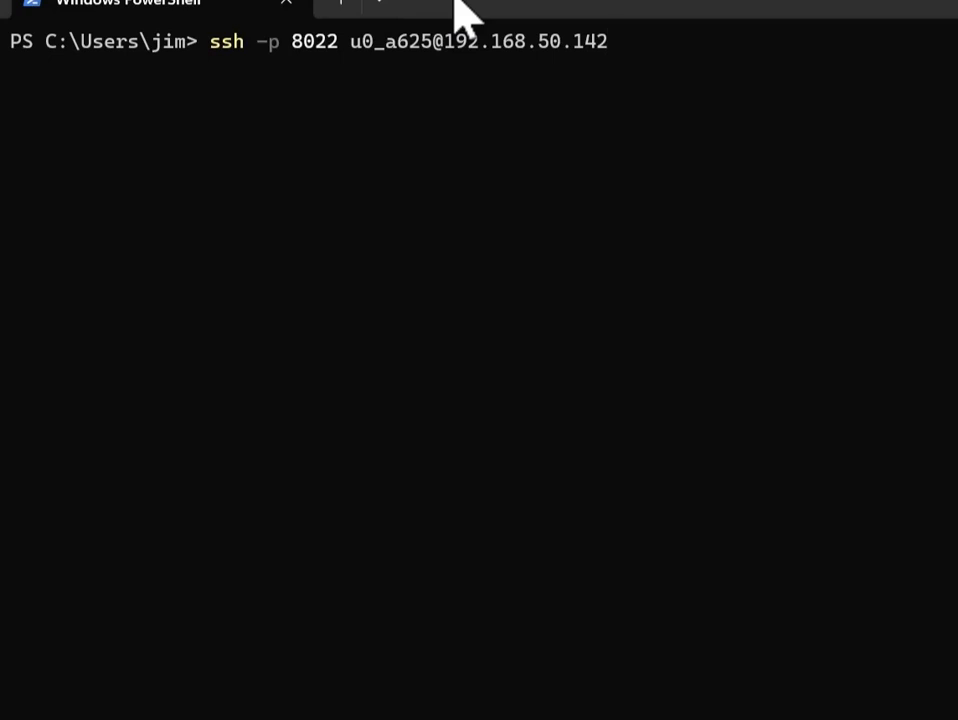
mouse_move(375, 75)
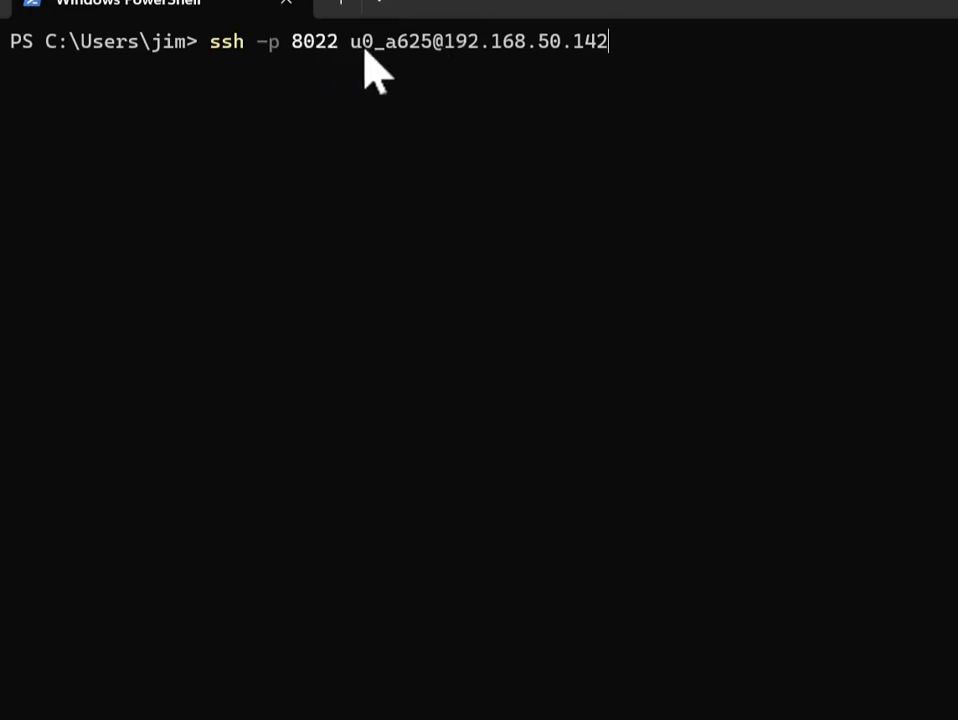
mouse_move(460, 95)
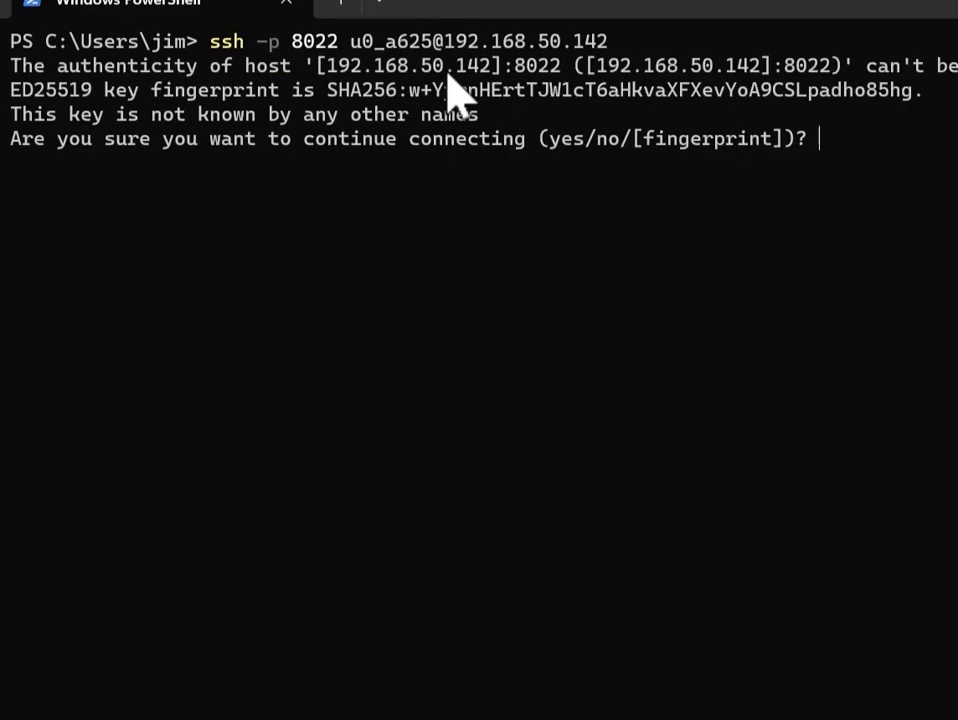
type("y")
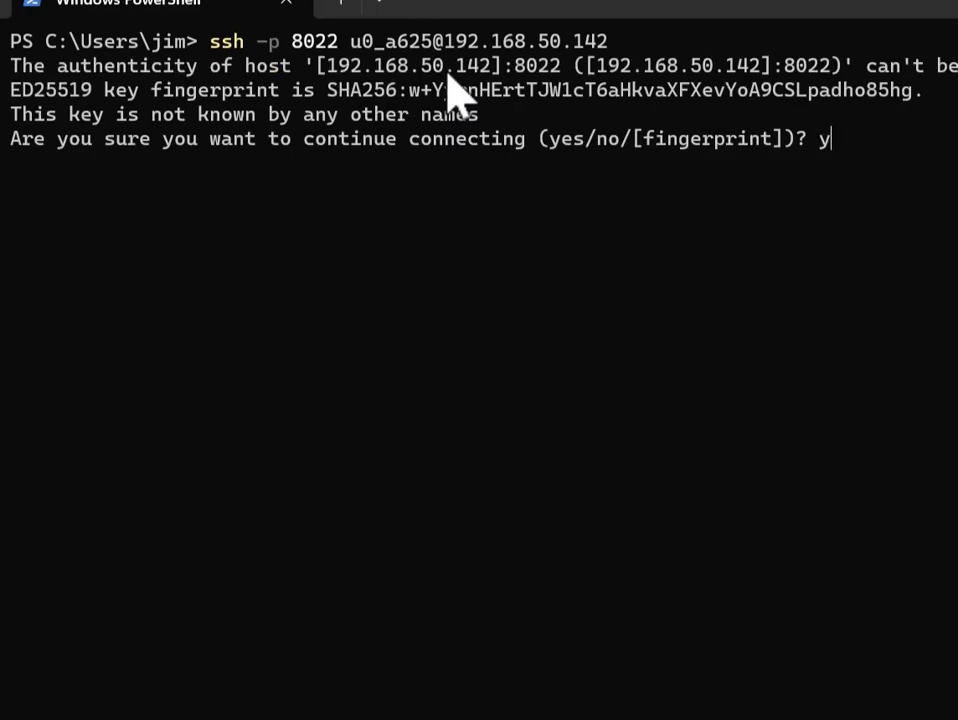
key("Return")
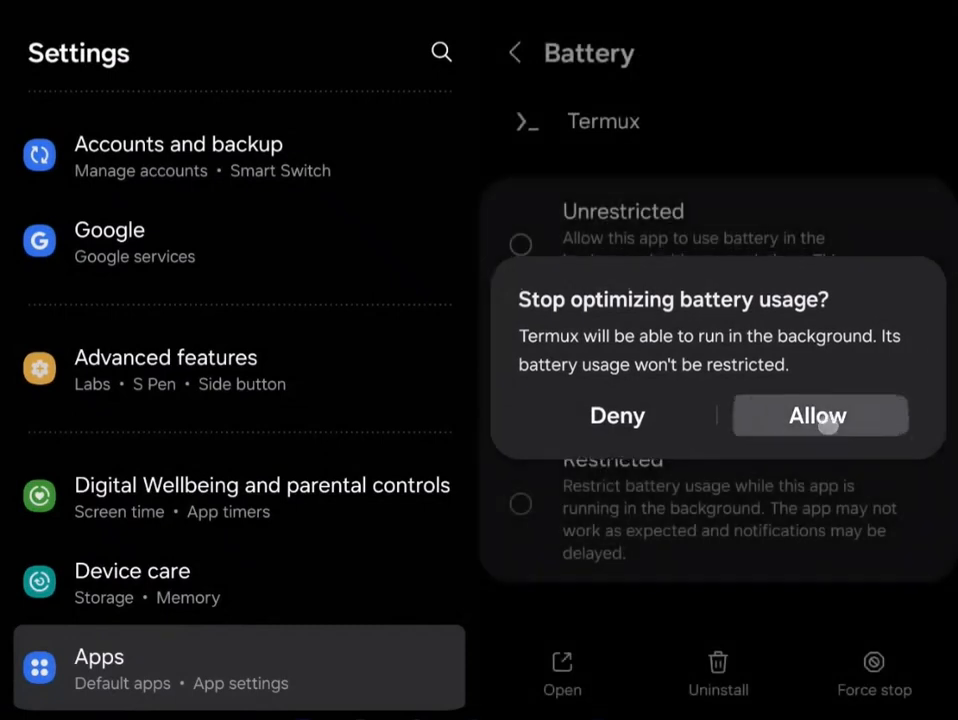
- Set Termux's battery usage to Unrestricted and return to the Termux terminal
left_click(817, 415)
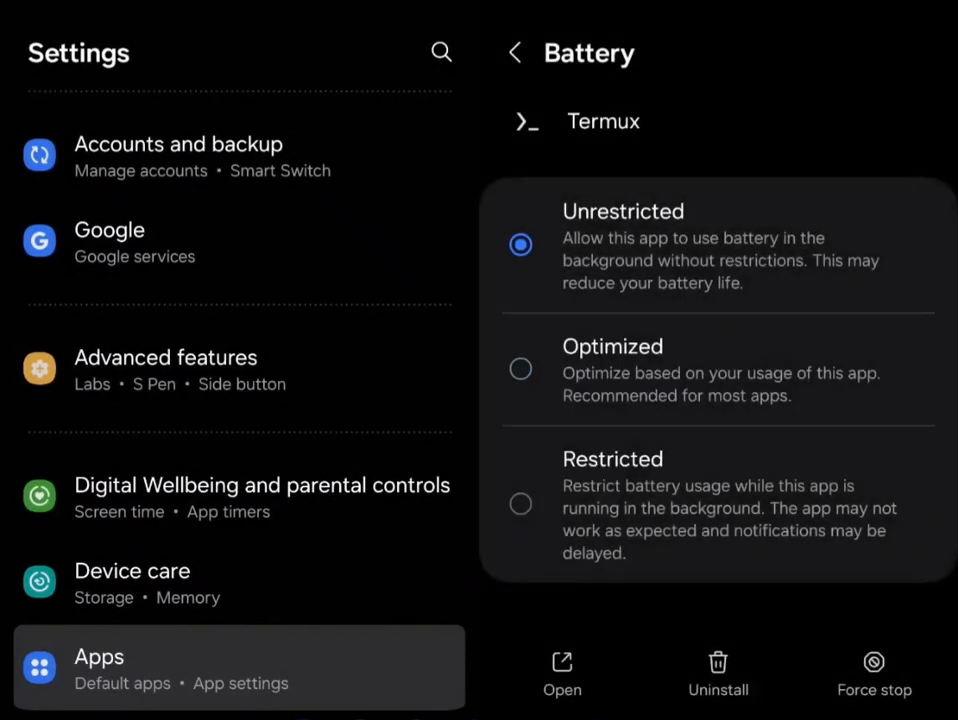
left_click(562, 662)
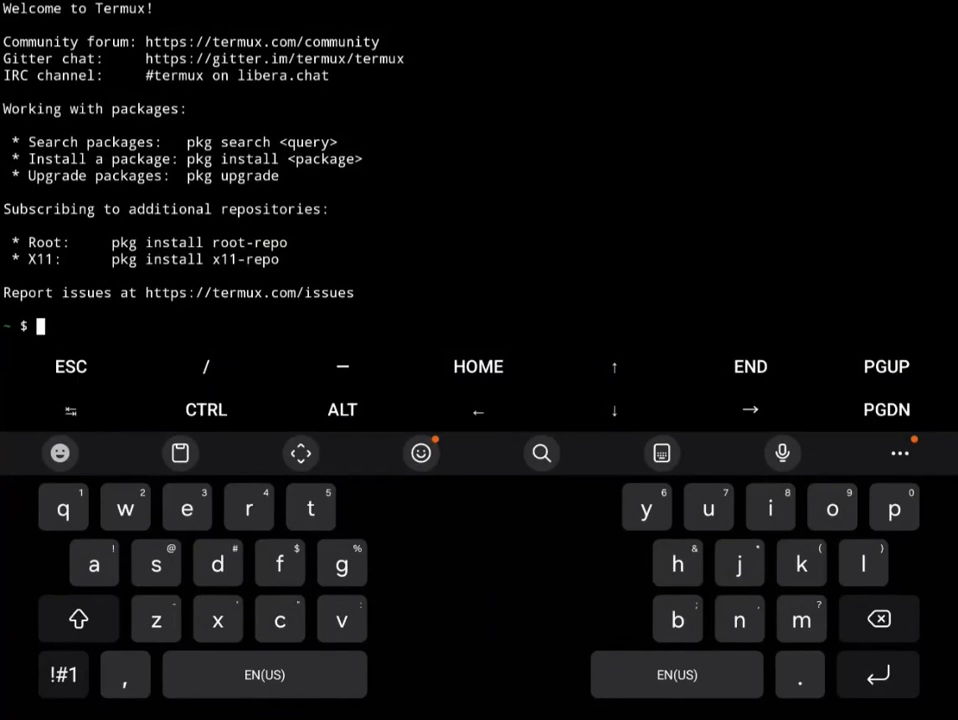
- Install the tigervnc package, confirming with y
type("pkg")
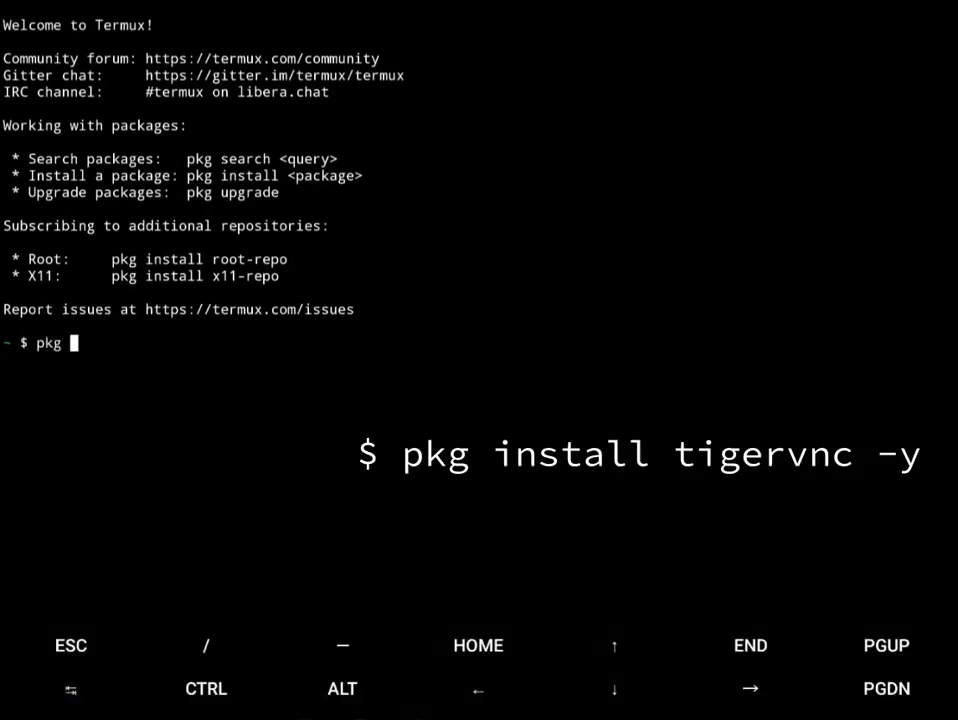
type("install ti")
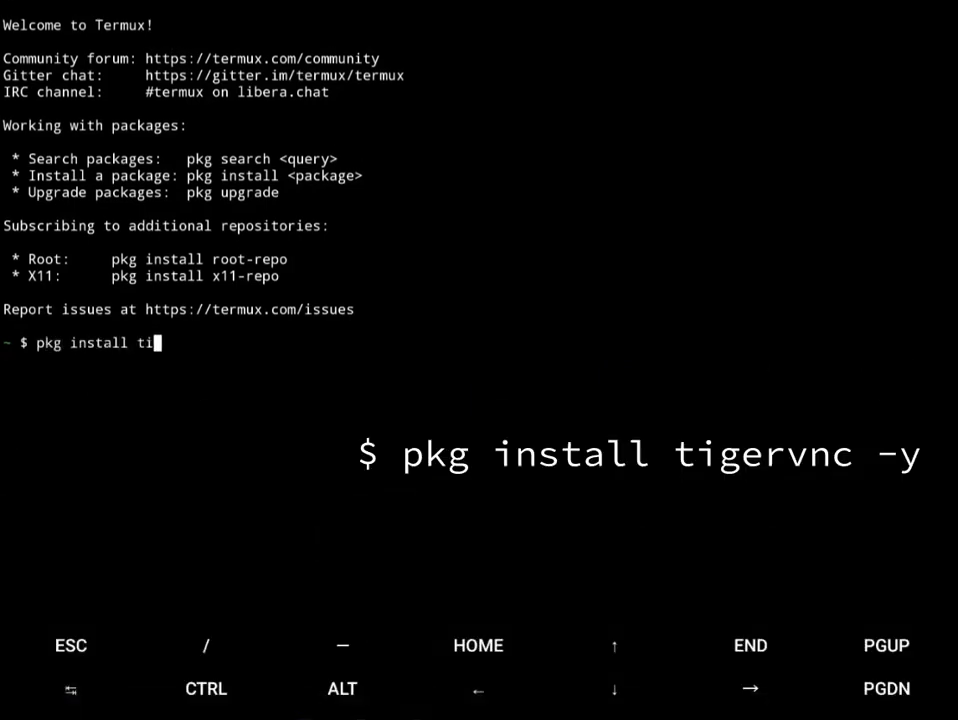
type("gervnc")
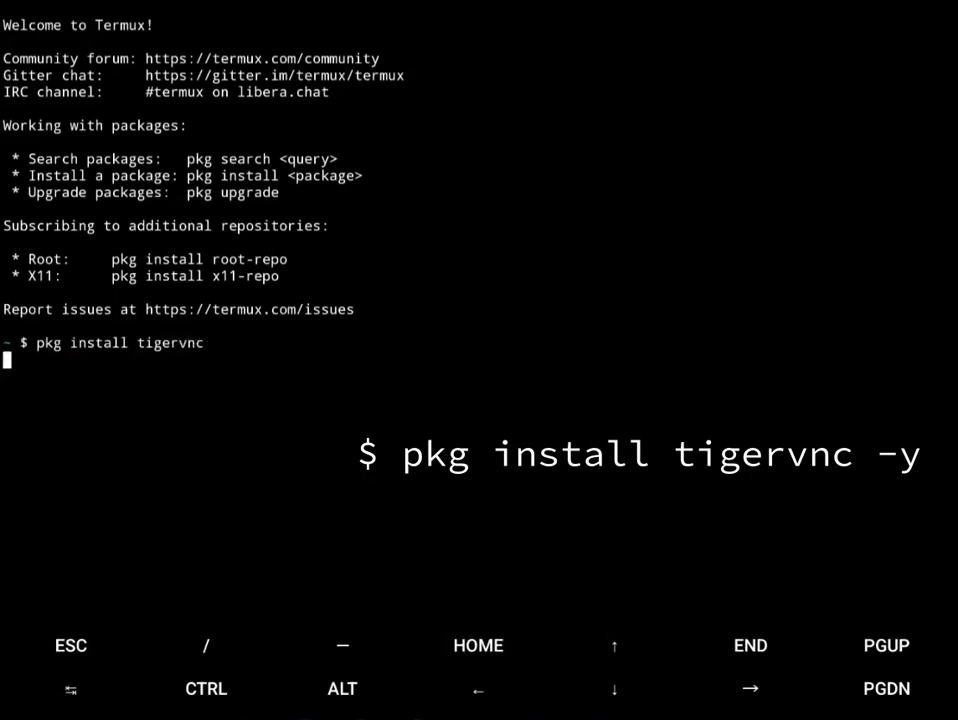
key("Return")
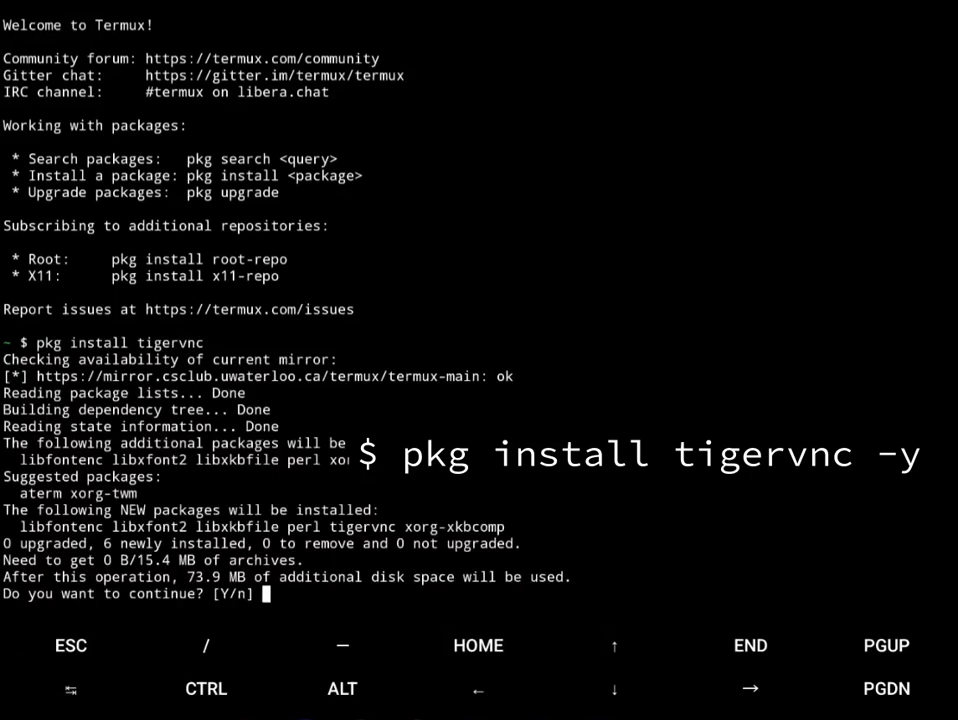
type("y")
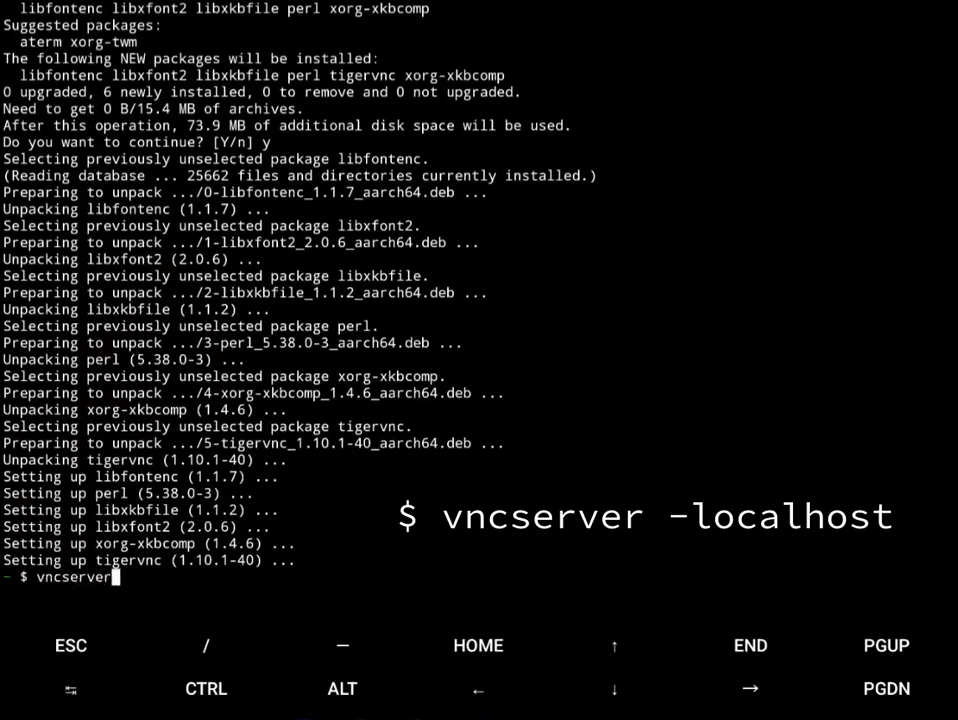
- Start vncserver -localhost, setting a password and declining a view-only password
type("-")
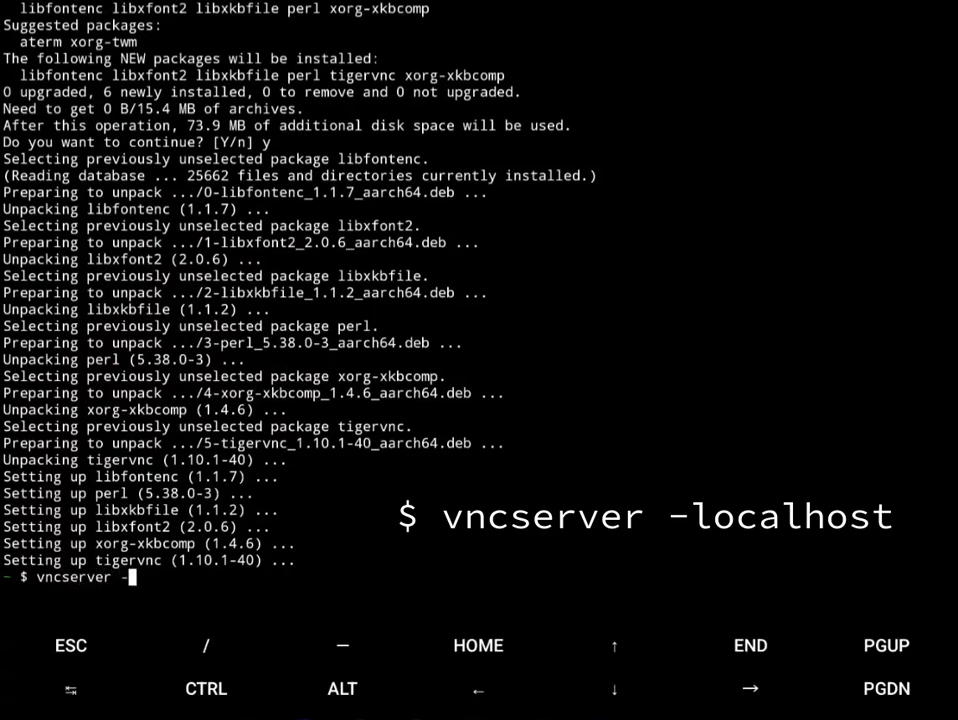
key("Return")
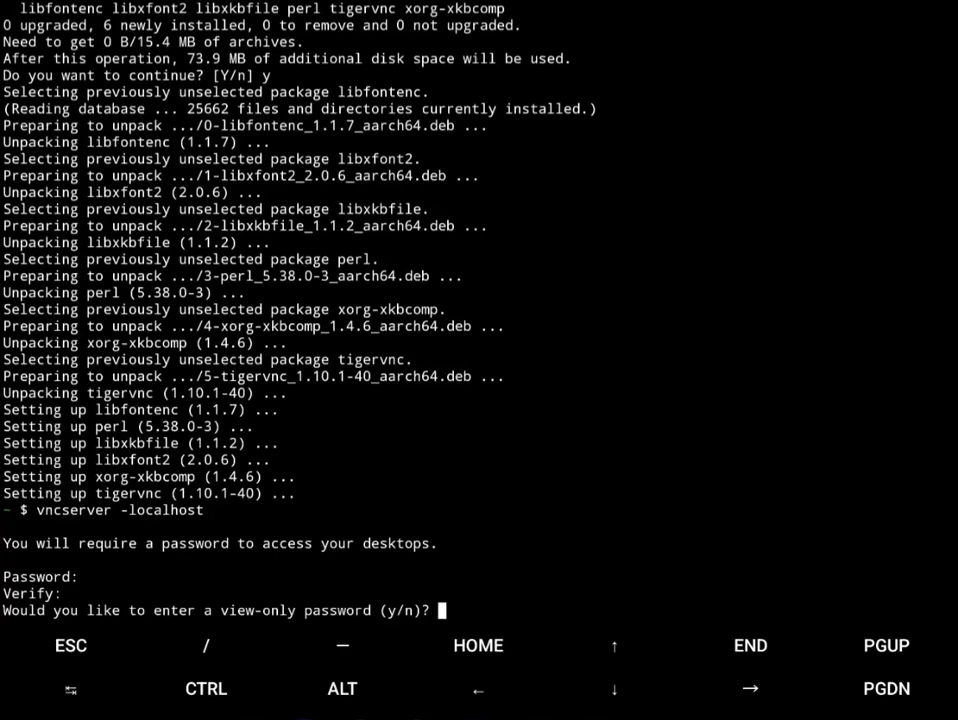
type("n")
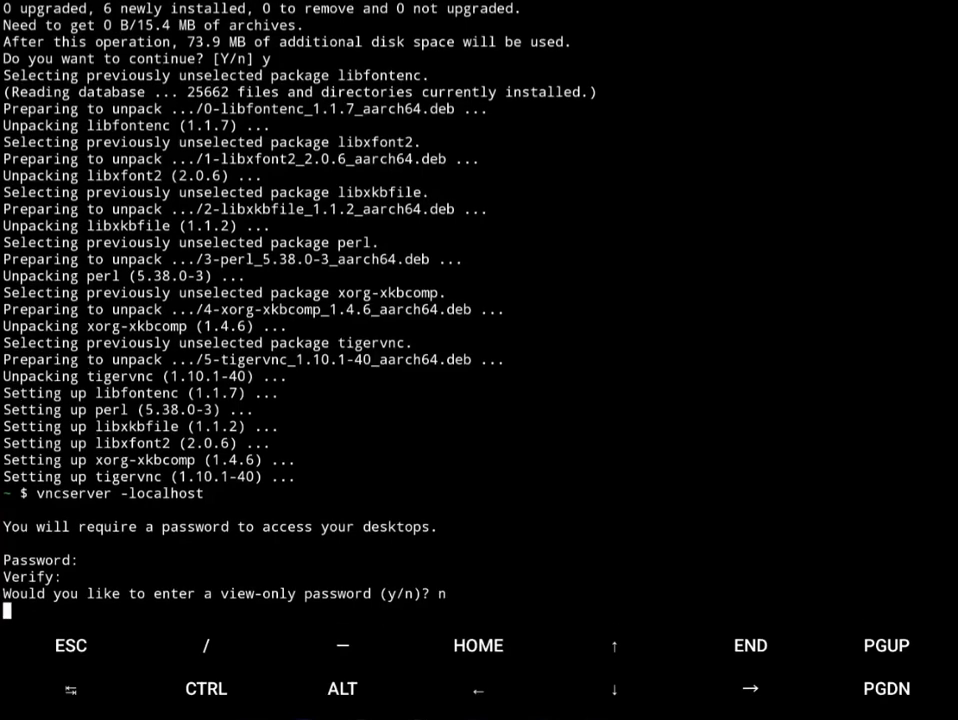
key("Return")
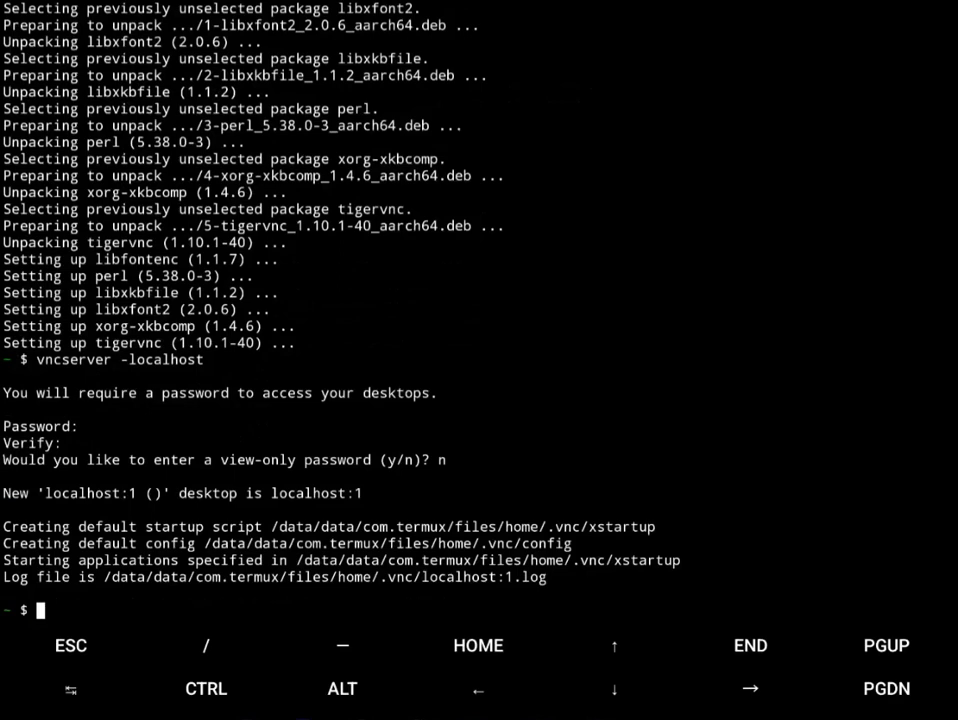
- Export DISPLAY=":1" to point at the new VNC desktop
type("exporty")
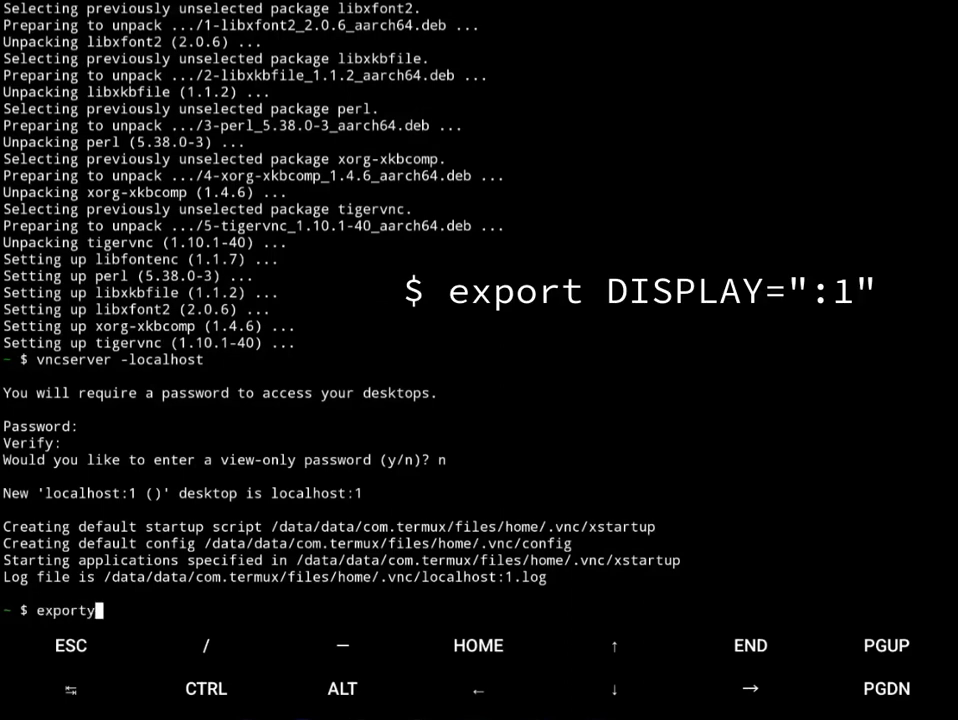
key("BackSpace")
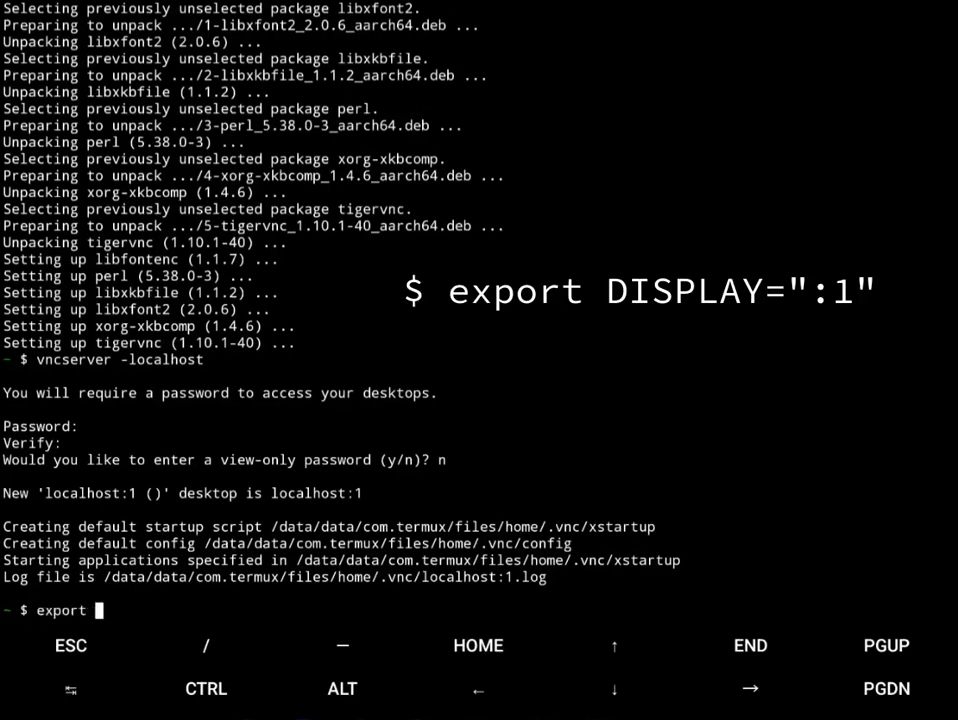
type("DISPLAY=\":")
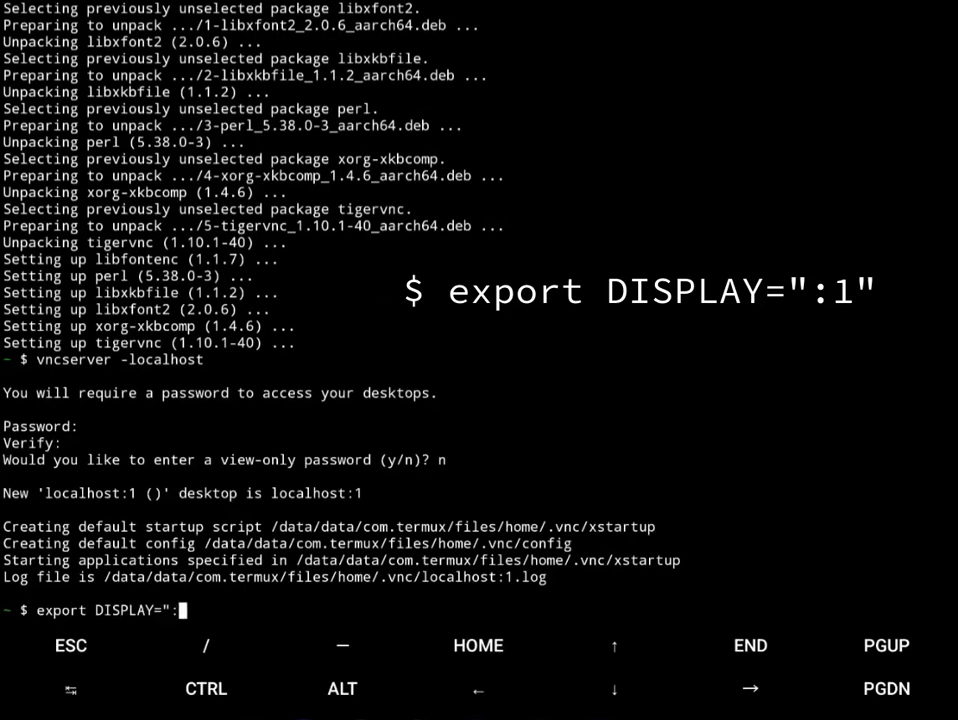
type("\"")
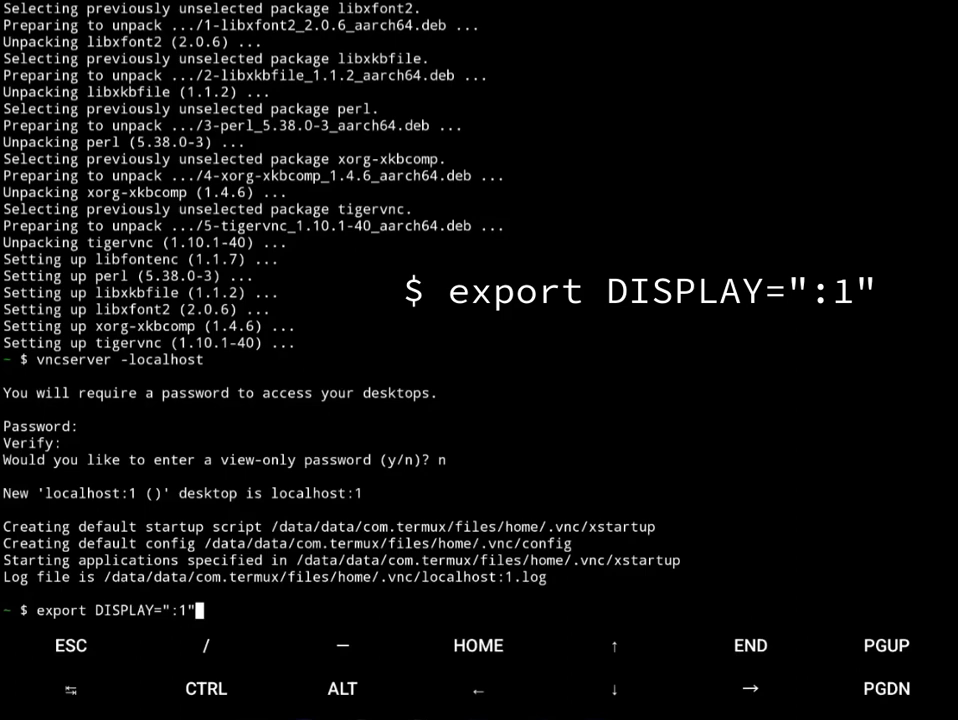
key("Return")
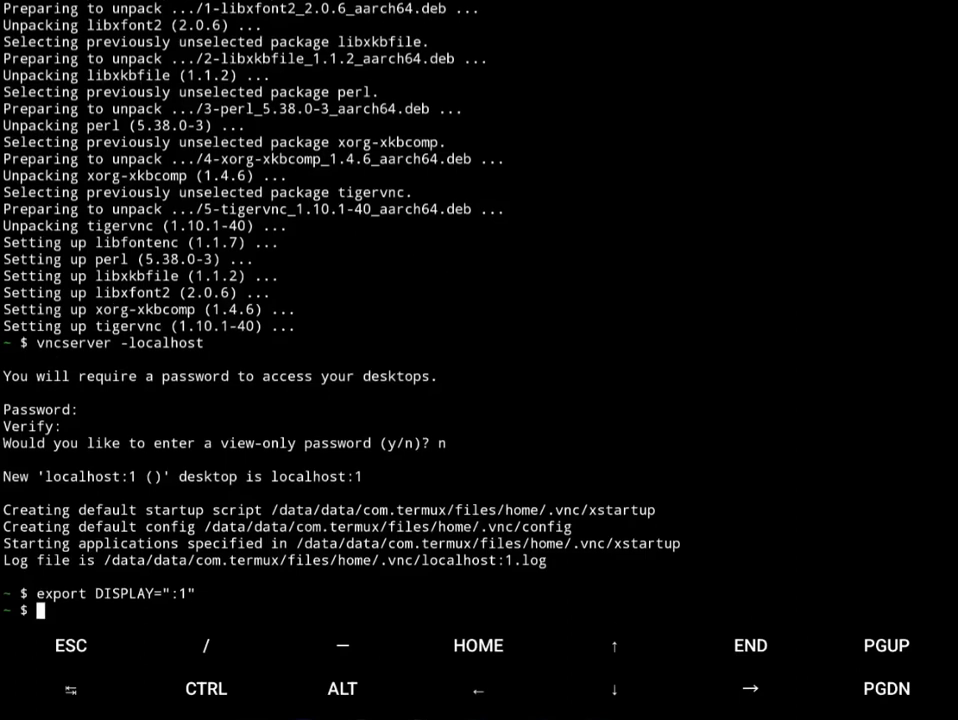
- Run termux-setup-storage and allow Termux access to the device's files
type("ls")
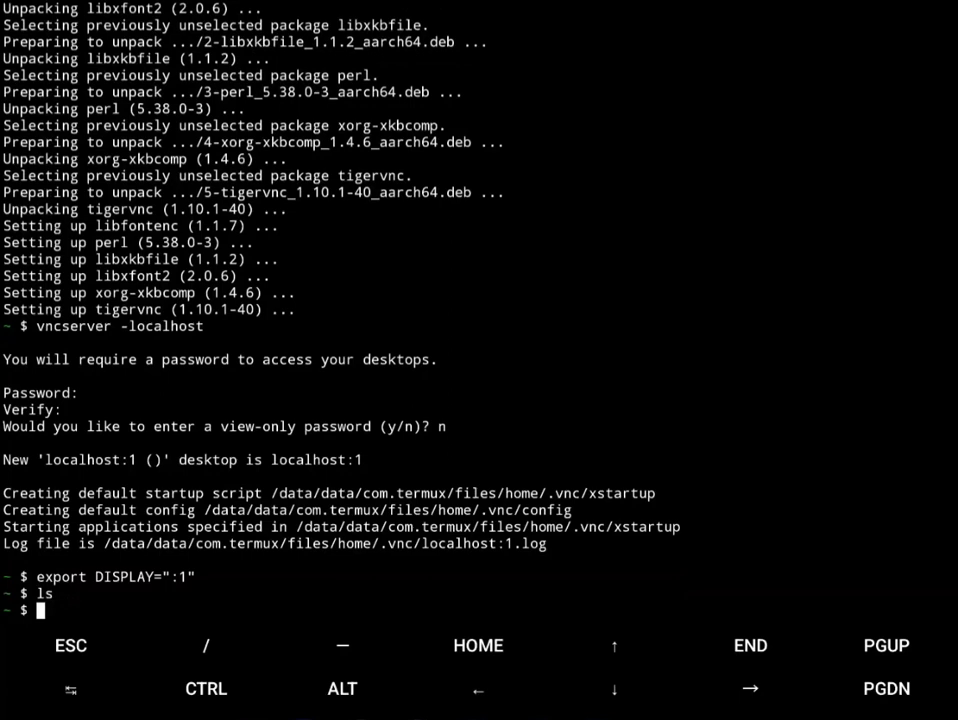
type("termux")
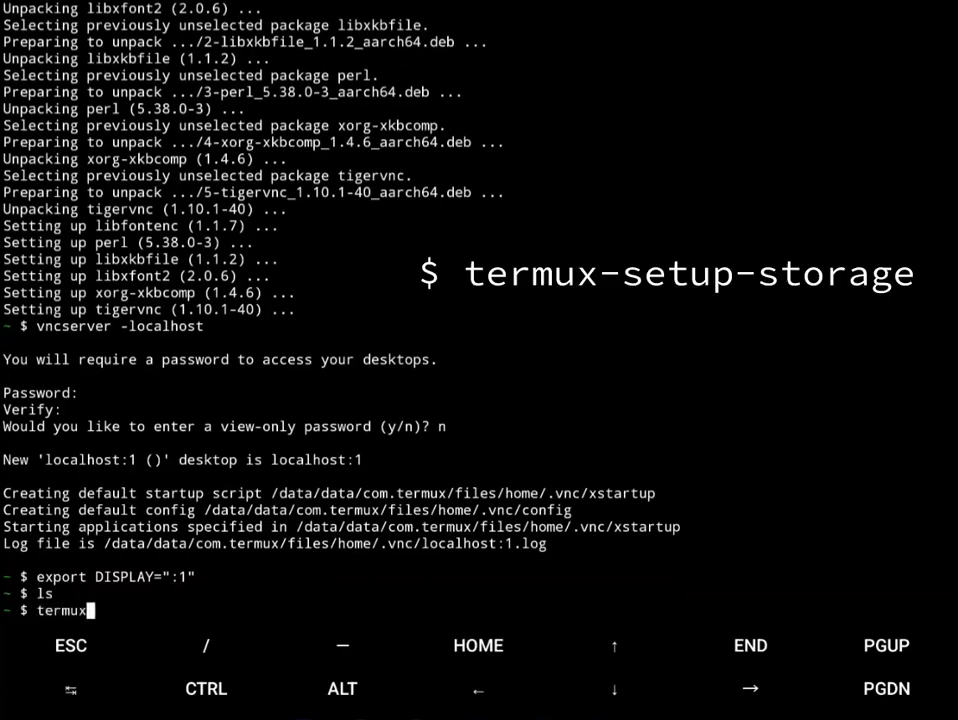
type("-setup-stor")
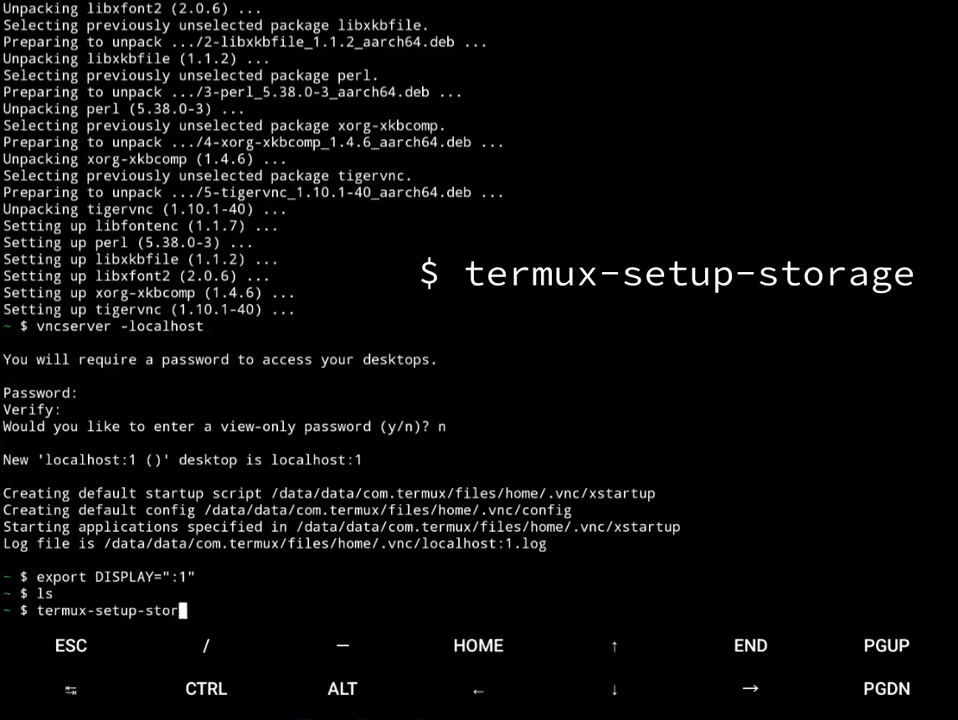
key("Return")
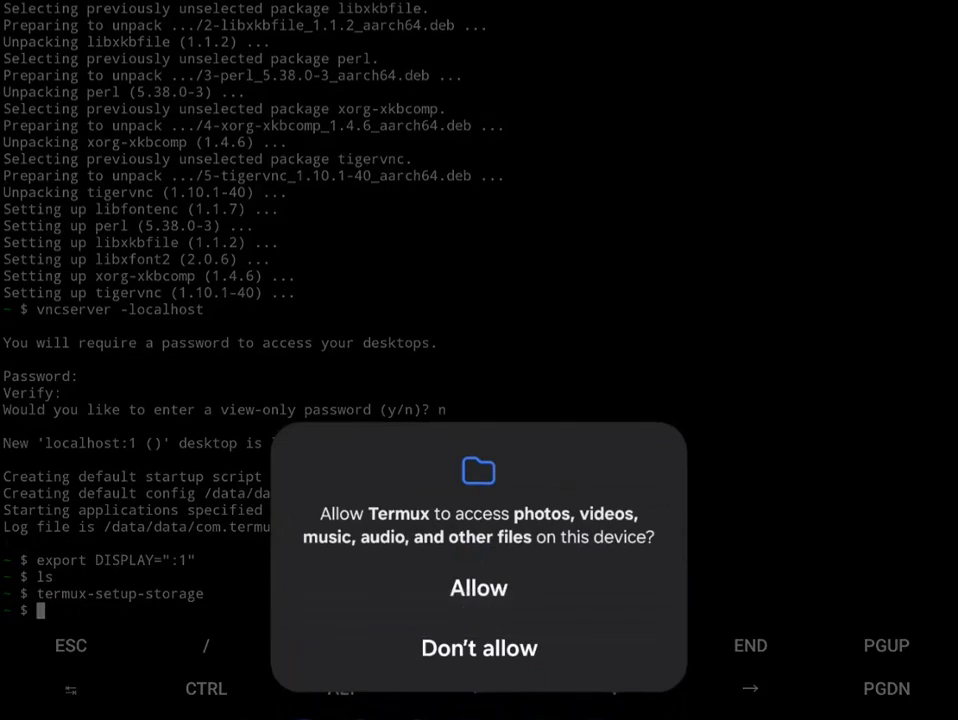
left_click(478, 588)
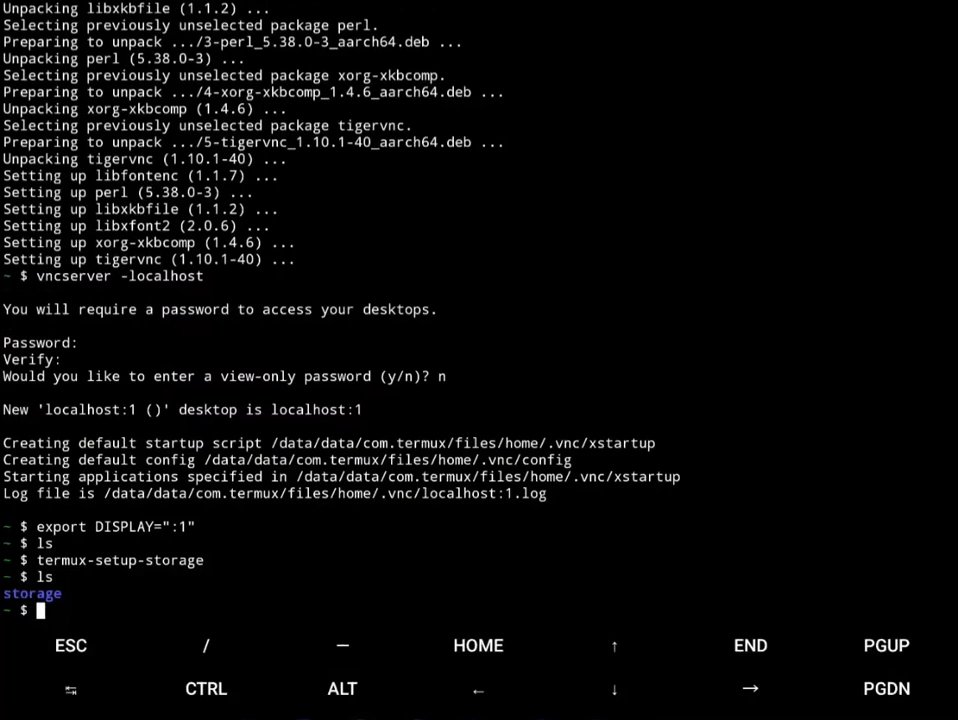
- Enter storage/shared/dosbox, containing TP7 and TP7.zip, and launch DOSBox
type("cd storage")
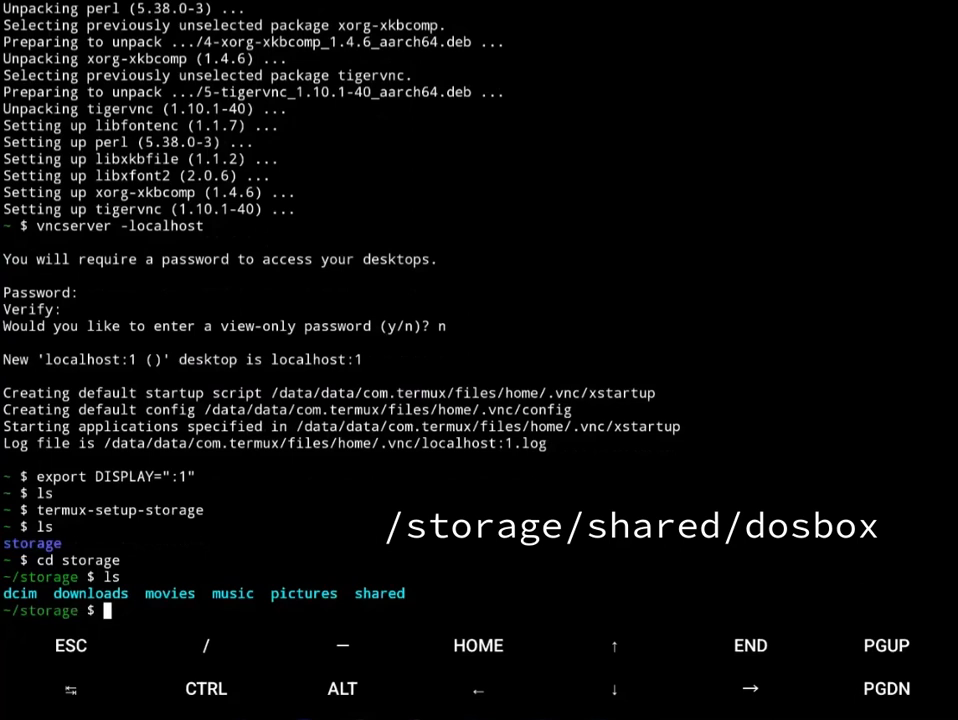
type("vcdf")
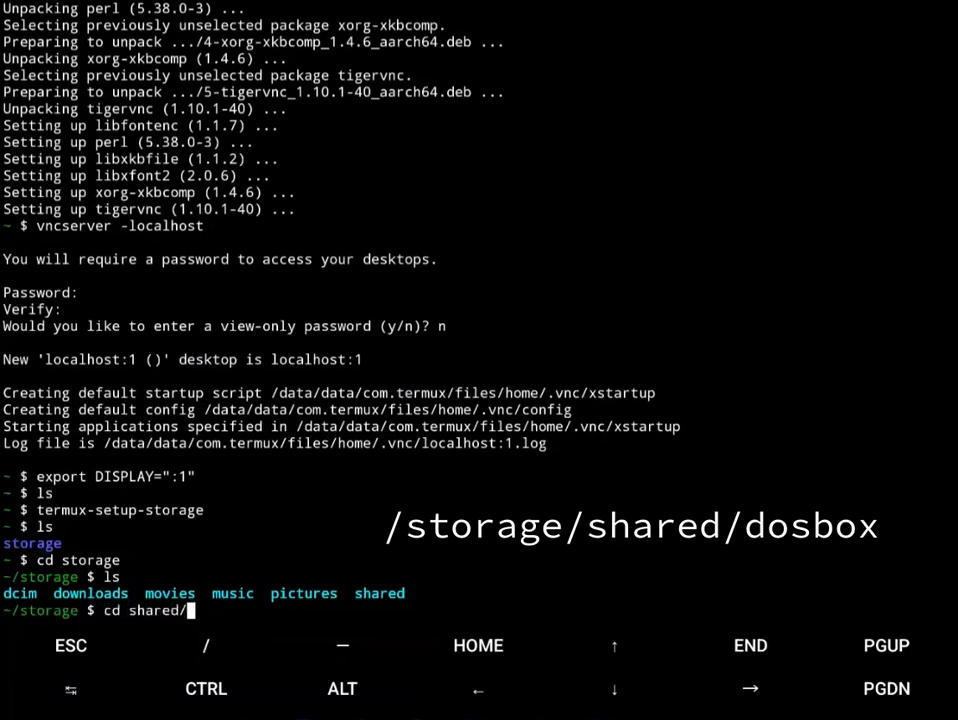
type("dosbox")
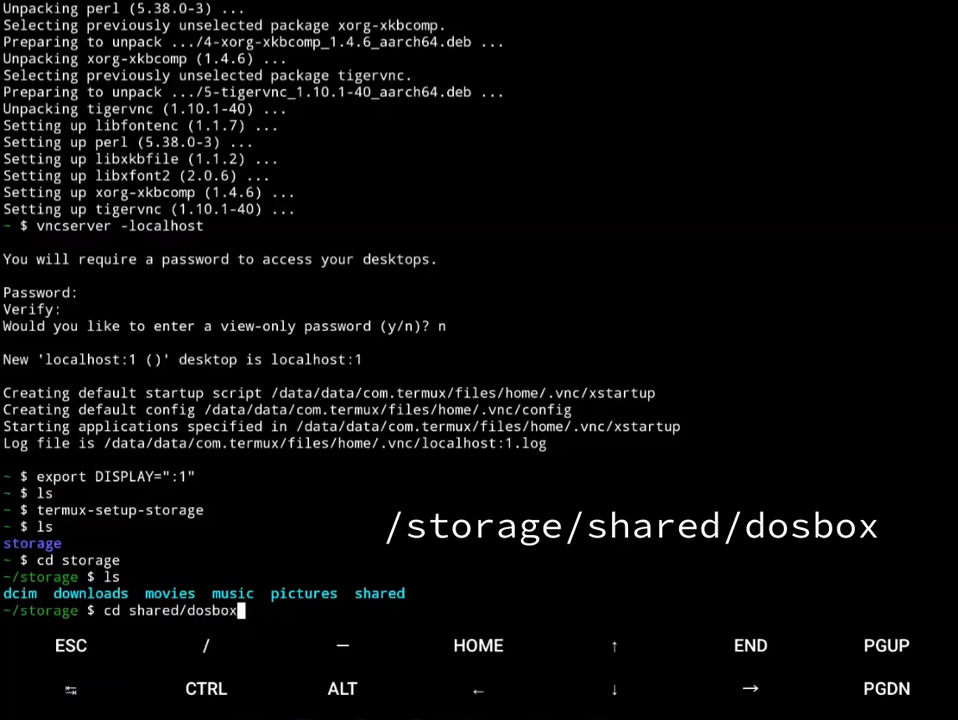
key("Return")
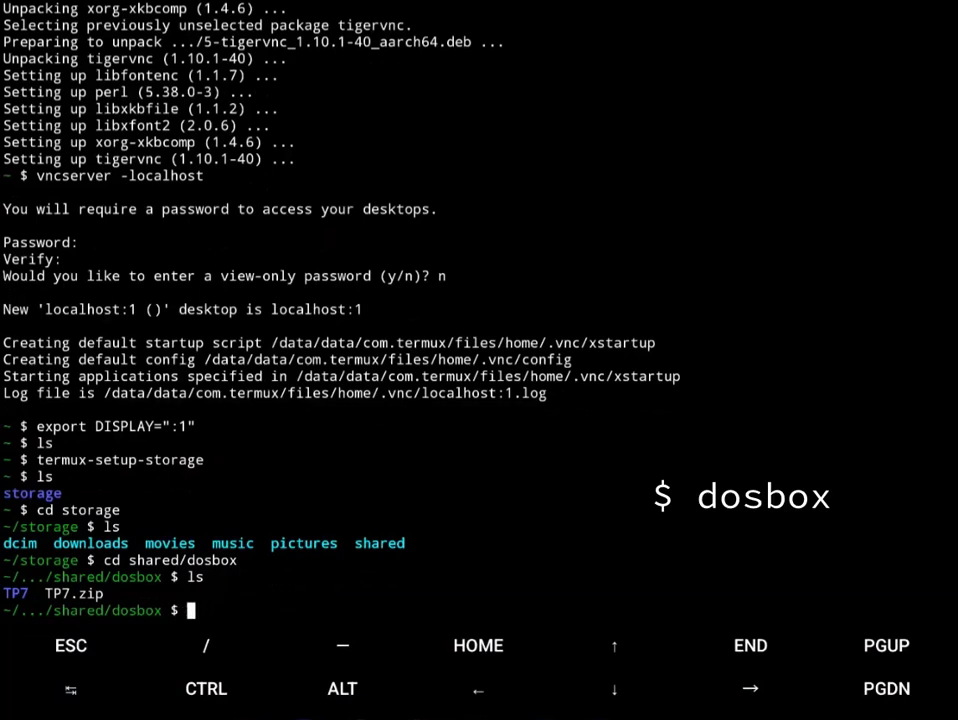
type("dox")
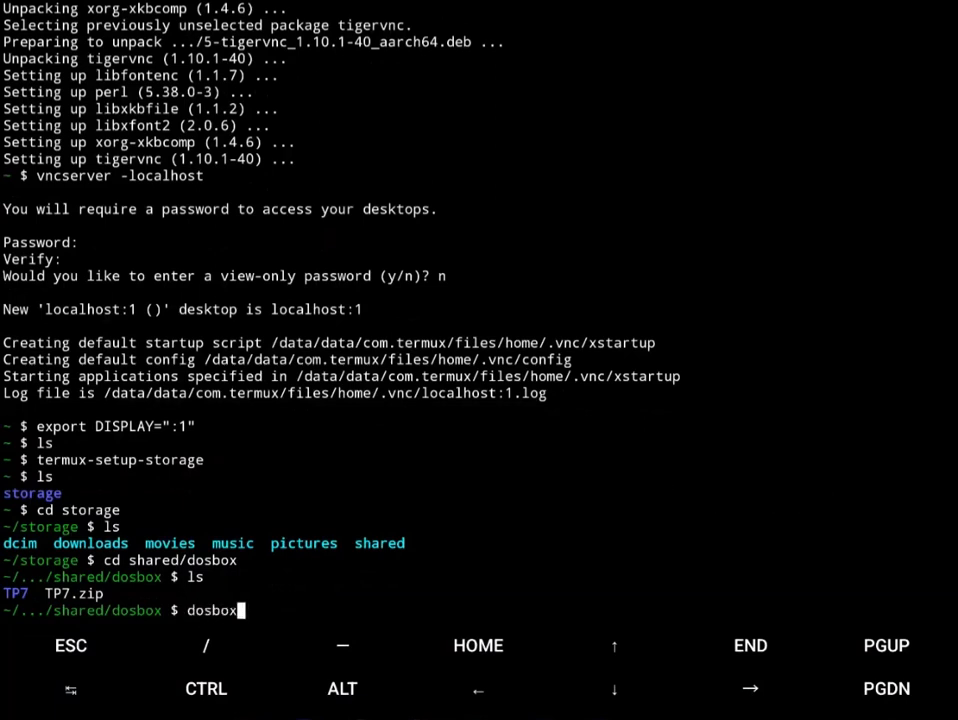
key("Return")
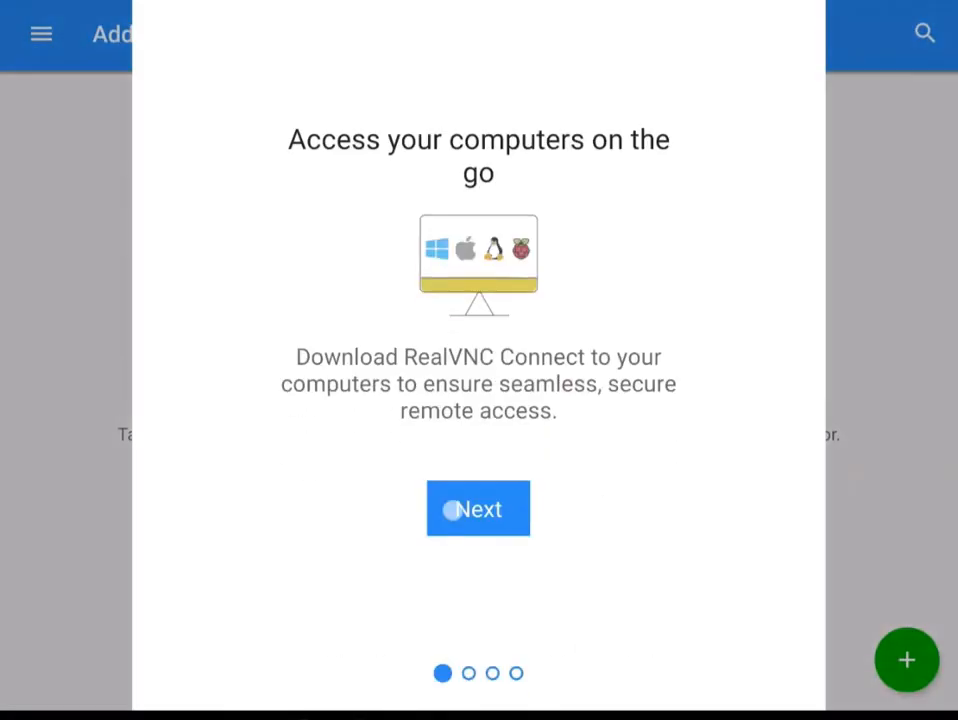
- Page through the RealVNC welcome screens to the end, then start a new connection
left_click(478, 509)
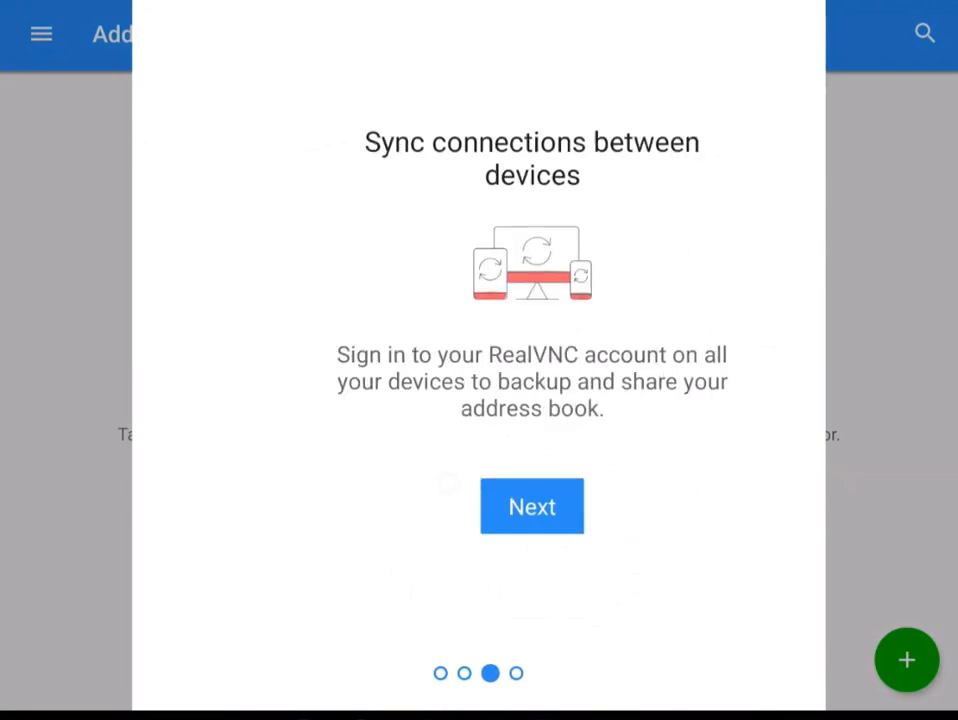
left_click(532, 507)
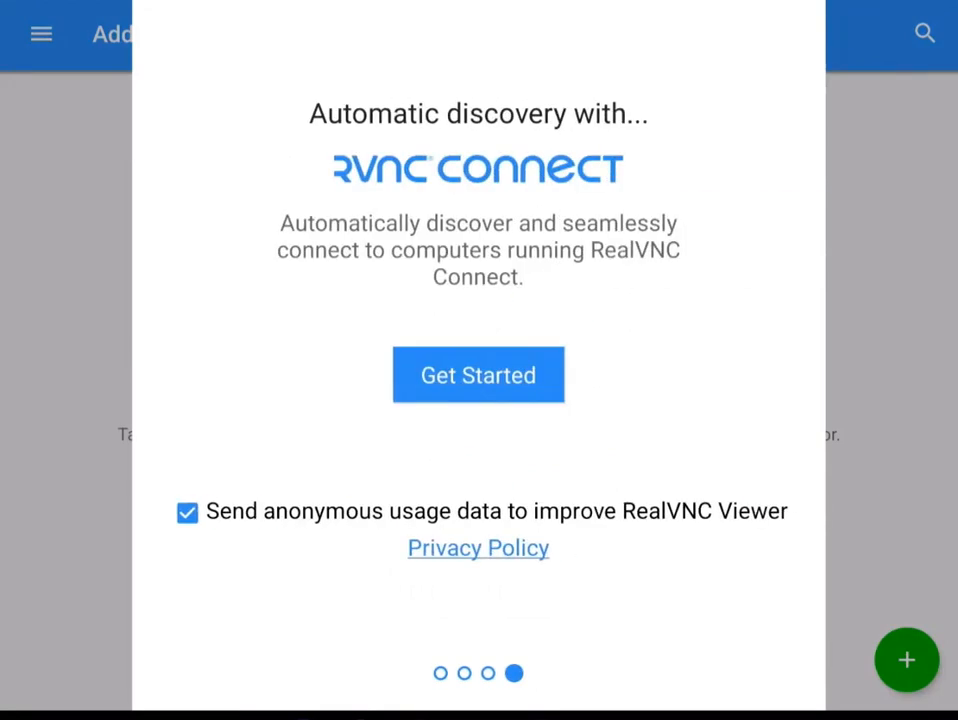
left_click(478, 374)
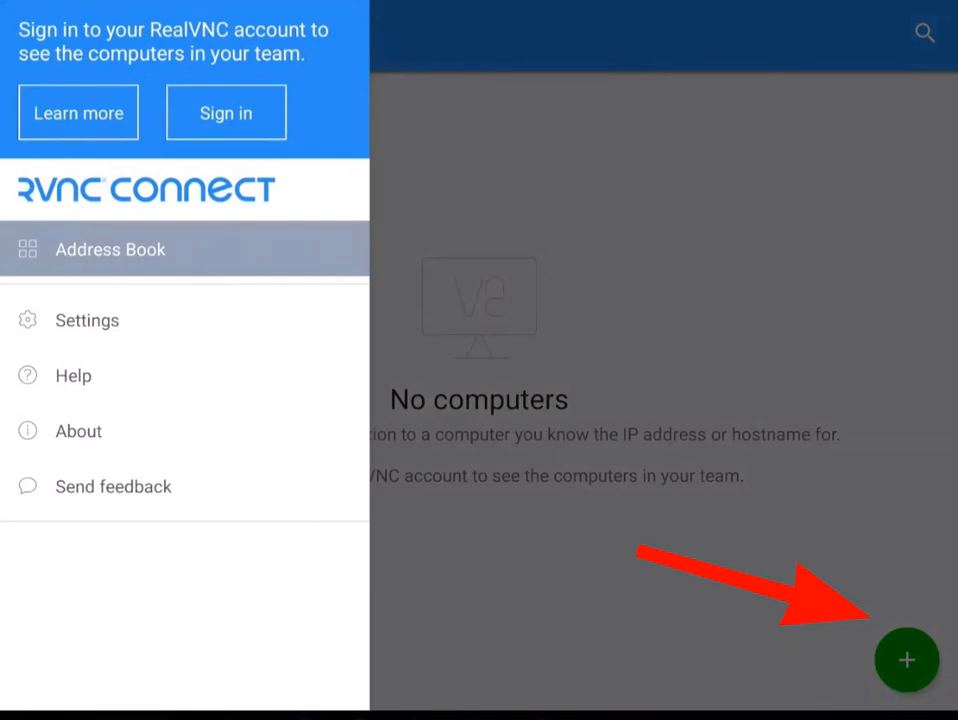
left_click(906, 659)
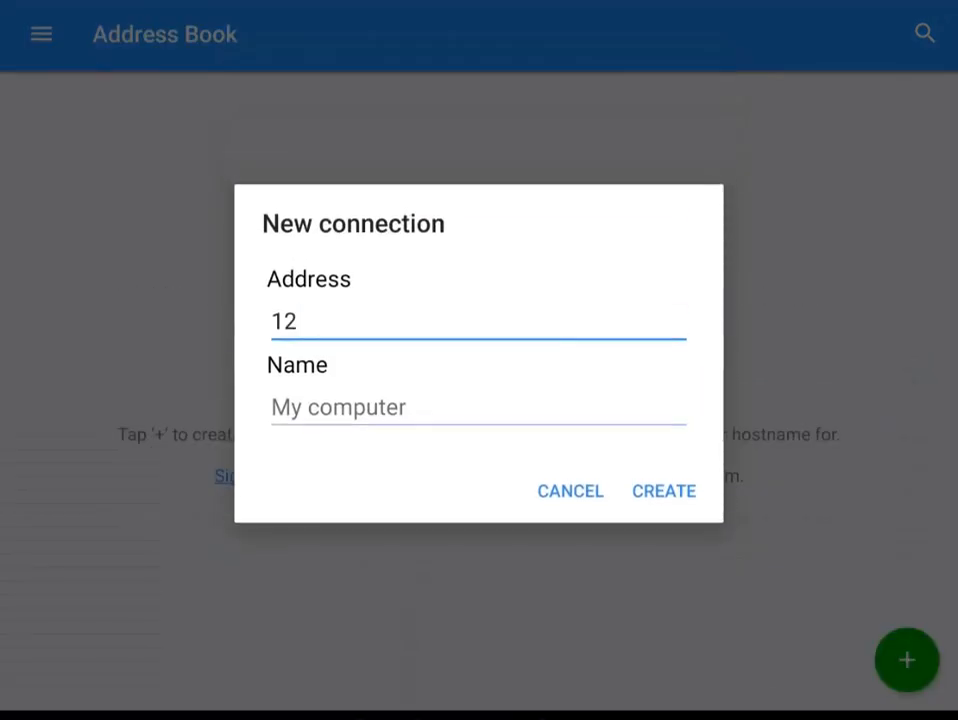
- Create a saved connection named Termux for address 127.0.0.1:5901
type("7")
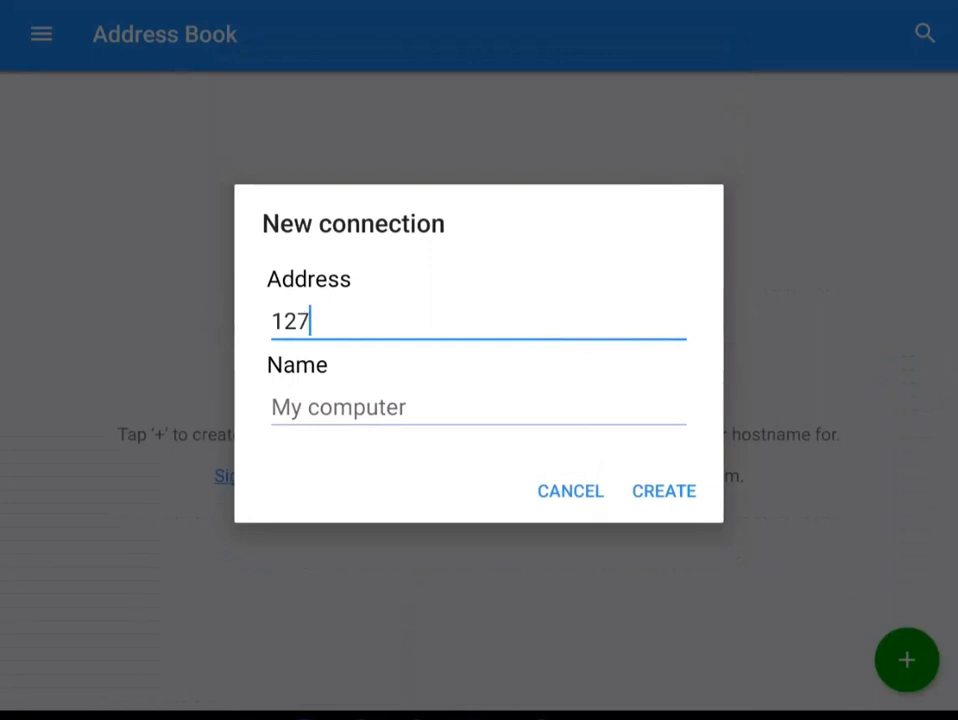
type(".0.0.12")
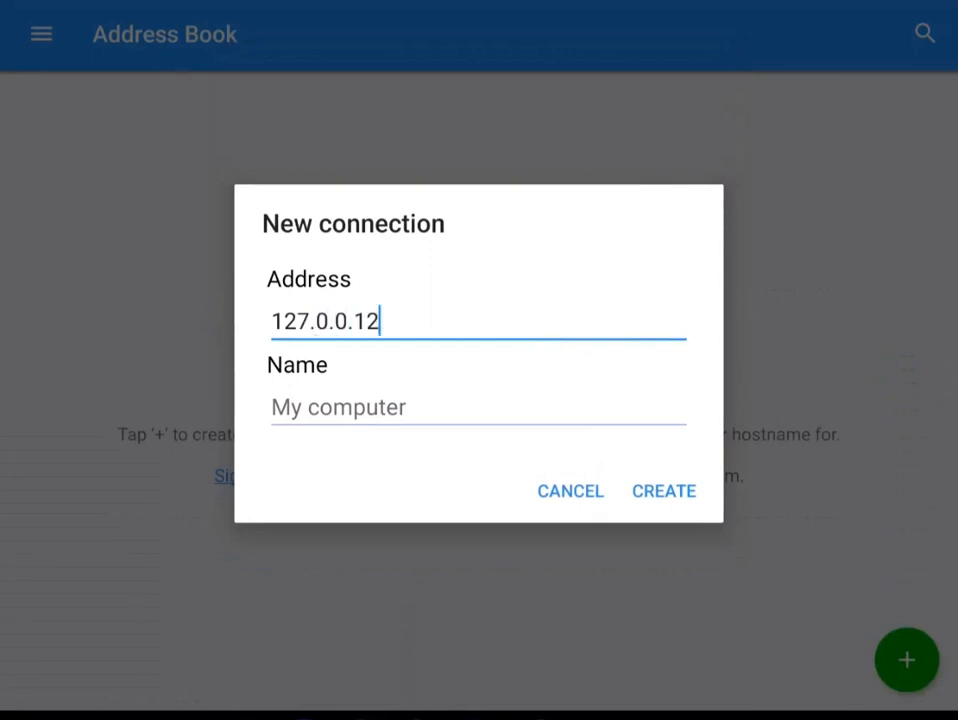
type(":")
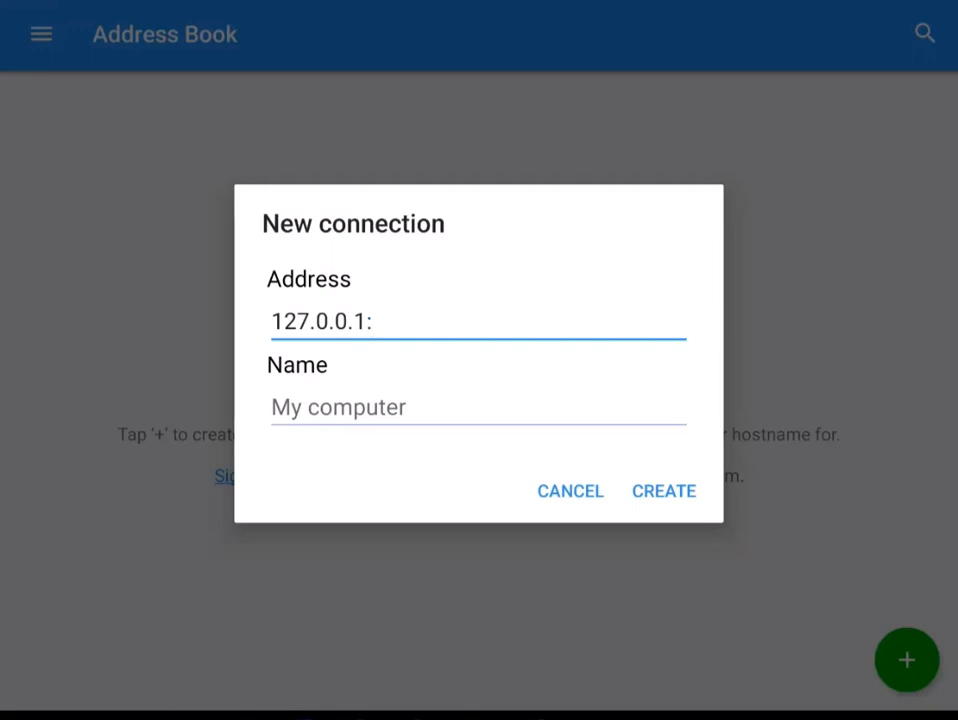
type("5901")
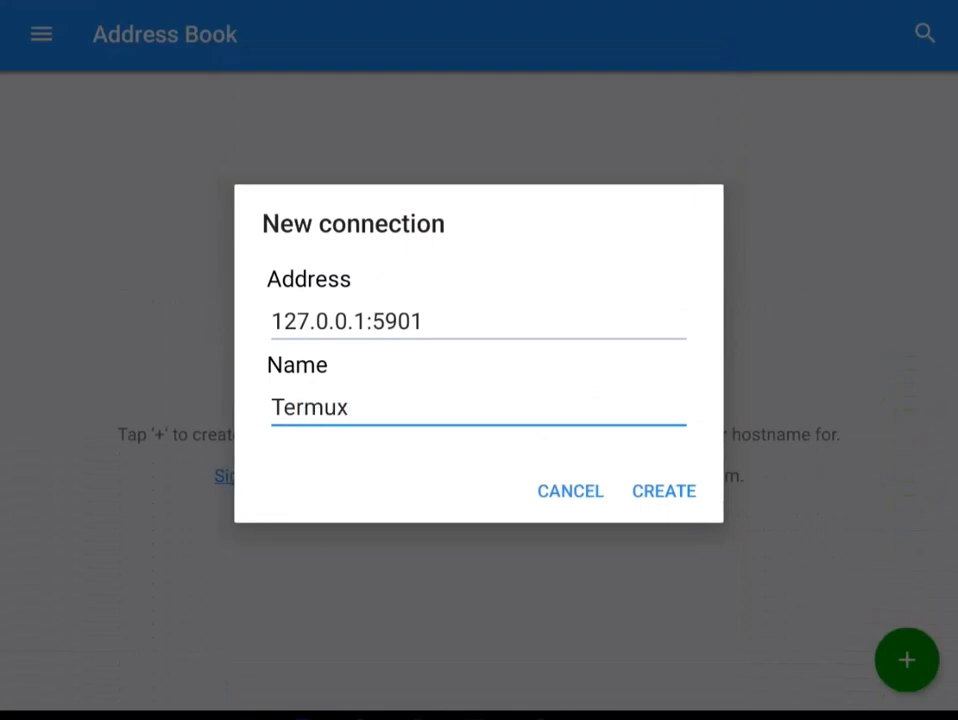
left_click(663, 490)
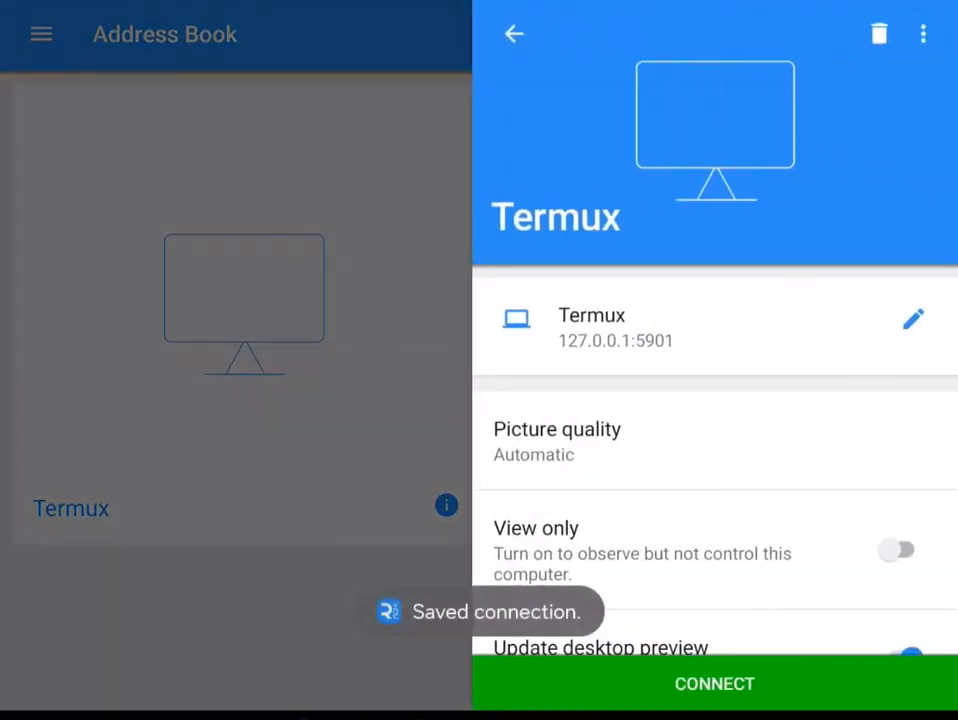
- Connect to Termux, accept the unencrypted warning, and remember the VNC password
left_click(714, 683)
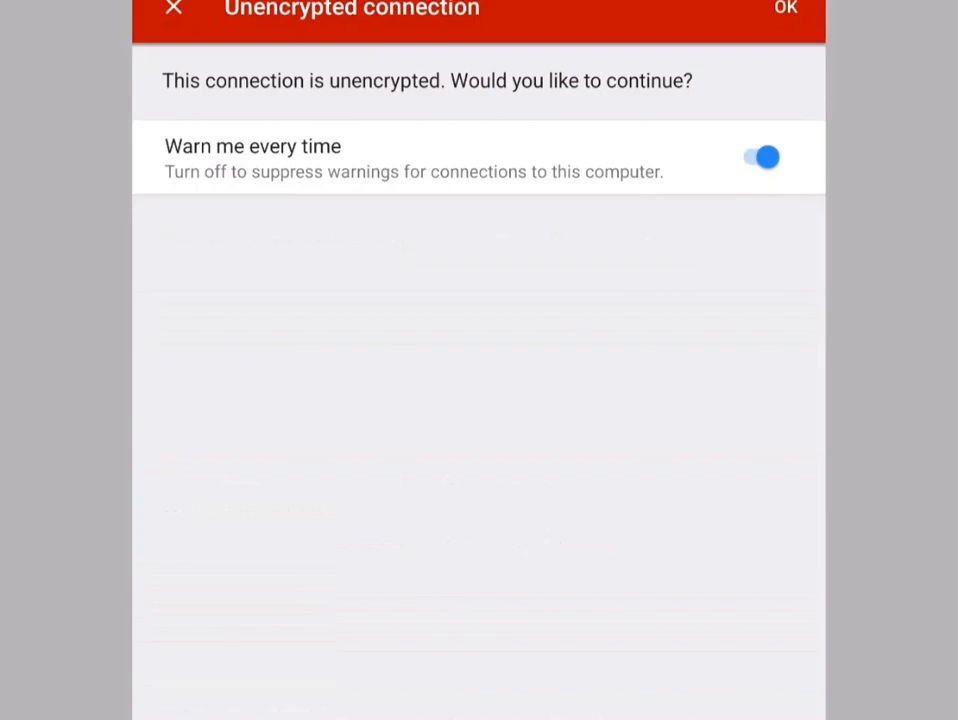
left_click(784, 8)
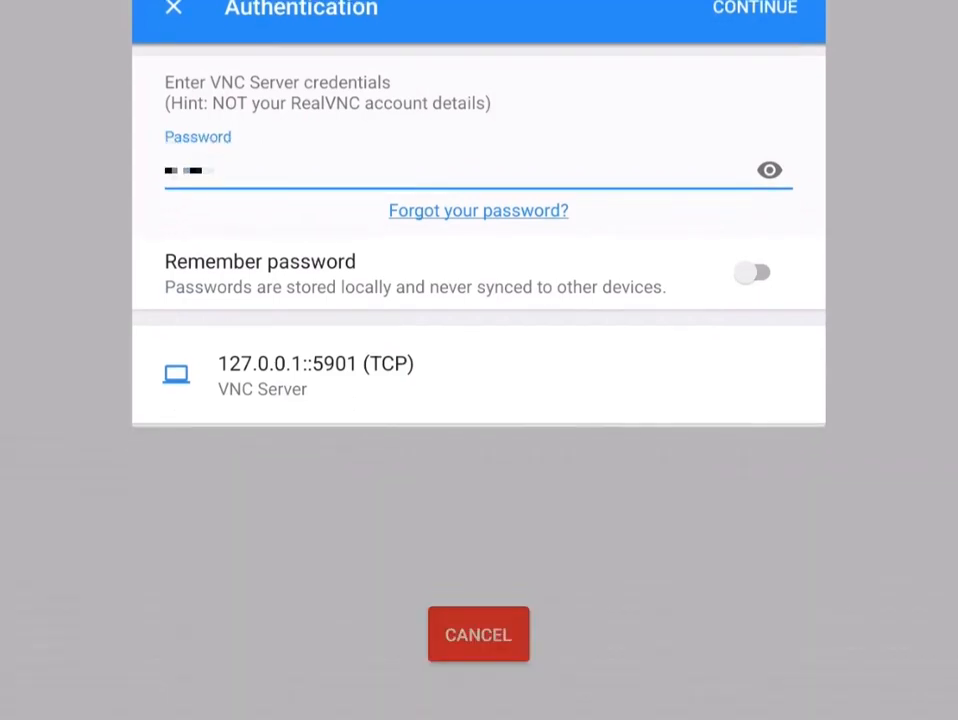
left_click(753, 272)
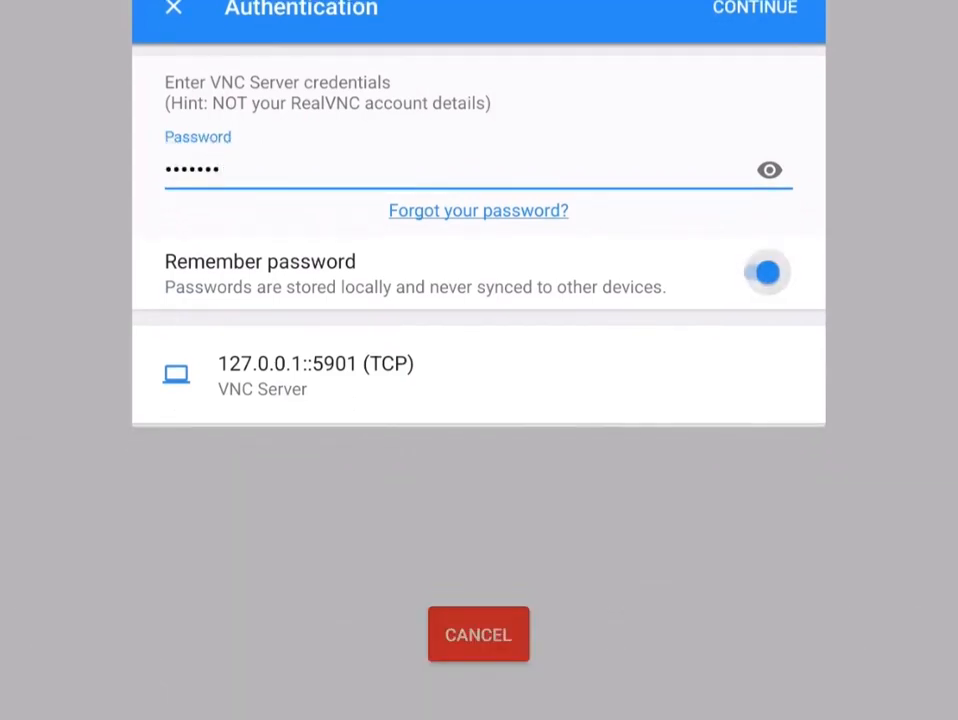
left_click(754, 8)
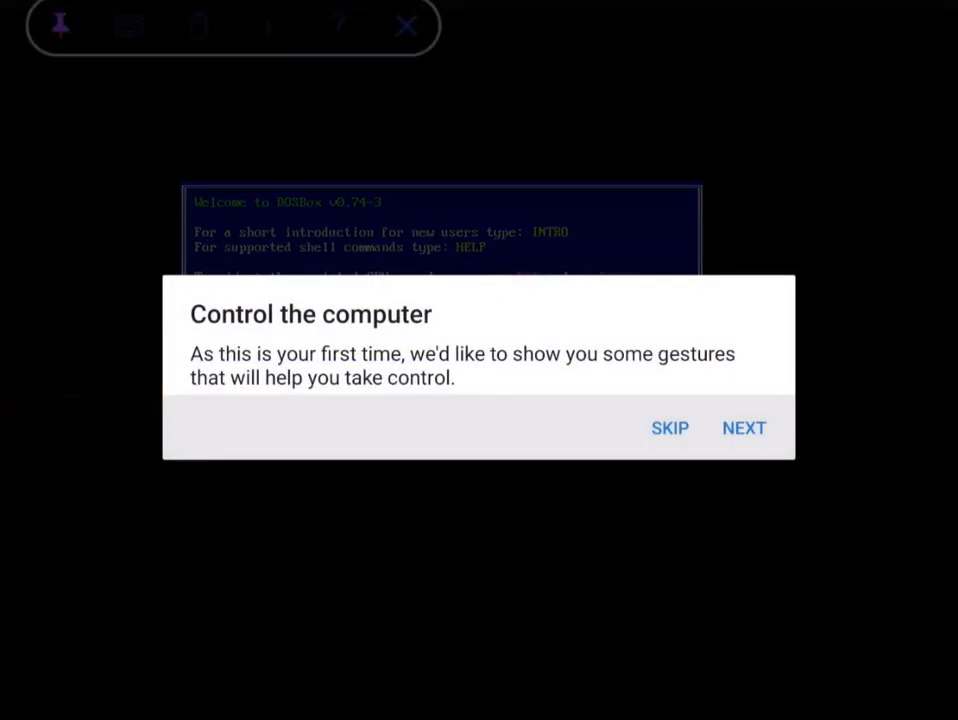
- Step through the introductory tutorial to reveal the Z:\> DOS prompt
left_click(744, 428)
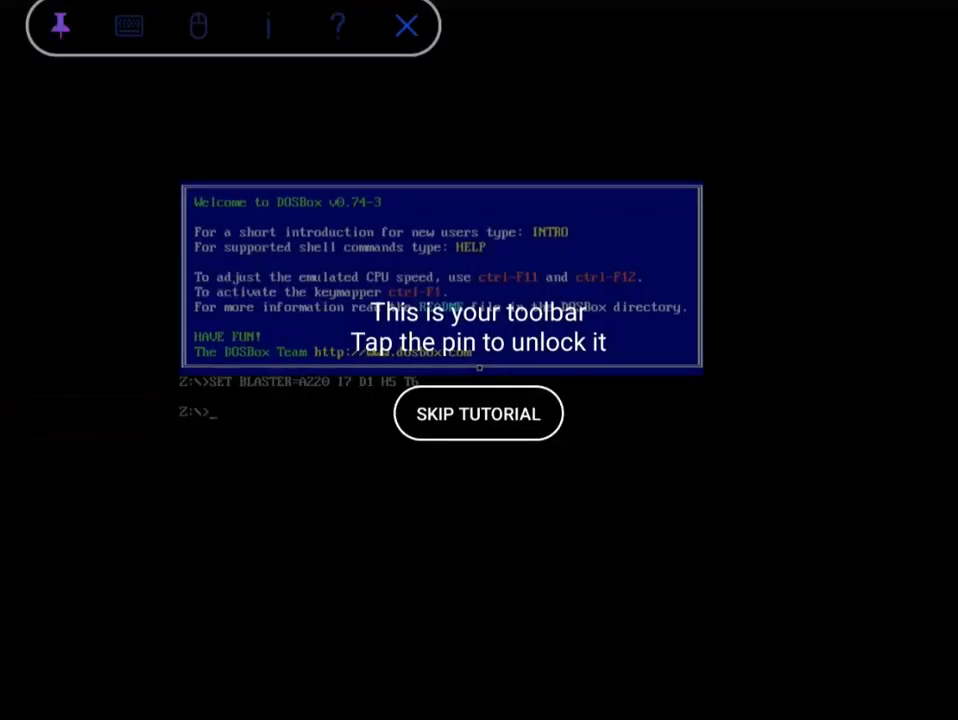
left_click(58, 26)
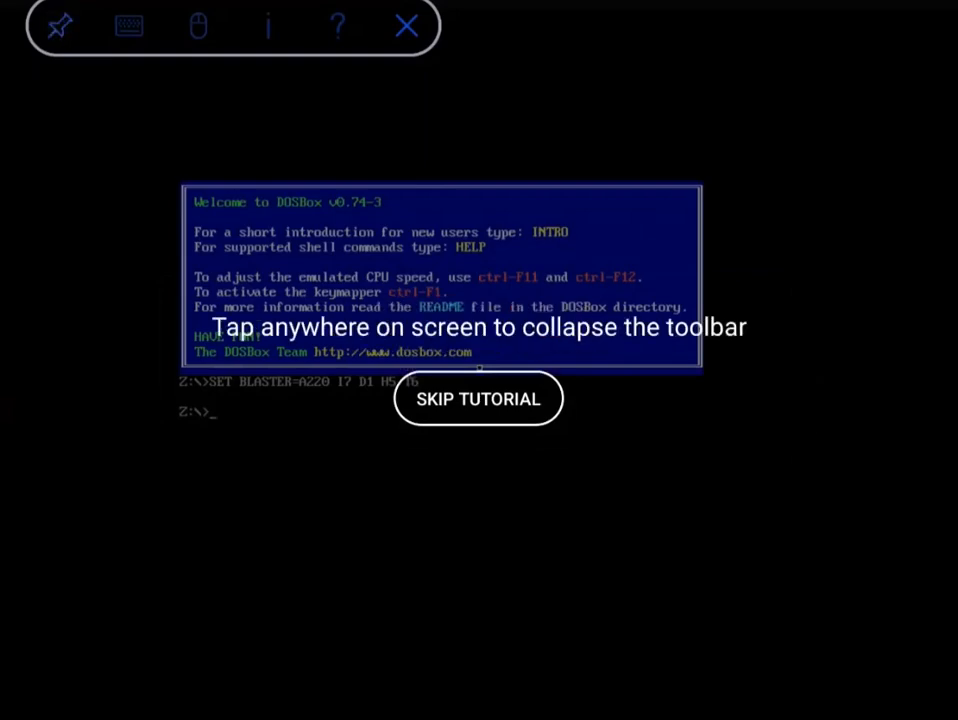
left_click(478, 398)
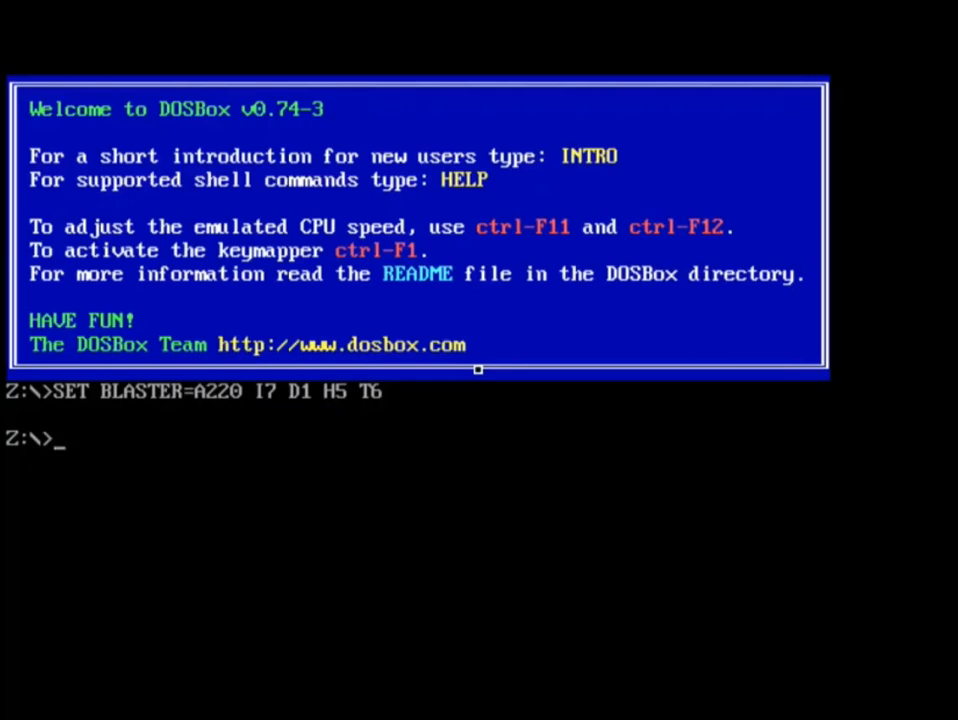
- Enter 'mount c ~/storage/shared/dosbox' at the DOS prompt
type("mount")
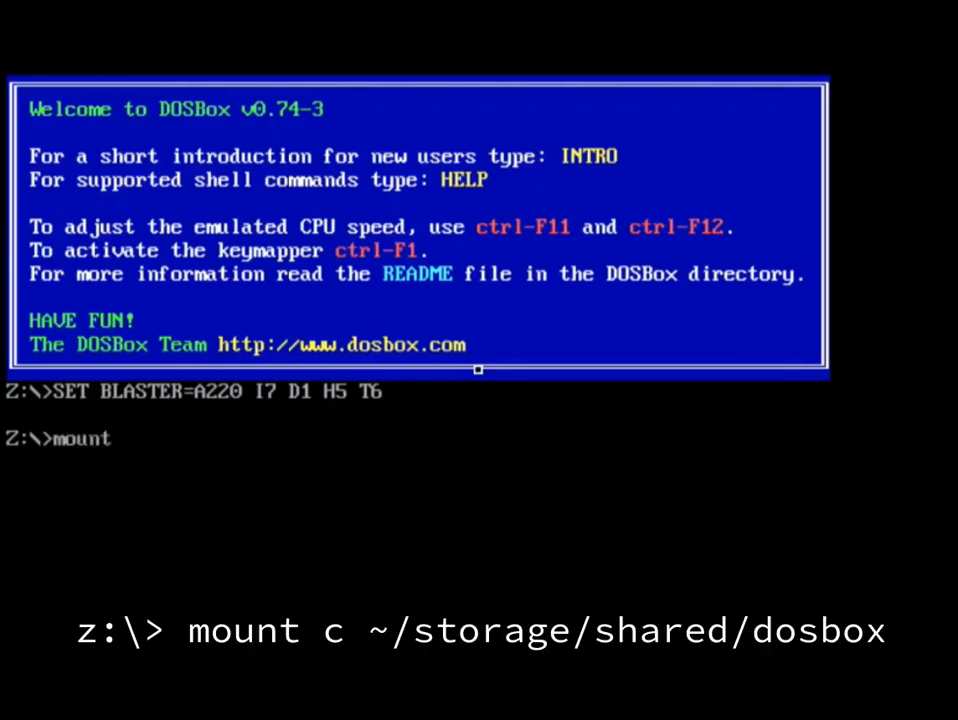
type("c")
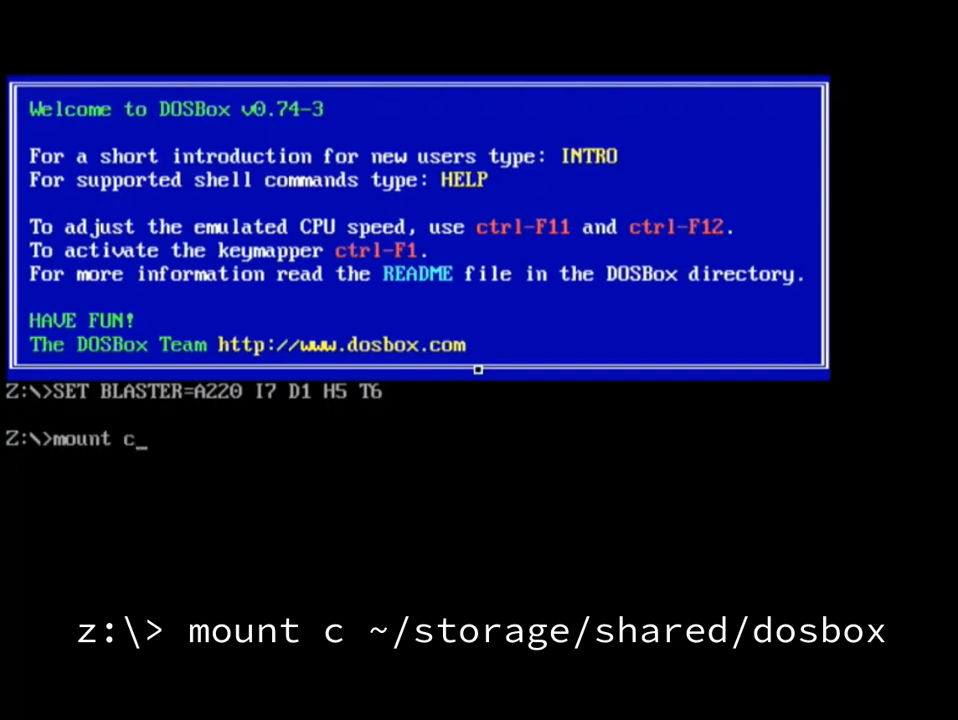
type("~/s")
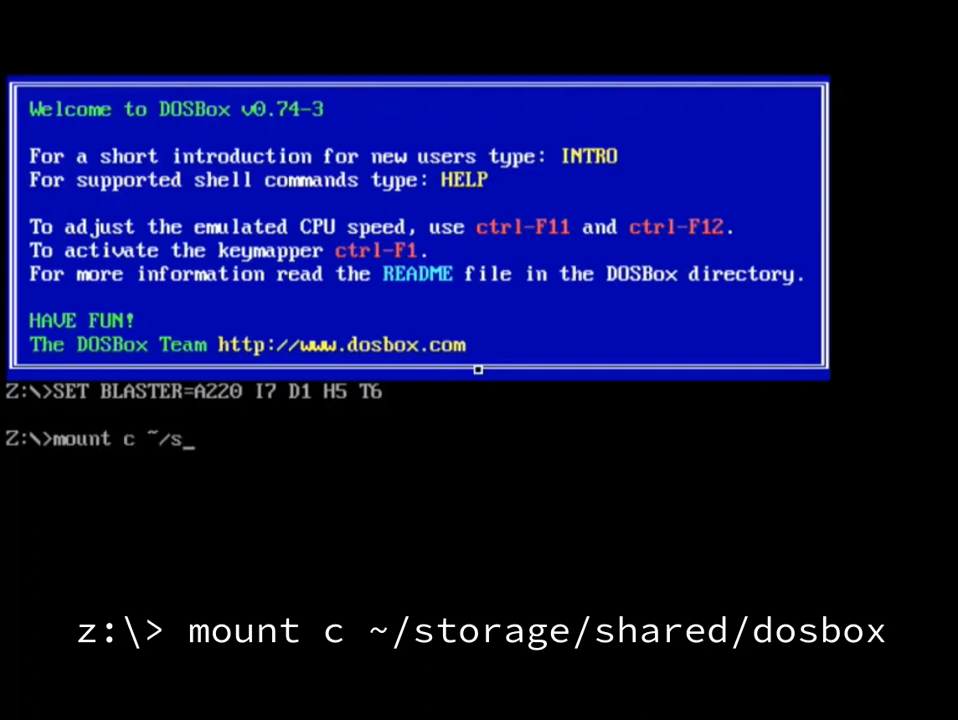
type("tora")
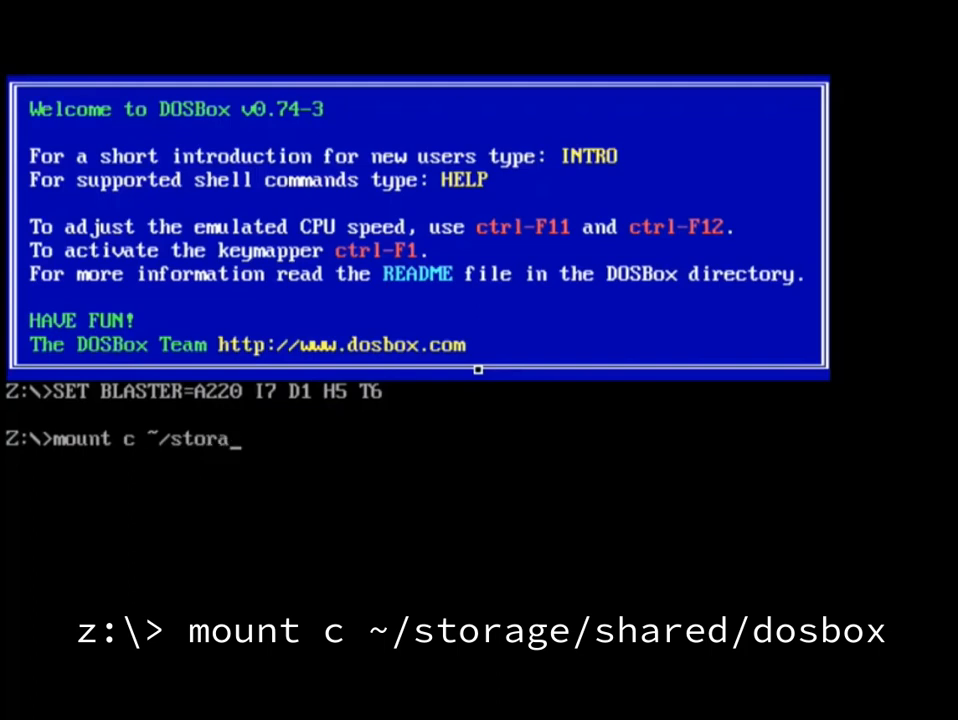
type("ge/")
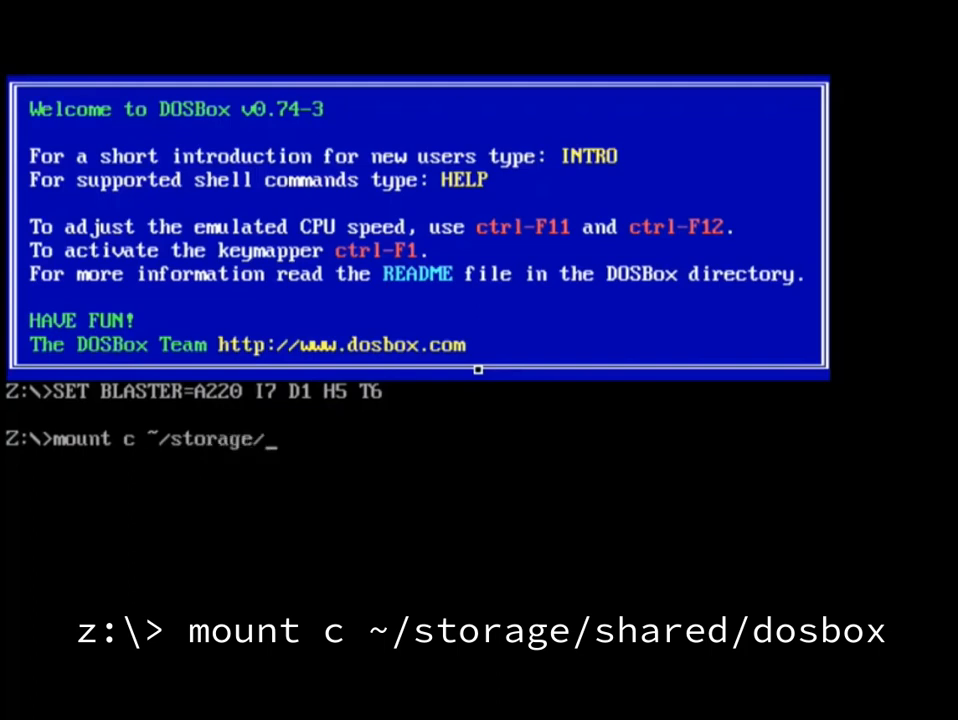
type("shared/")
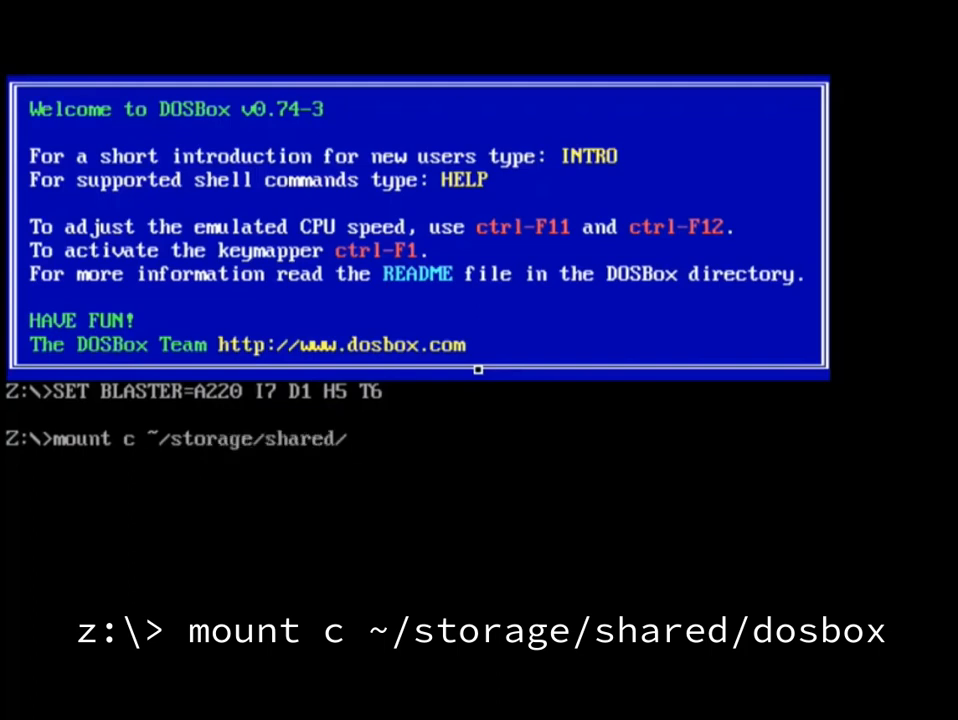
type("dos")
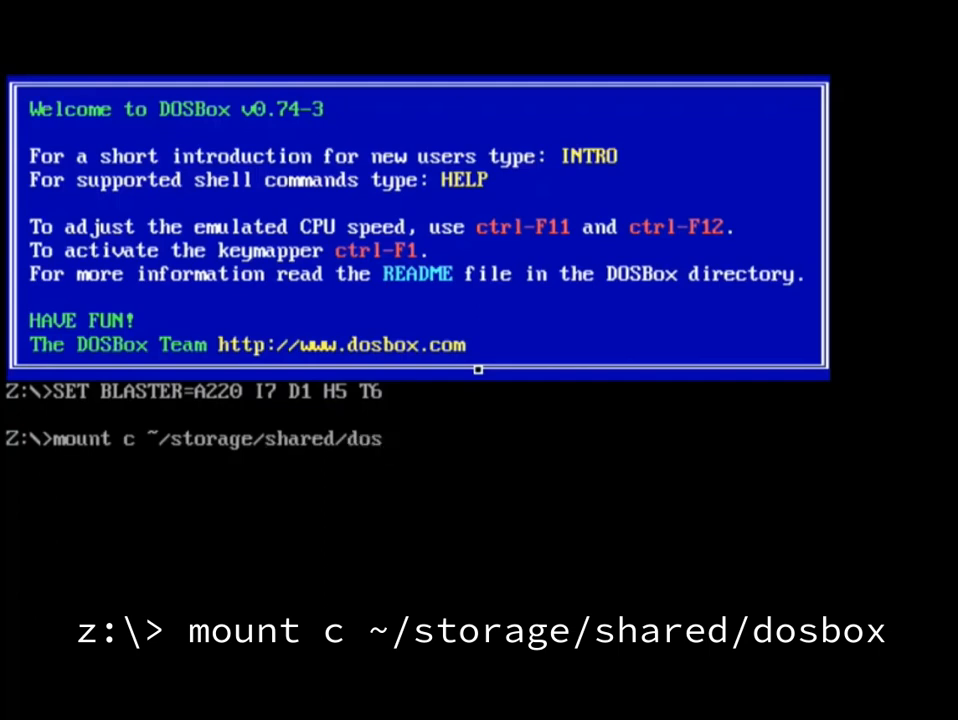
type("box")
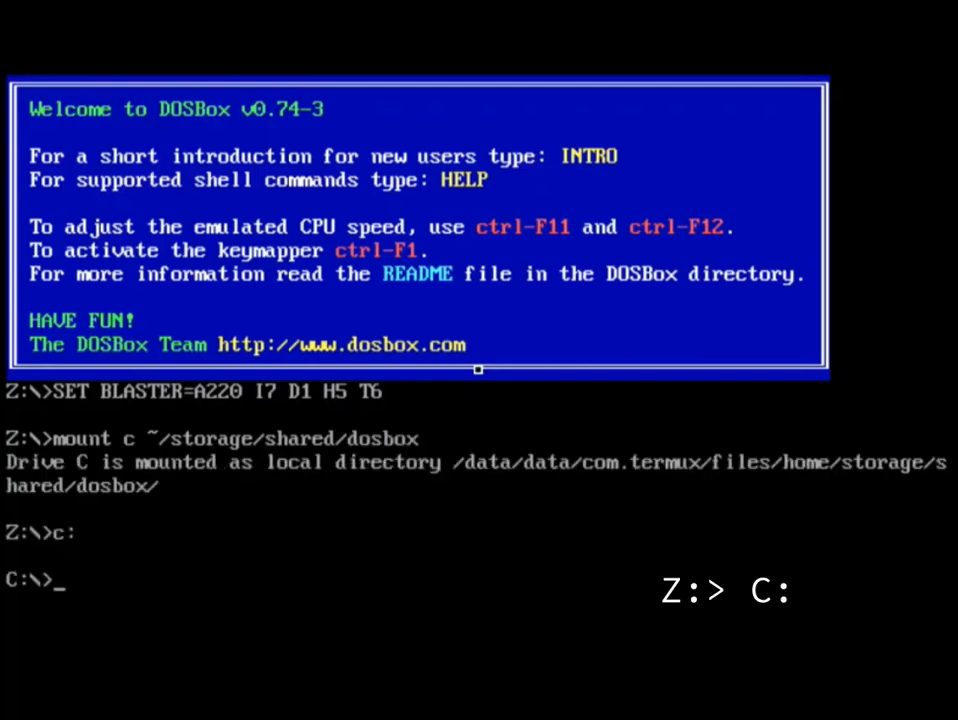
- List drive C with dir, change into TP7\BIN, and launch Turbo Pascal
type("dir")
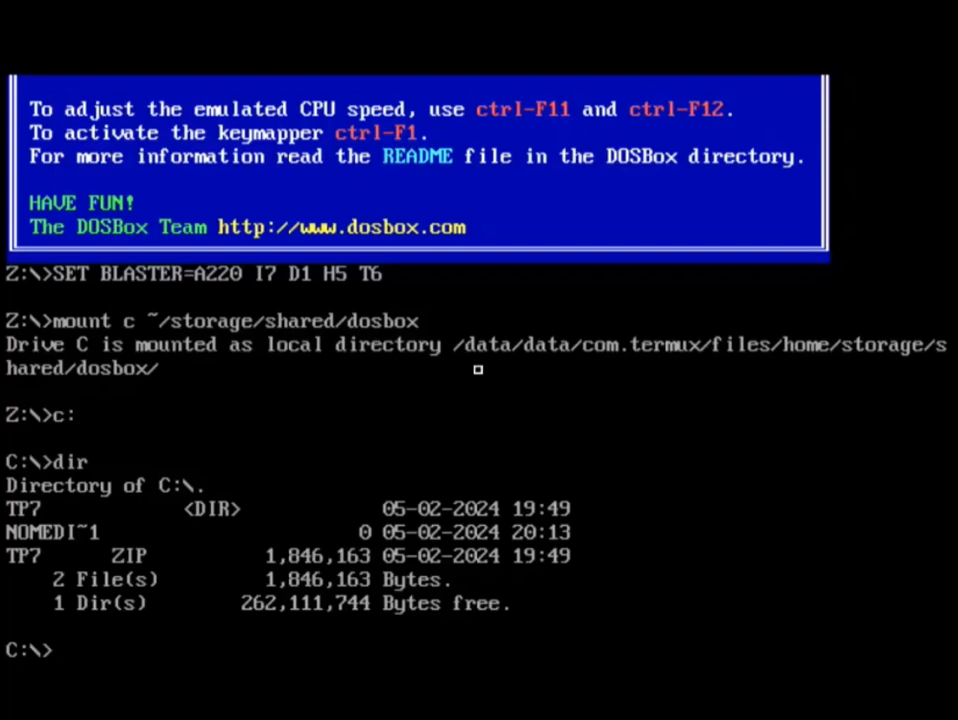
type("cd tp7")
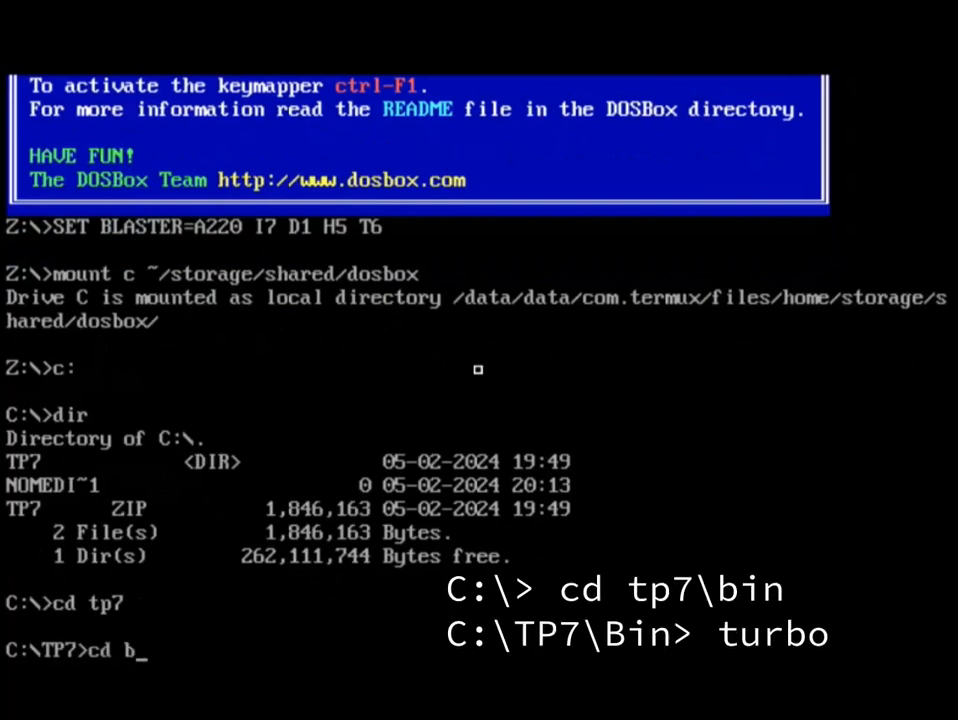
type("bin")
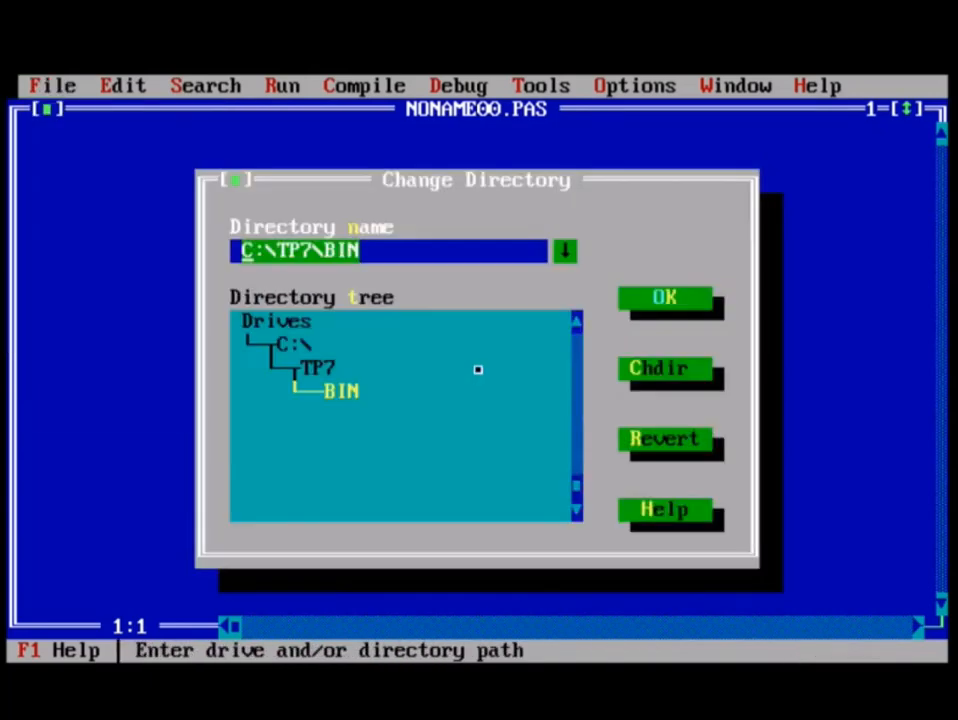
- Expand EXAMPLES, select BREAKOUT, and confirm it as the working directory
left_click(318, 368)
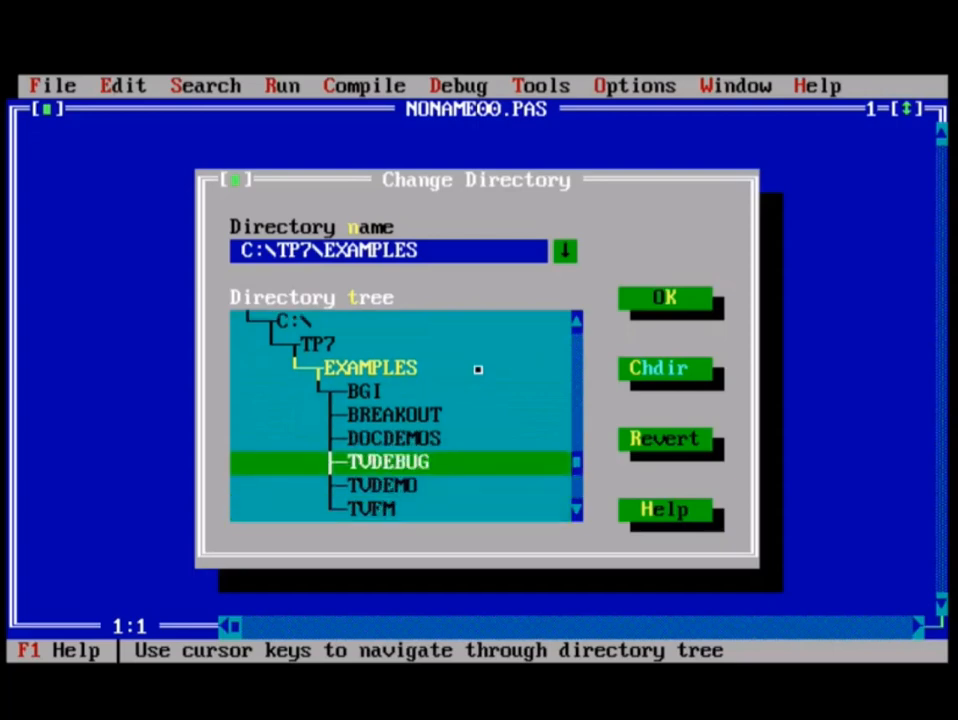
key("up")
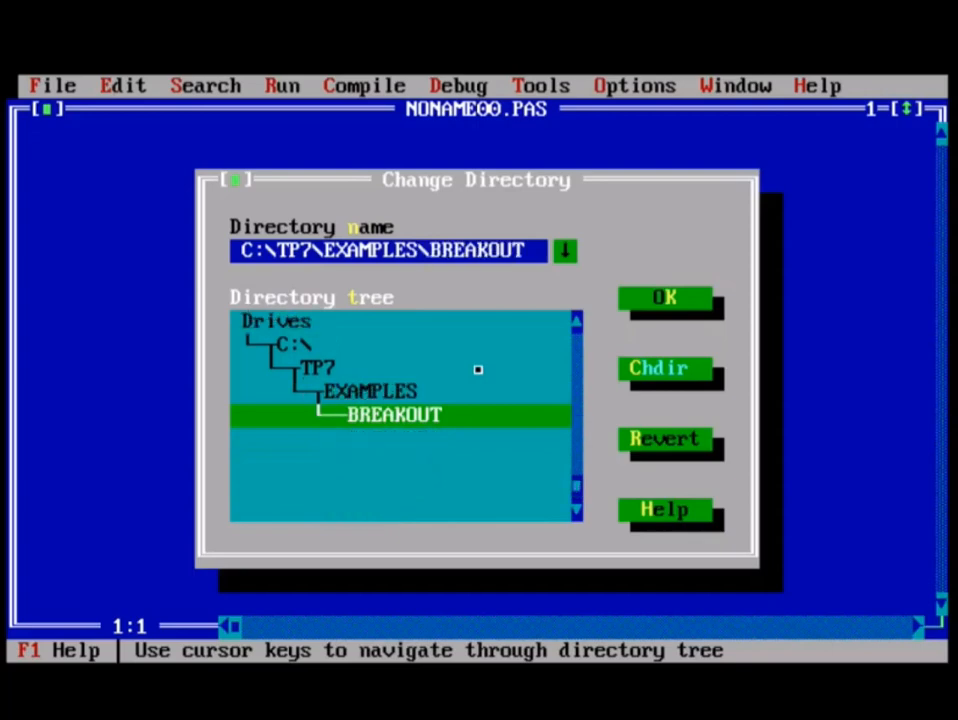
left_click(664, 298)
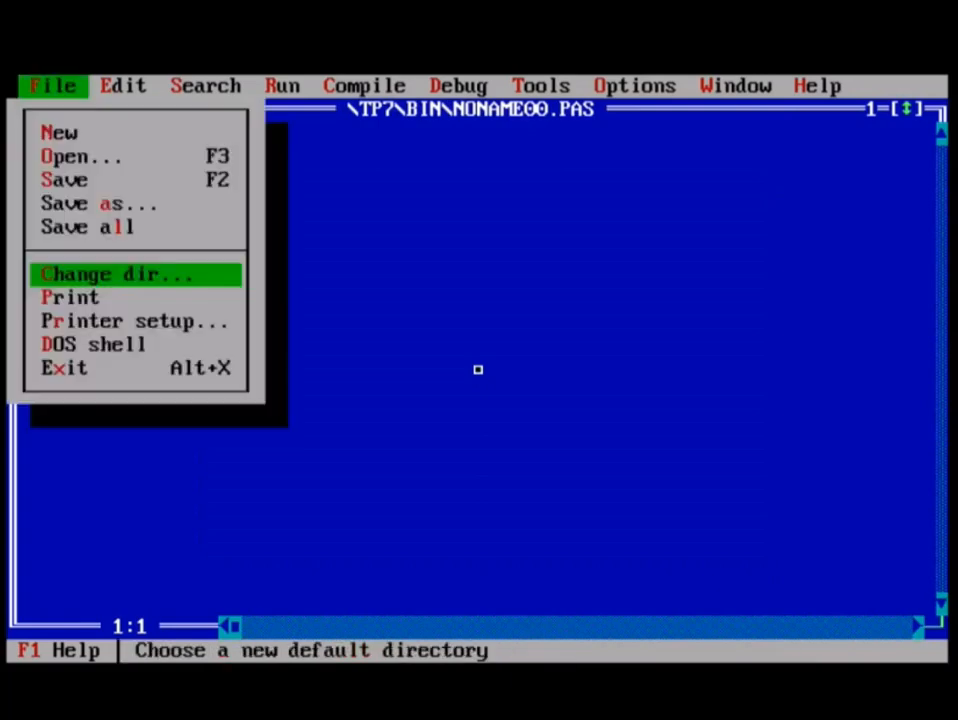
- Load BREAKOUT.PAS into the editor through the Open file dialog
left_click(80, 155)
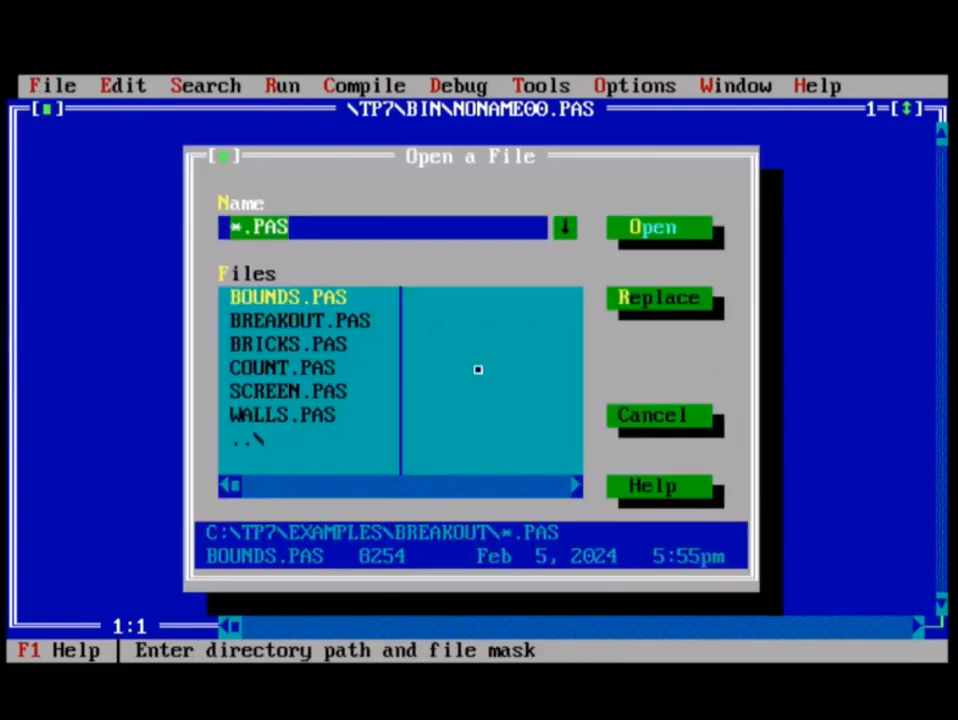
left_click(564, 227)
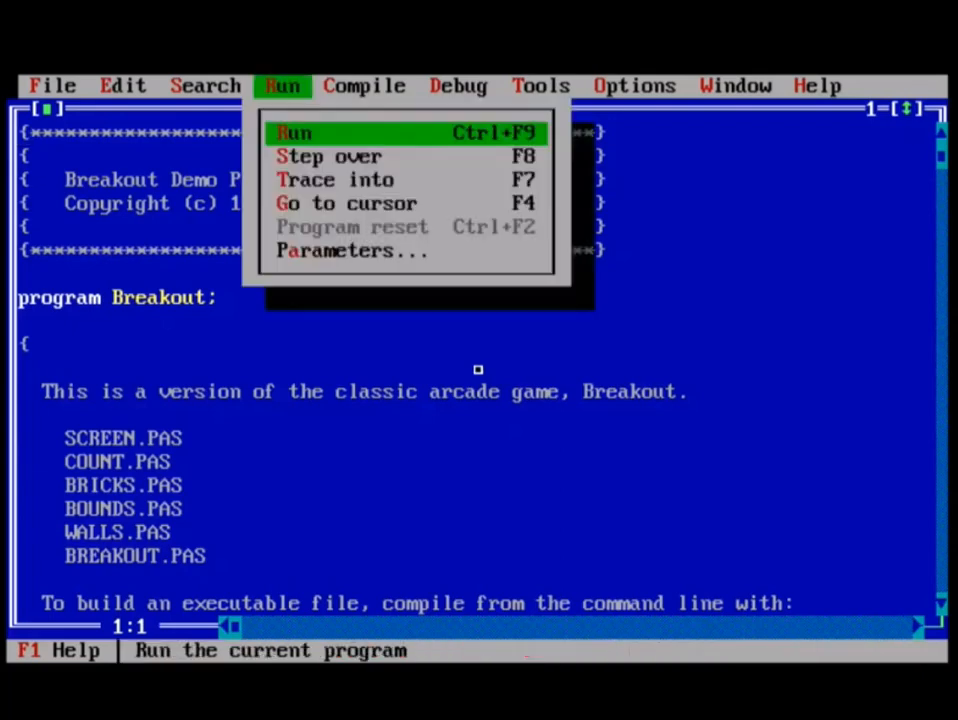
- Run Breakout, raise the speed to 4, start the game and steer the paddle
left_click(294, 132)
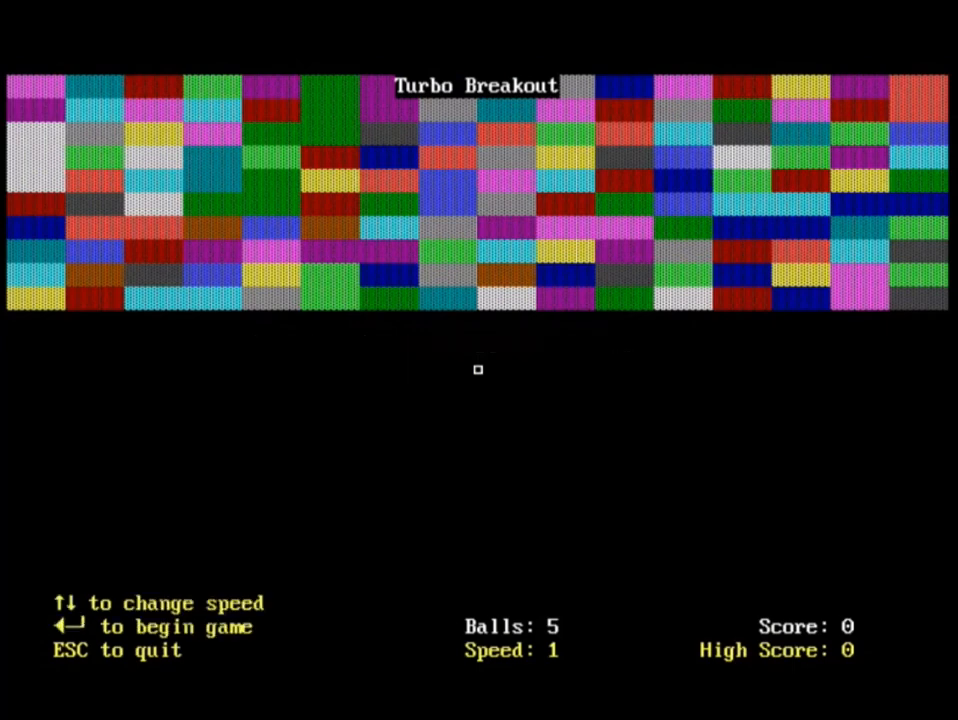
key("Up")
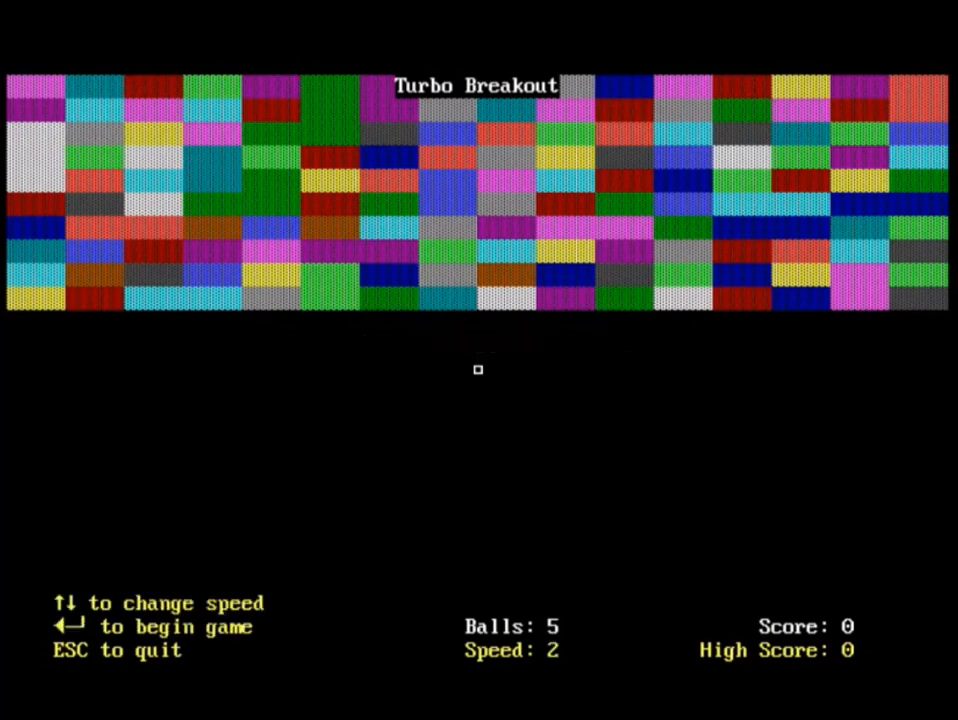
key("up")
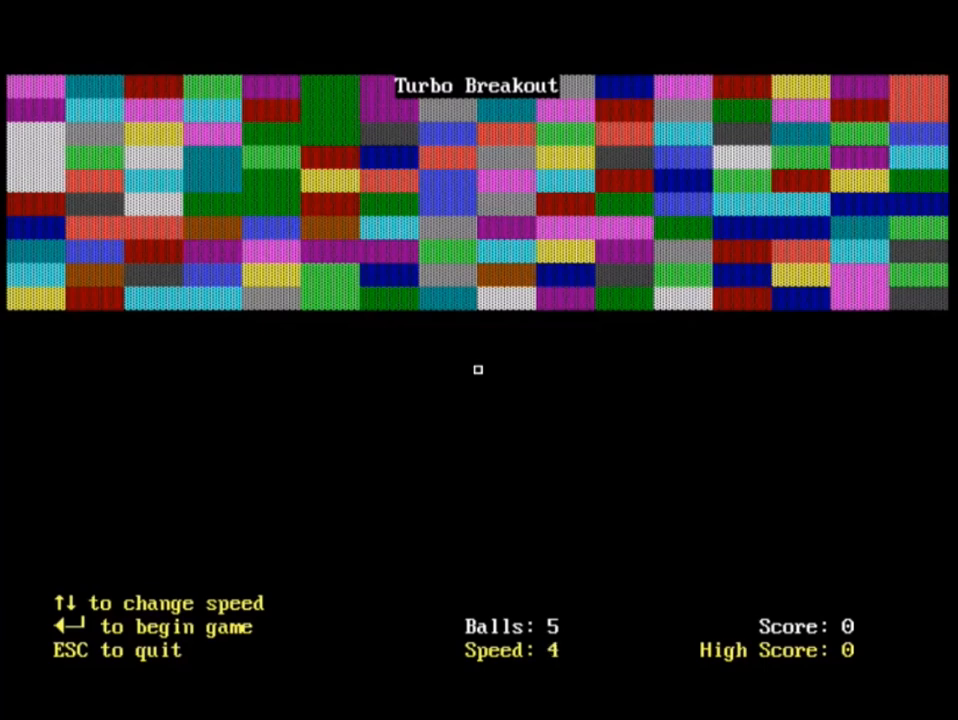
key("Return")
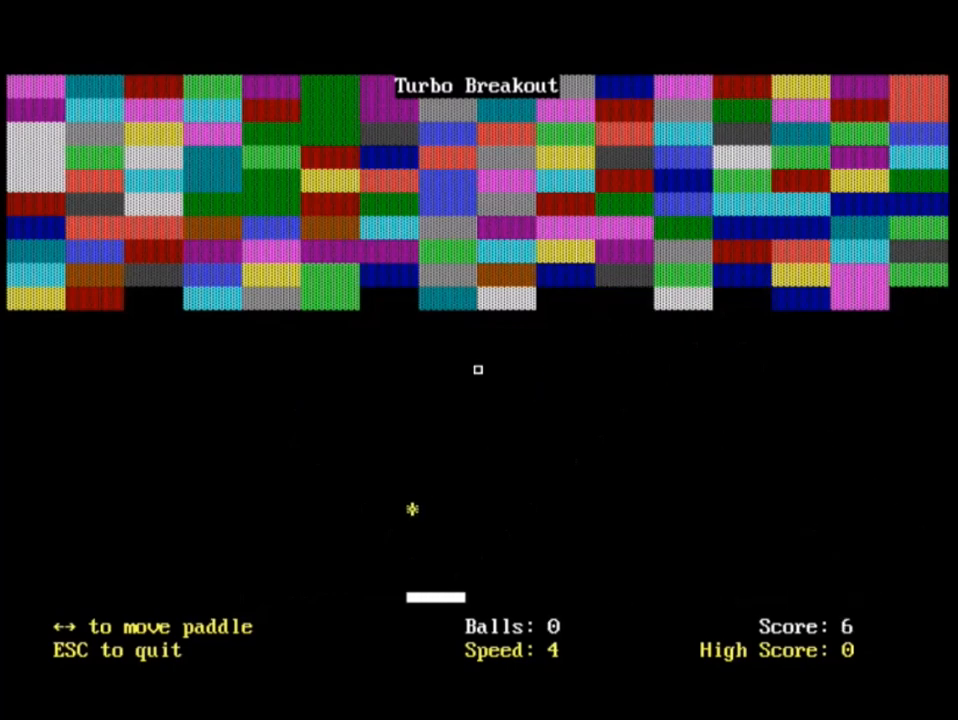
key("Left")
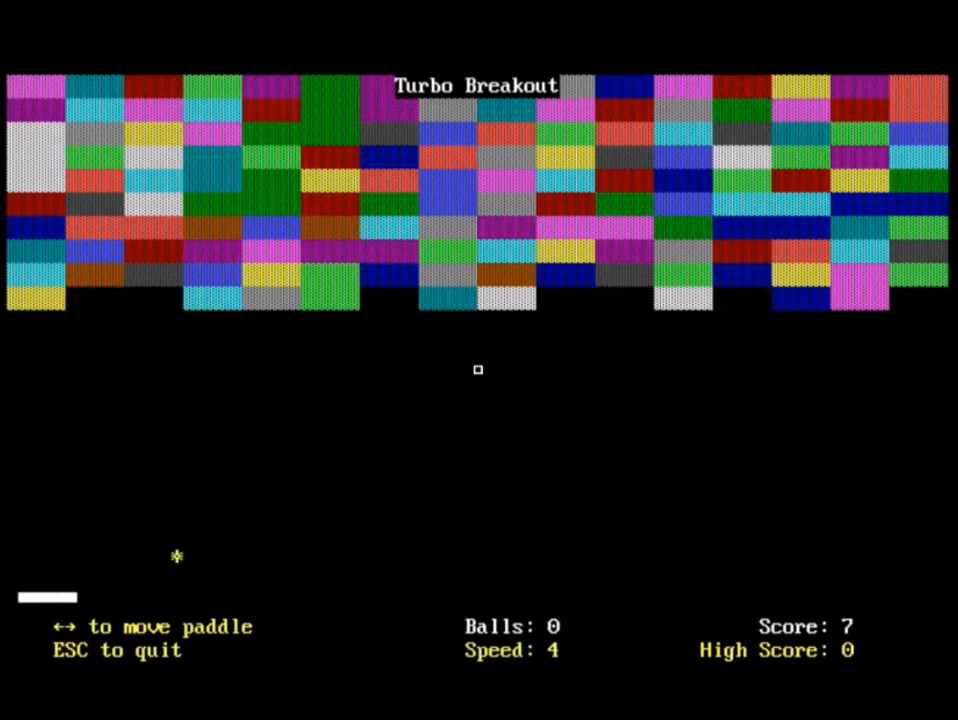